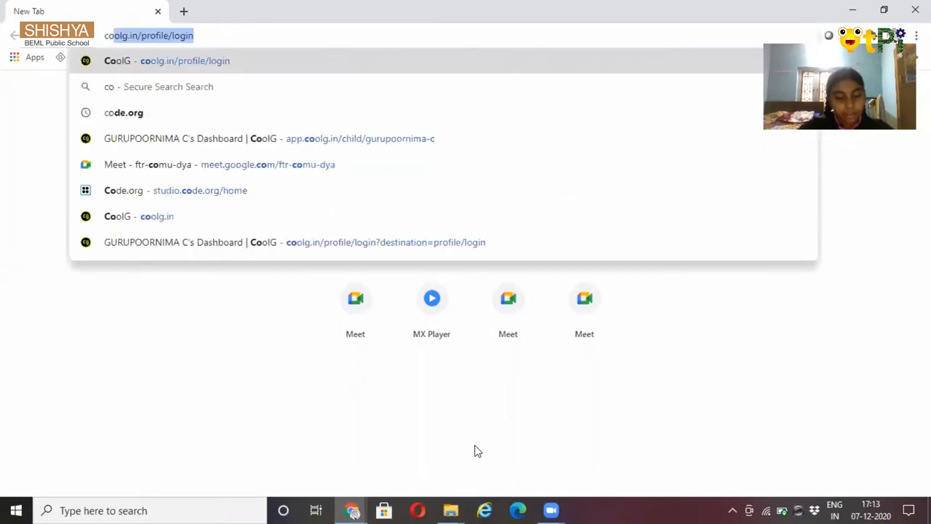
# Enter code.org in the new tab's address bar and open the Code.org site
pyautogui.write('code.o')
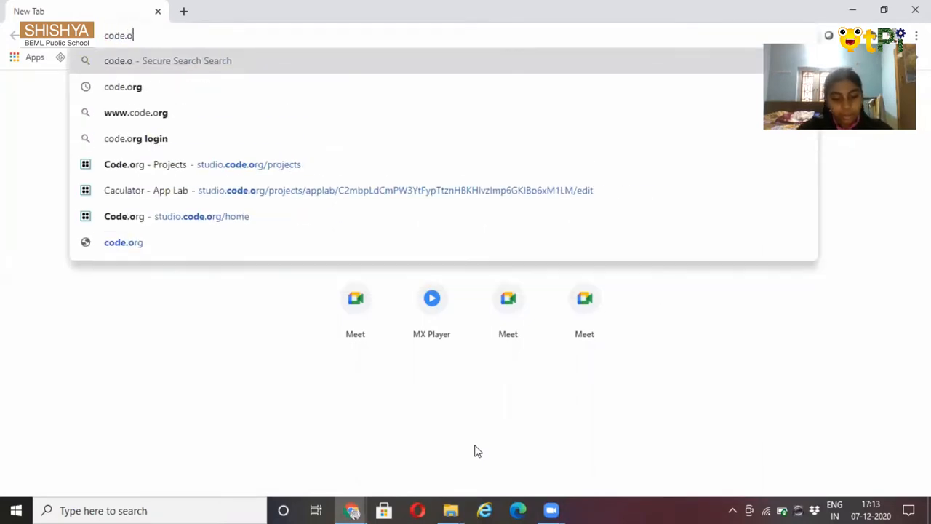
pyautogui.write('rg')
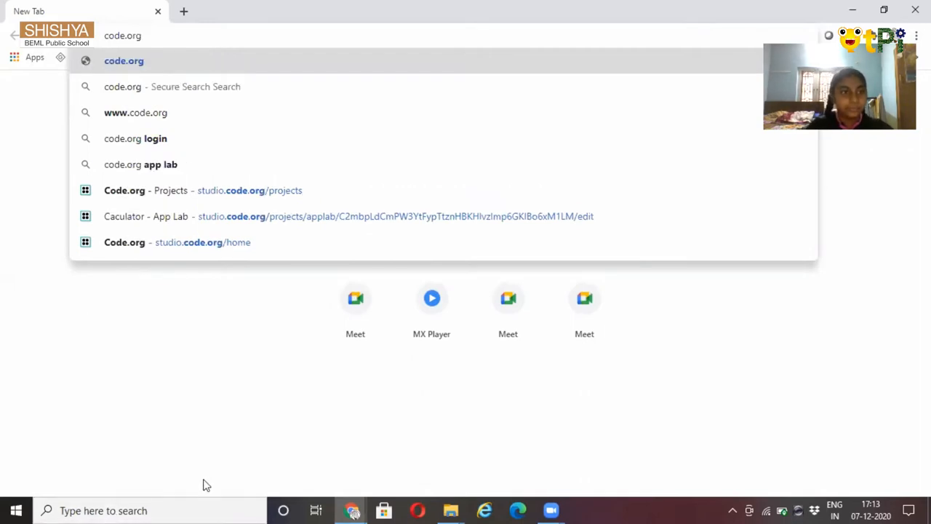
pyautogui.click(177, 243)
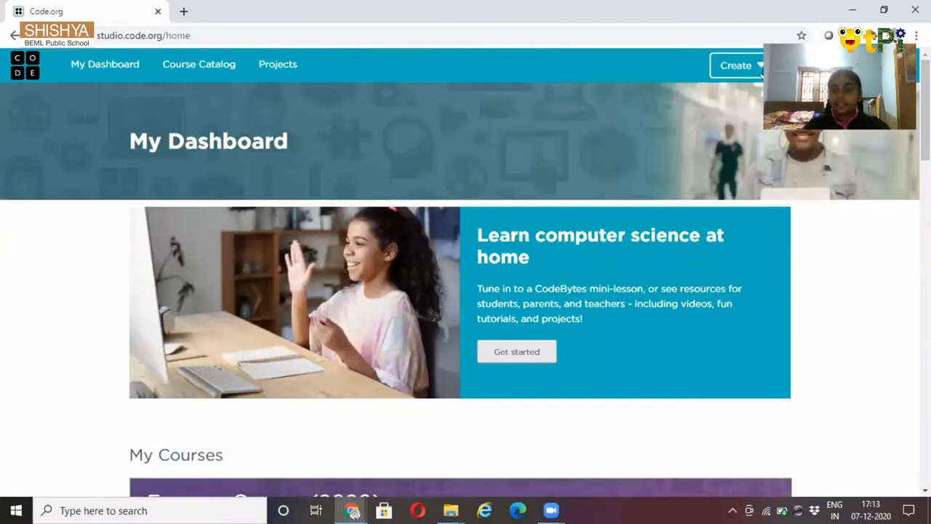
# Start a new App Lab project from the dashboard's Create menu
pyautogui.click(735, 66)
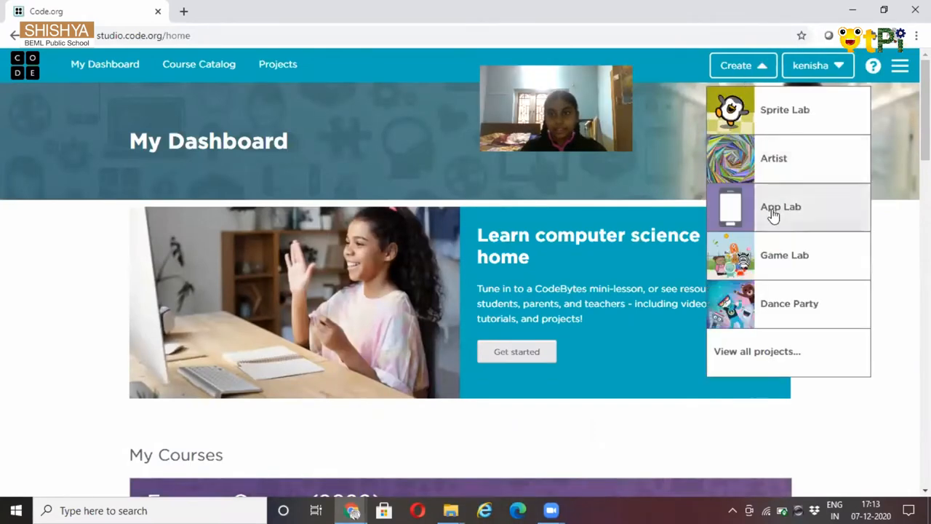
pyautogui.click(781, 207)
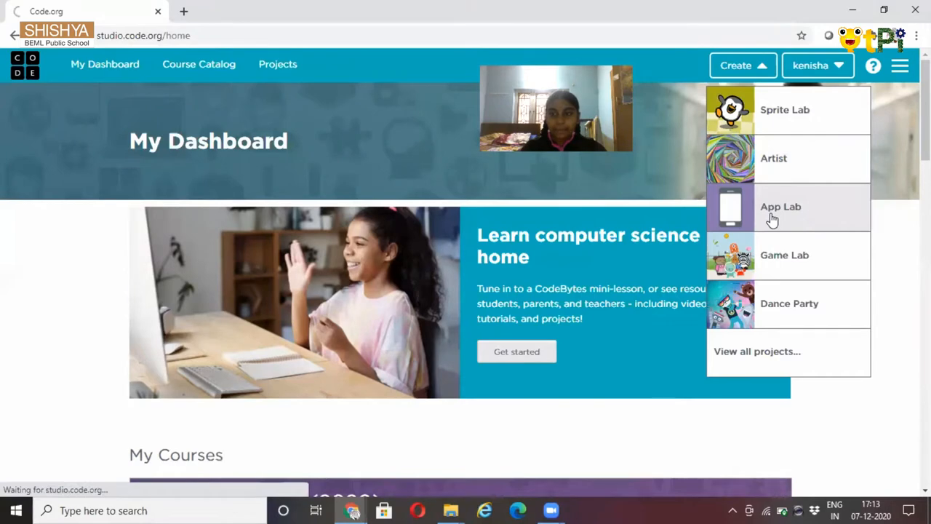
pyautogui.click(781, 207)
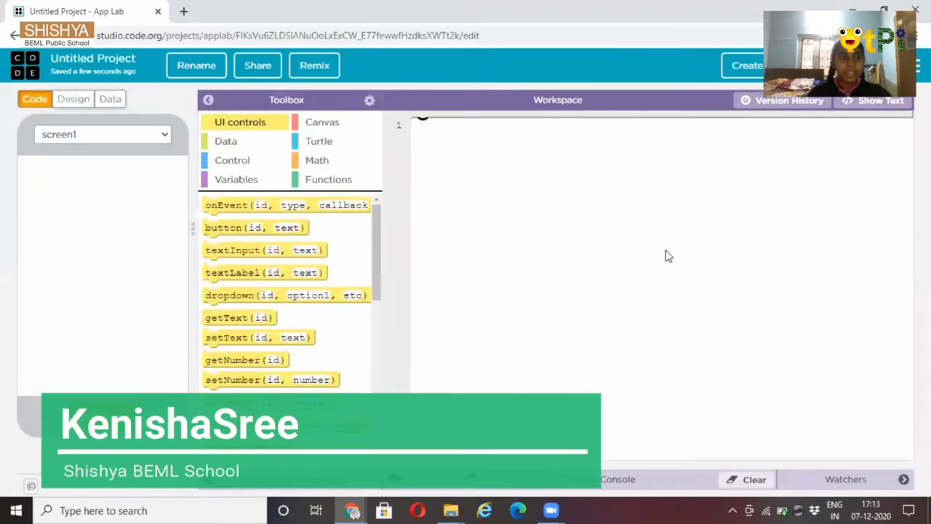
pyautogui.moveTo(189, 264)
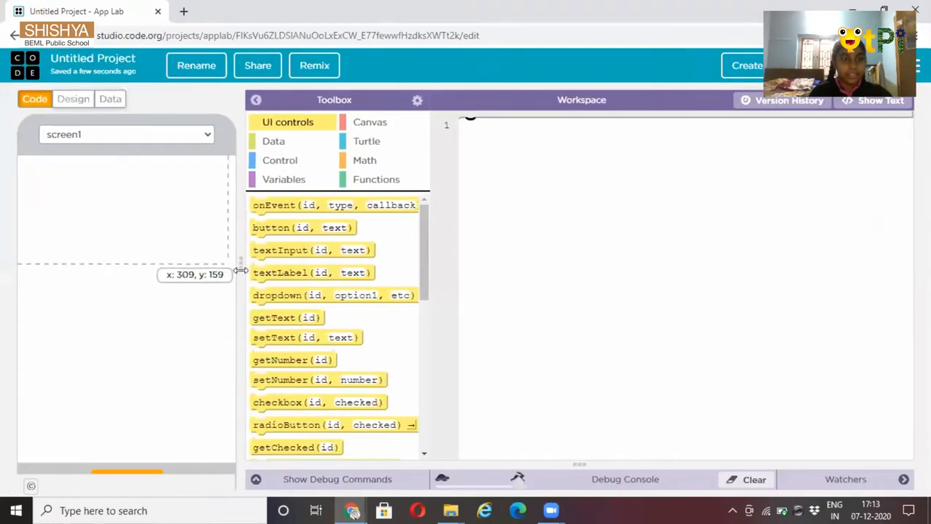
# Narrow the app preview divider, view the Design and Data modes, and return to Design
pyautogui.moveTo(240, 269); pyautogui.dragTo(206, 269)
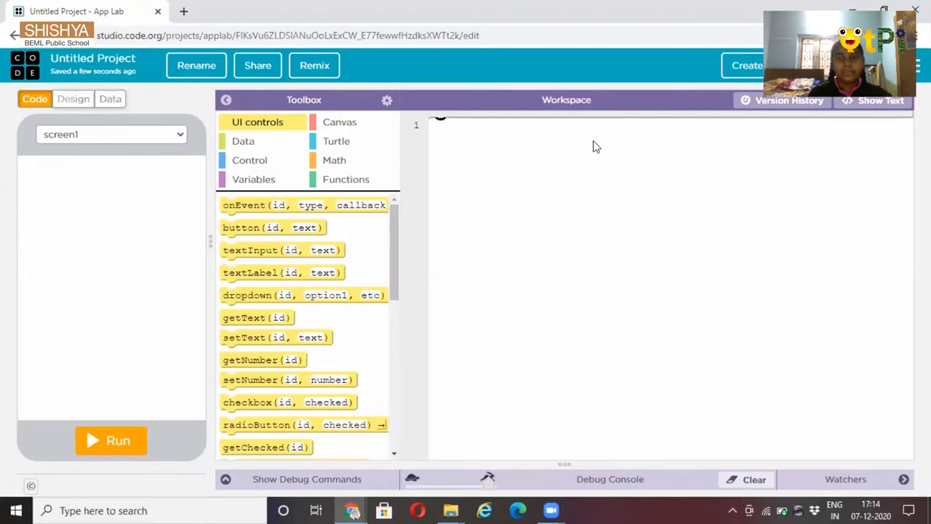
pyautogui.moveTo(243, 137)
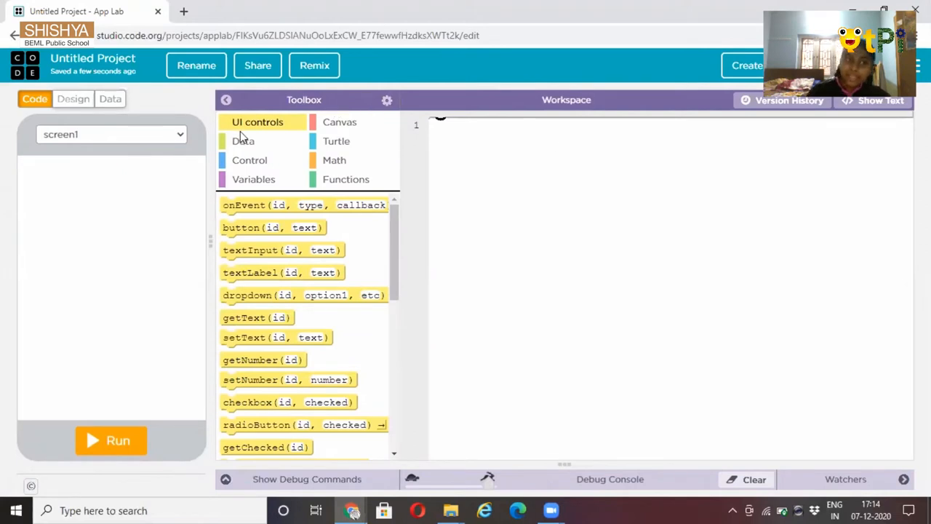
pyautogui.moveTo(138, 109)
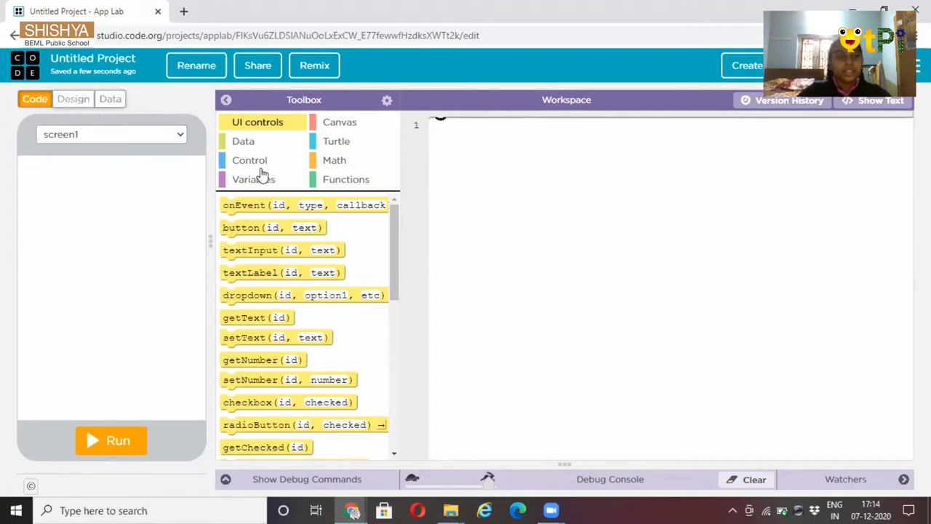
pyautogui.moveTo(357, 205)
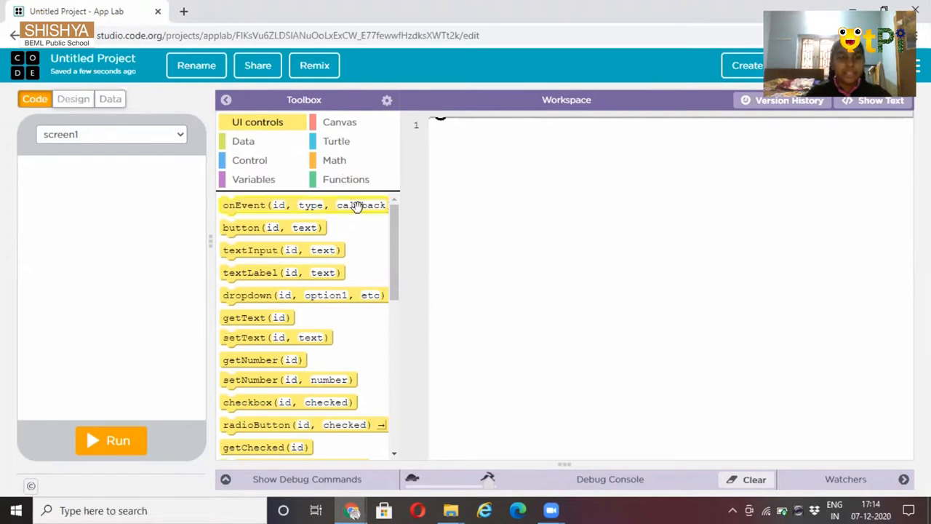
pyautogui.moveTo(357, 204)
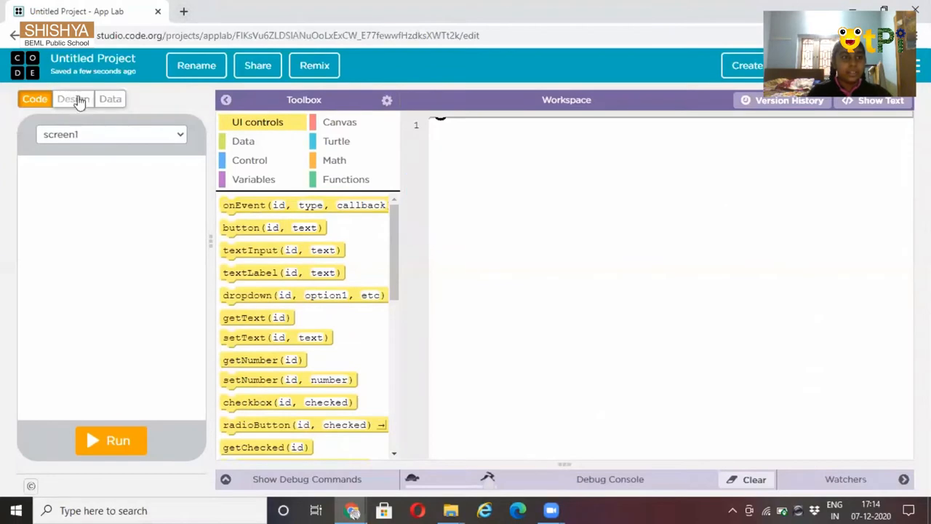
pyautogui.click(73, 99)
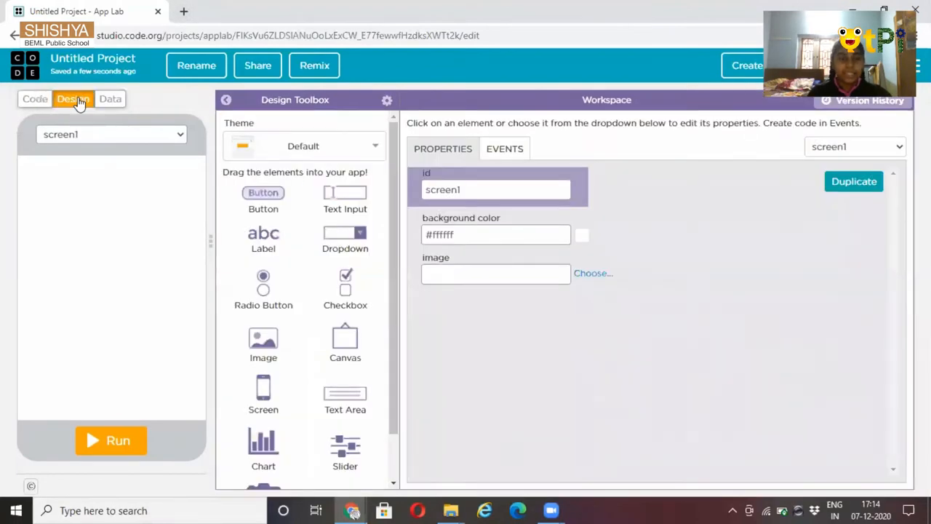
pyautogui.moveTo(296, 227)
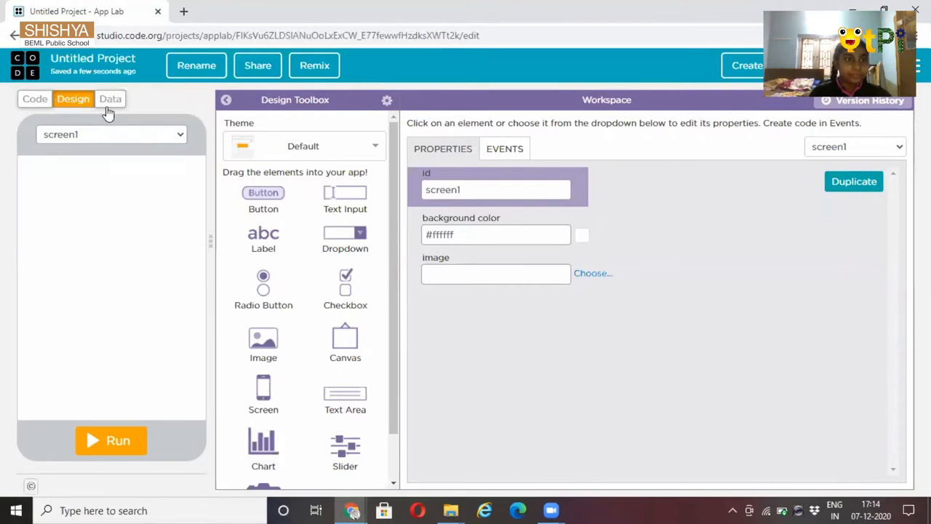
pyautogui.click(110, 99)
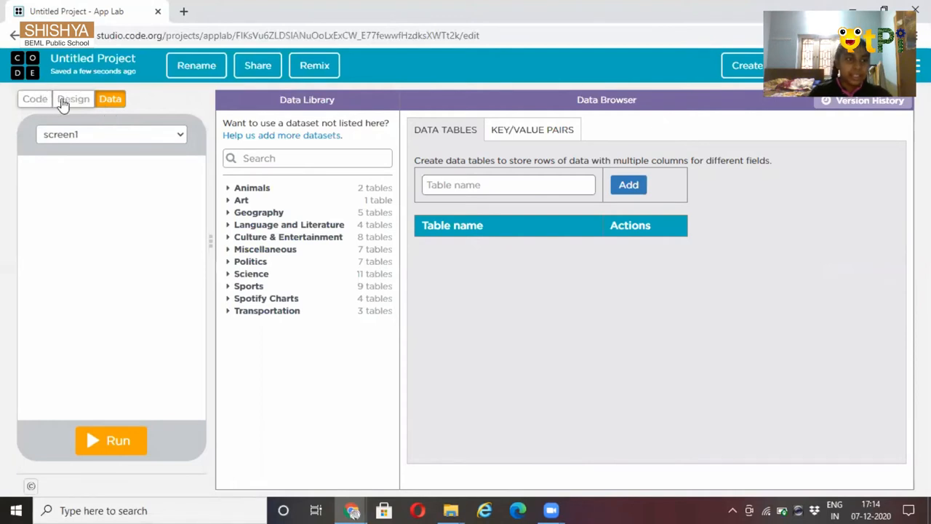
pyautogui.click(73, 99)
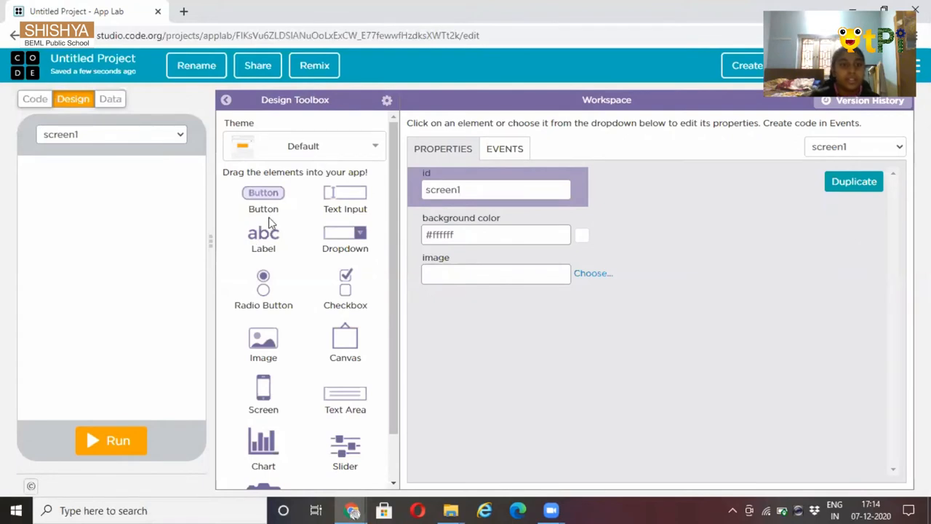
pyautogui.moveTo(282, 290)
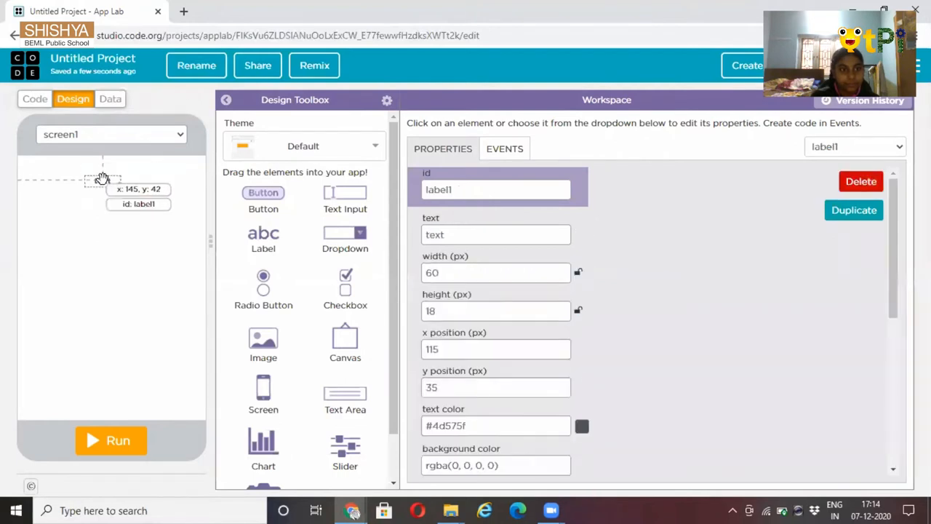
# Add a label near the top of screen1 and enlarge it to 215 by 35 px
pyautogui.moveTo(103, 180); pyautogui.dragTo(115, 186)
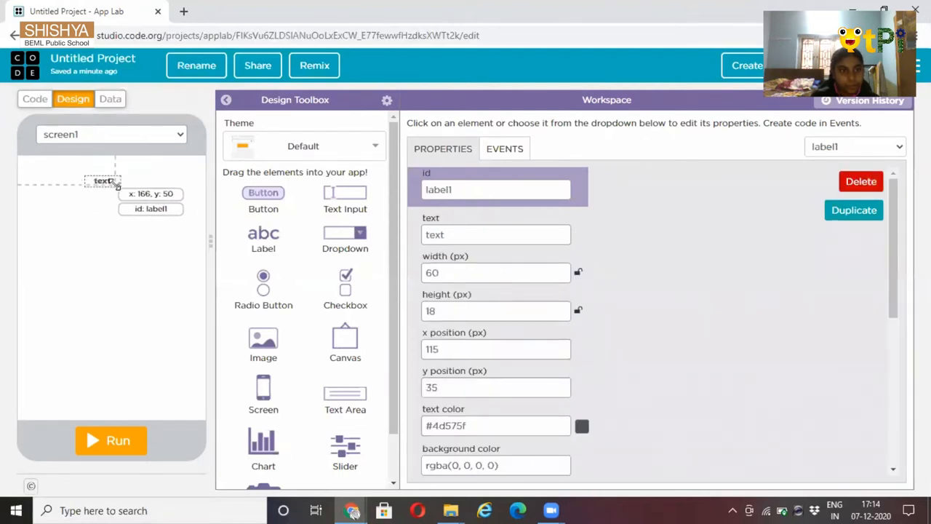
pyautogui.moveTo(116, 185); pyautogui.dragTo(178, 193)
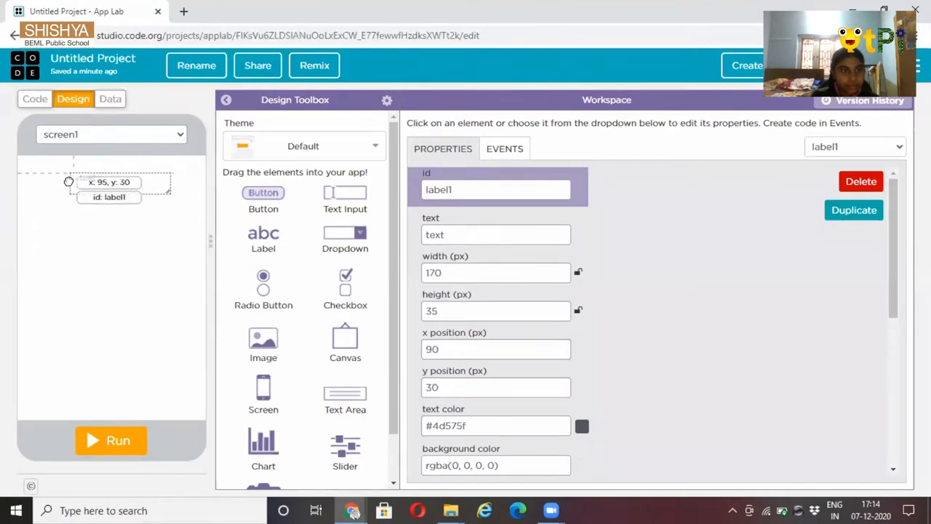
pyautogui.moveTo(109, 182); pyautogui.dragTo(62, 178)
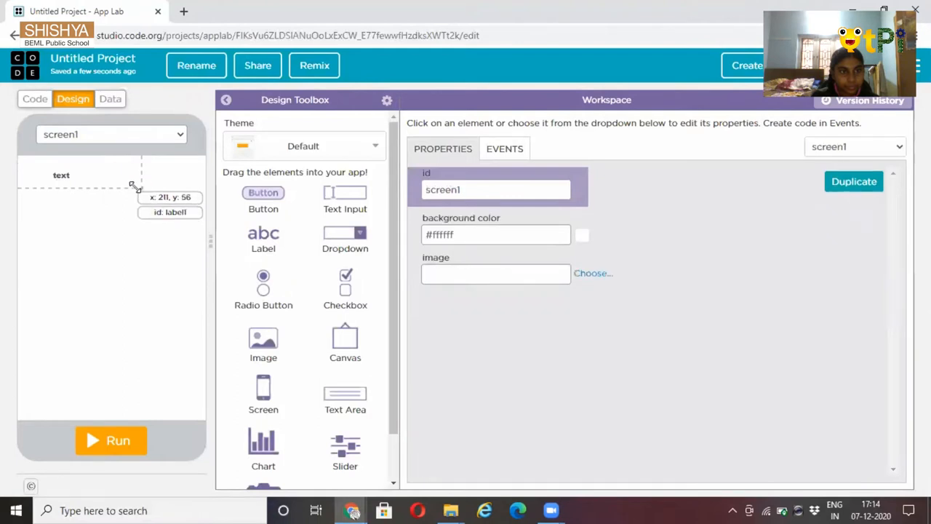
pyautogui.click(61, 174)
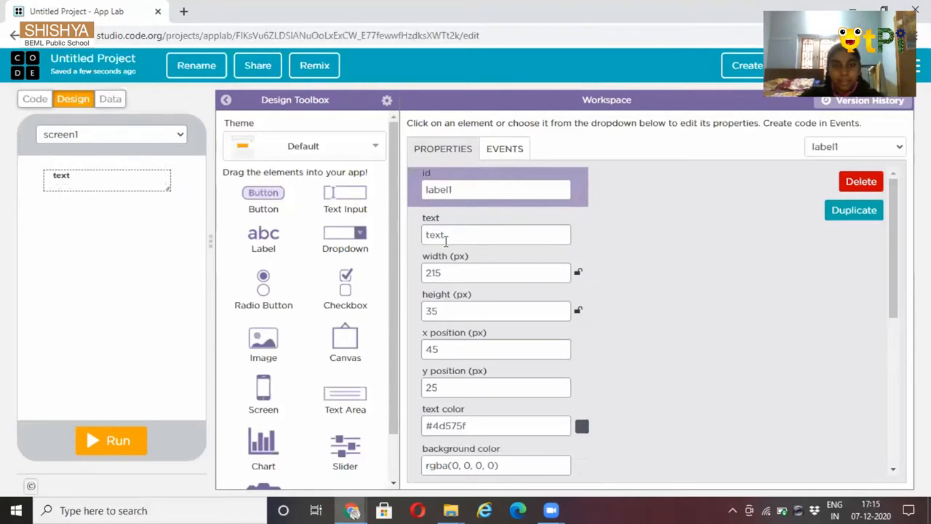
# Replace the label's placeholder text with 'My friendly ChatBot'
pyautogui.tripleClick(496, 234)
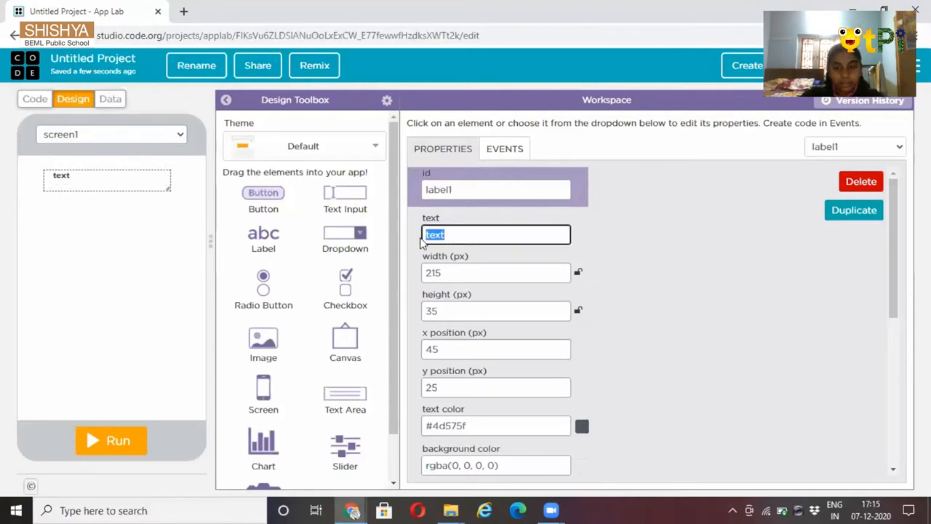
pyautogui.press('Delete')
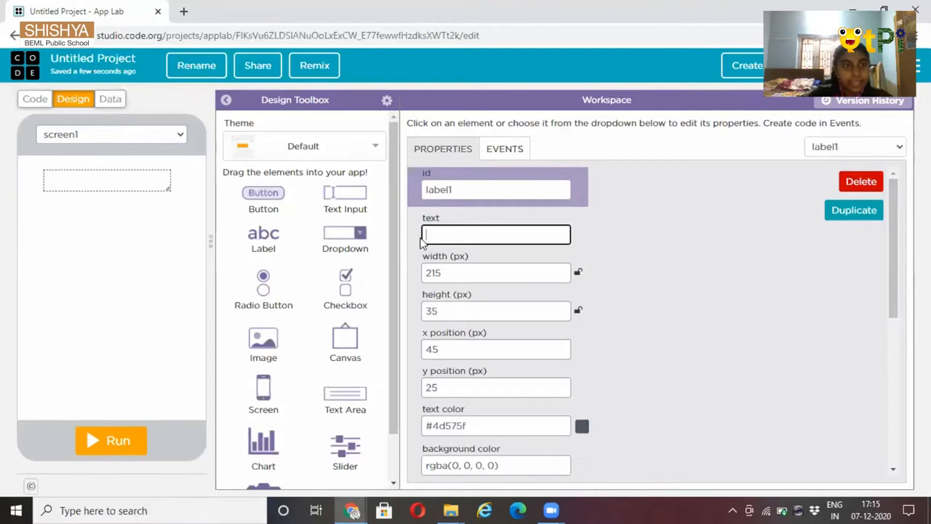
pyautogui.moveTo(624, 246)
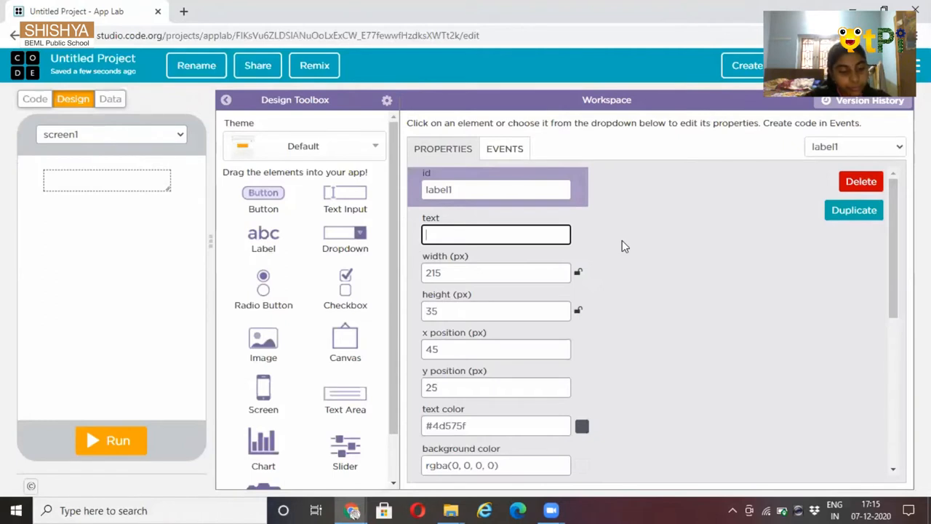
pyautogui.write('My')
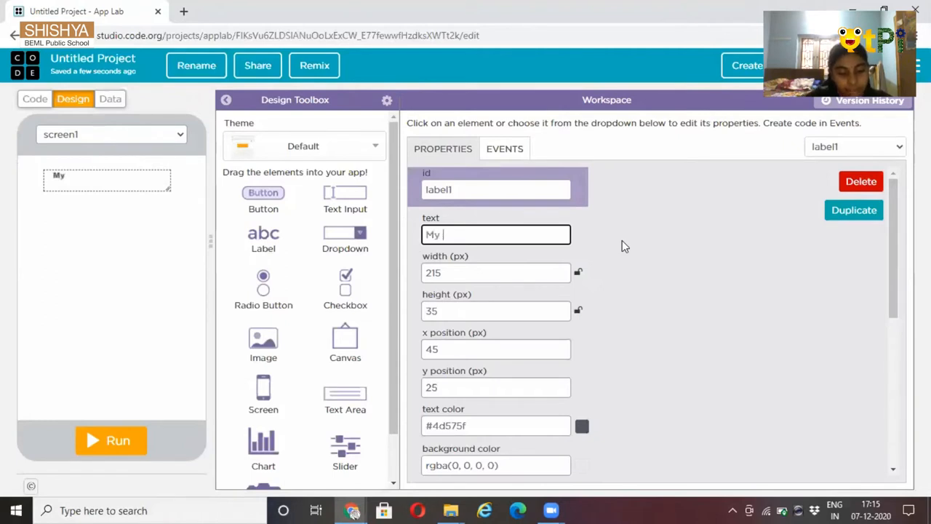
pyautogui.write('fri')
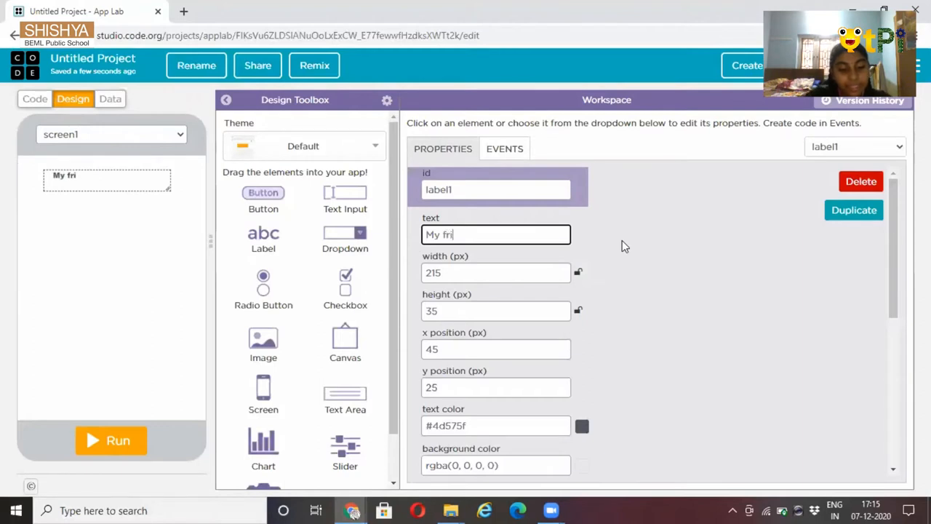
pyautogui.write('end')
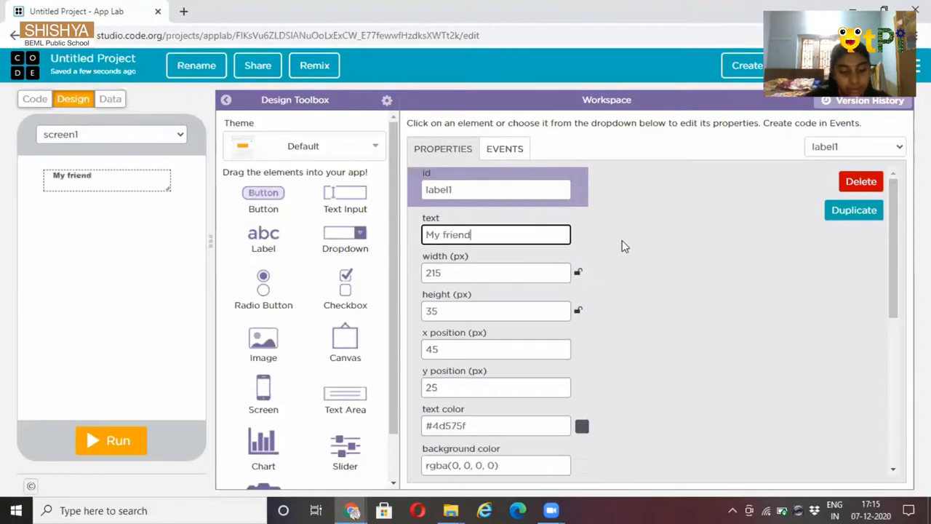
pyautogui.write('ly')
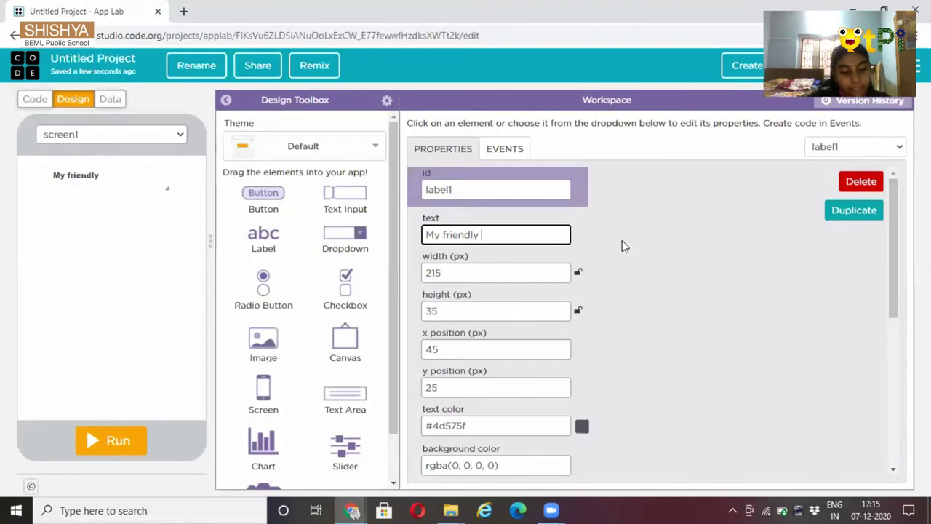
pyautogui.write('cha')
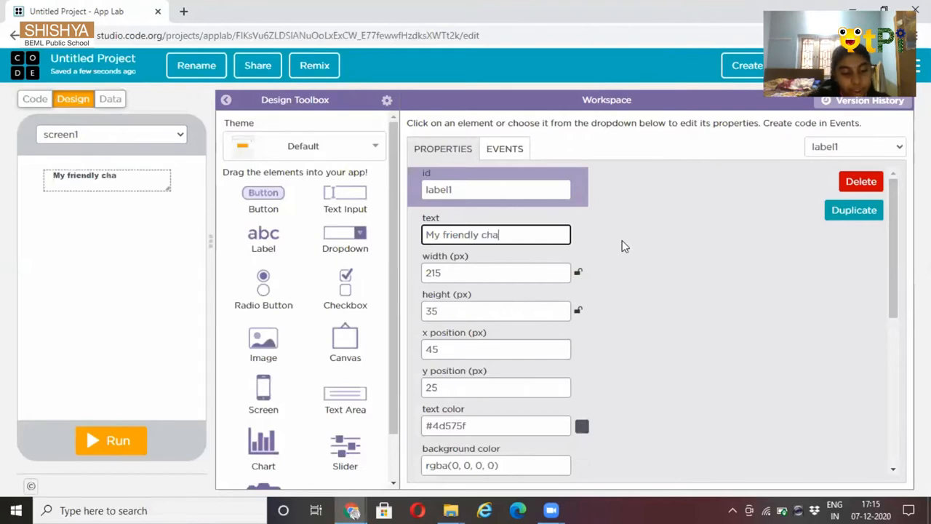
pyautogui.write('t')
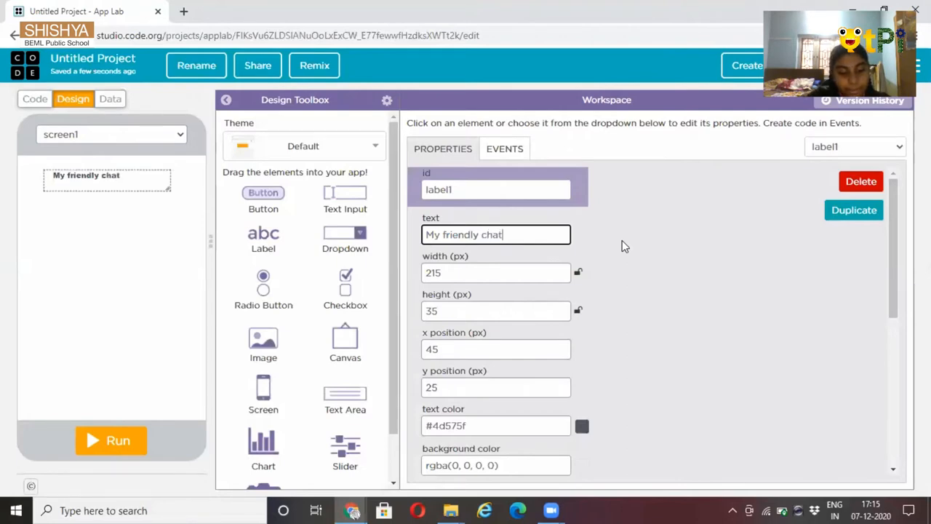
pyautogui.write('bot')
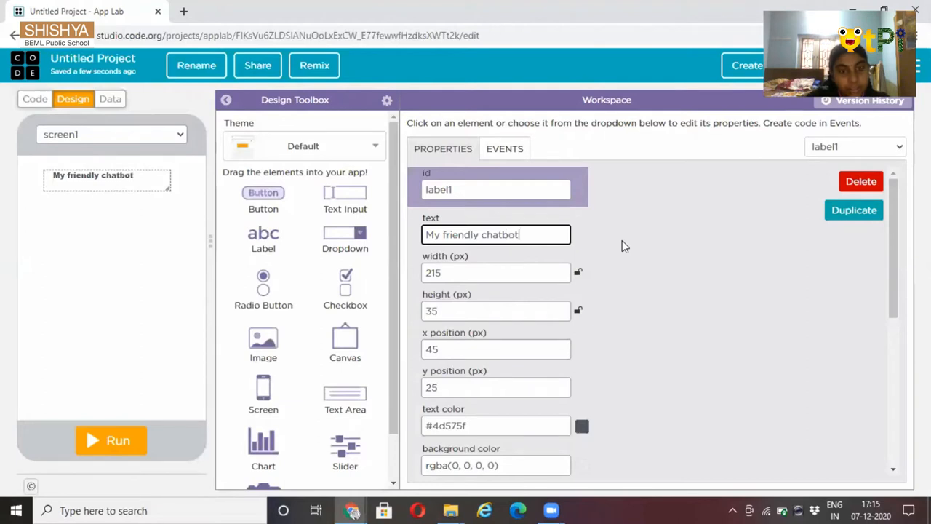
pyautogui.moveTo(492, 255)
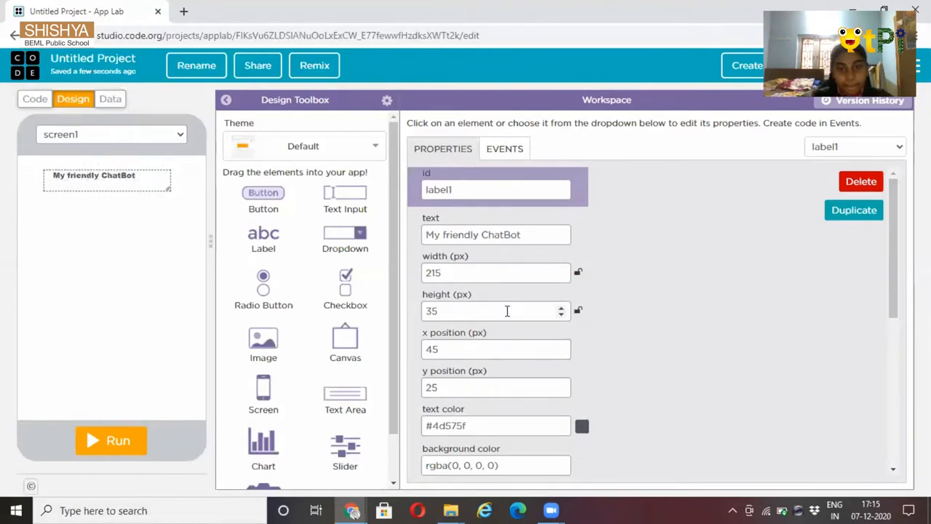
# Give the title near-black text colour #0e0e0e and edit its font size
pyautogui.scroll(-3)
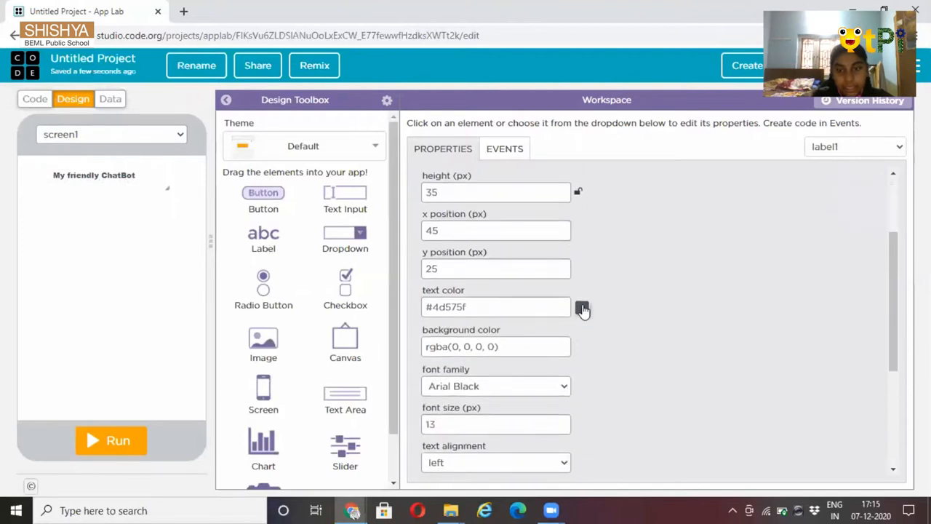
pyautogui.click(582, 307)
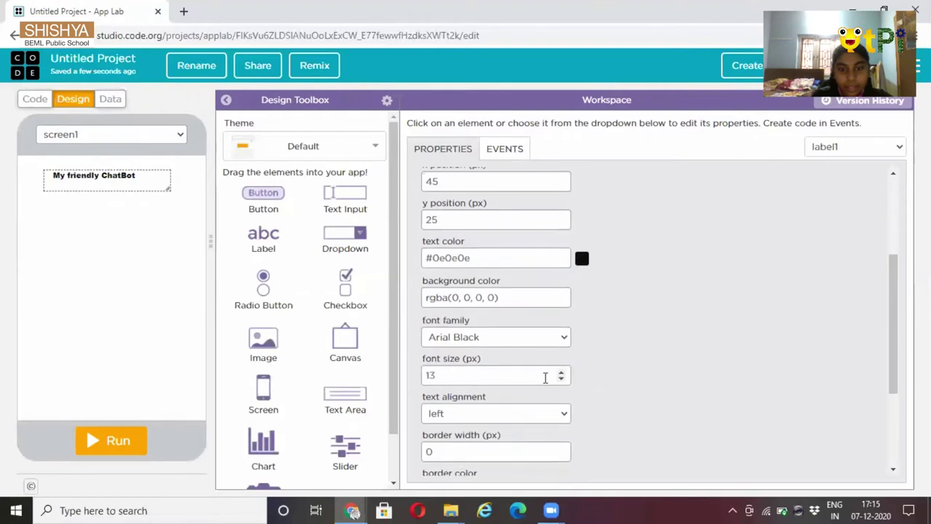
pyautogui.click(562, 371)
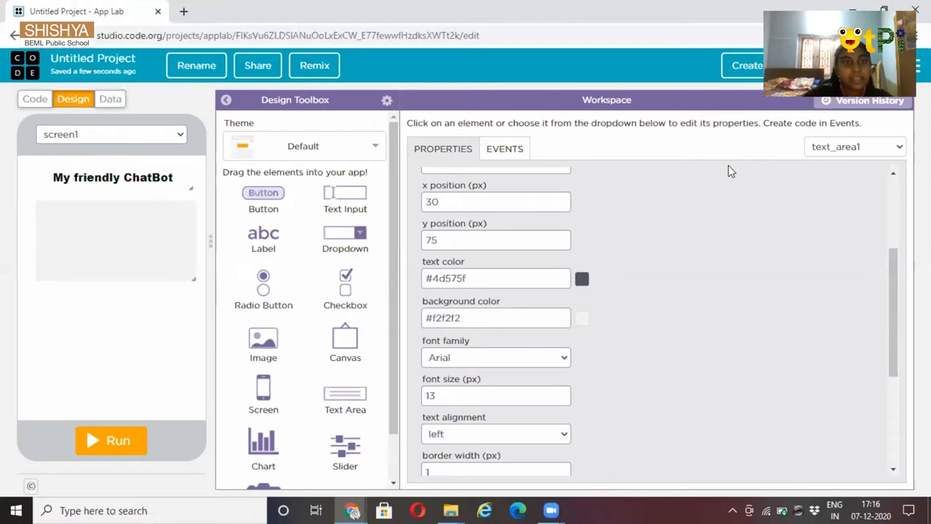
pyautogui.moveTo(436, 273)
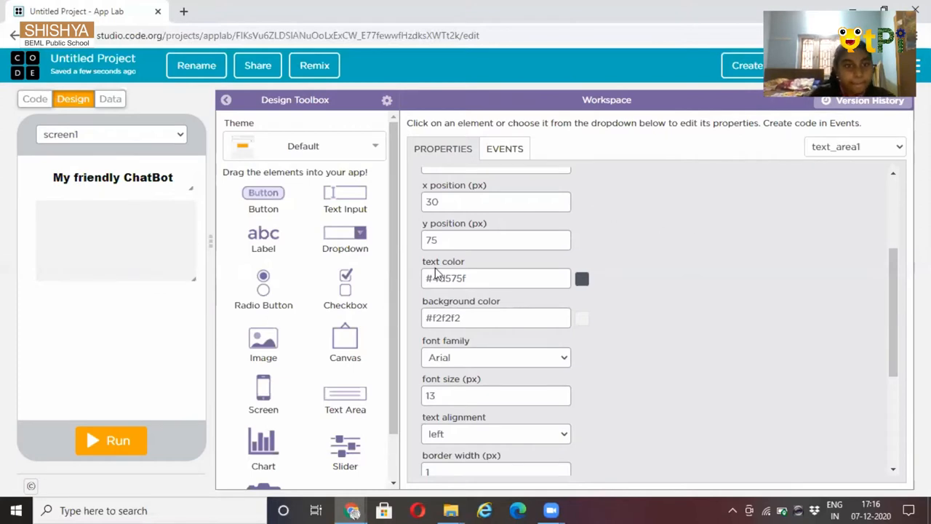
# Enter the text area message 'Enter the text only in small and not in Caps' and do not use punctuation marks'
pyautogui.scroll(3)
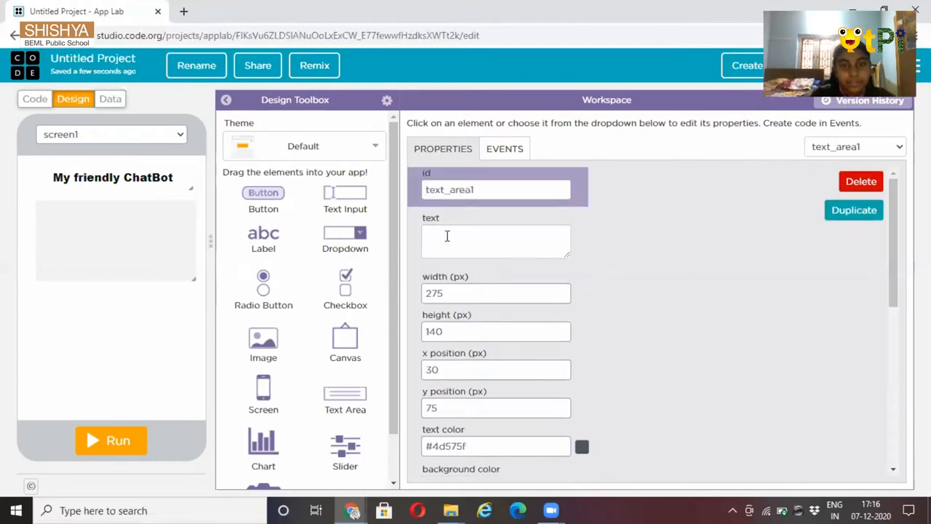
pyautogui.click(496, 241)
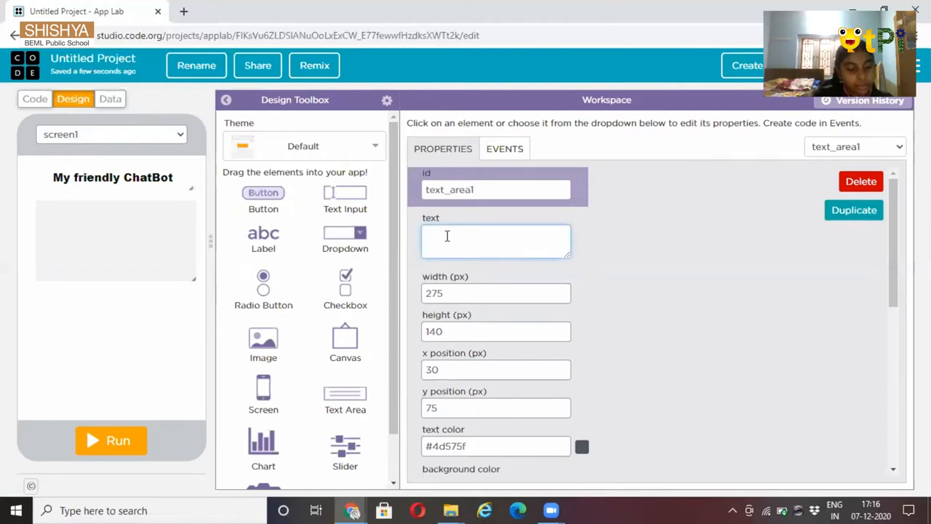
pyautogui.write("Enter the text only in small and not in Caps' and do not use punctuation marks")
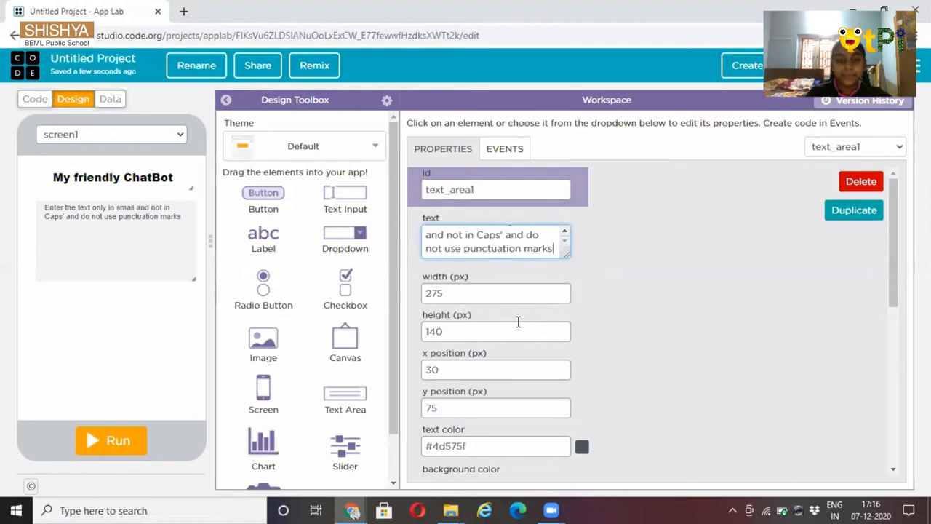
# Make the text area's text dark and raise its font size to 23 px
pyautogui.scroll(-3)
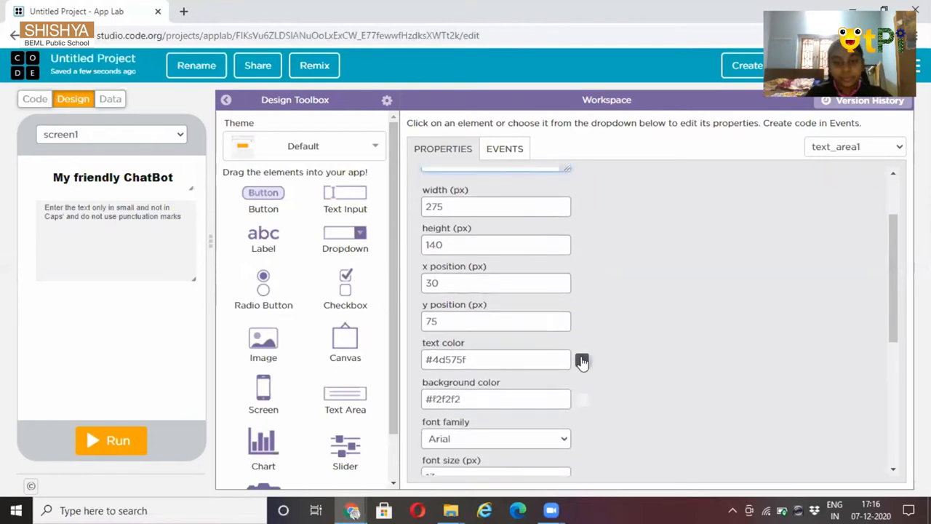
pyautogui.click(583, 359)
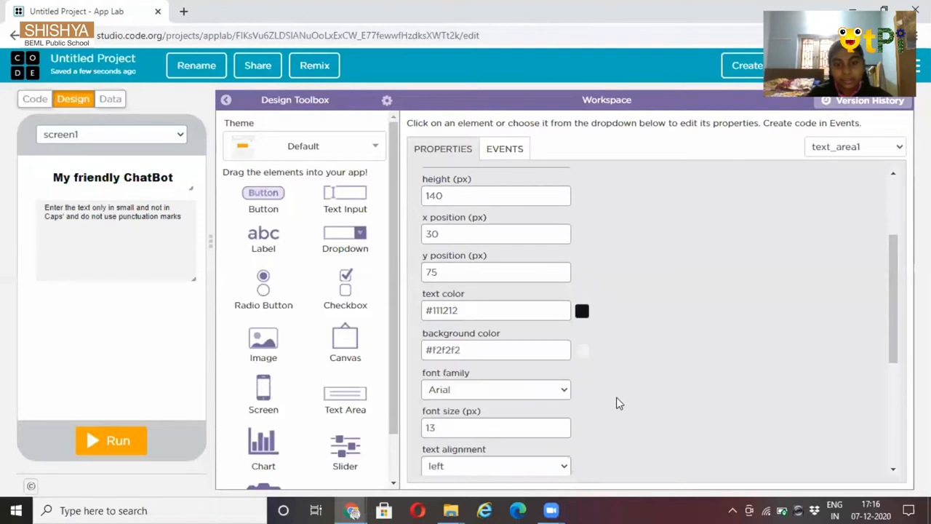
pyautogui.scroll(-3)
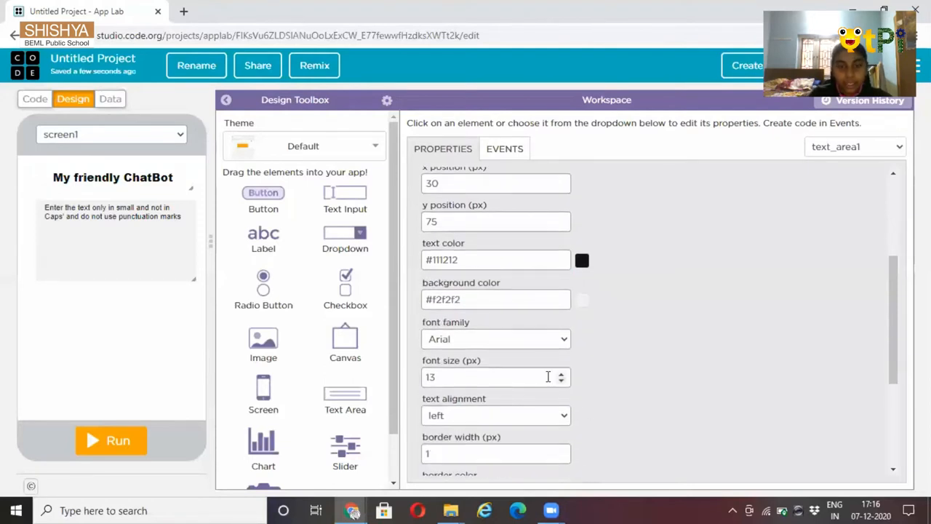
pyautogui.click(561, 373)
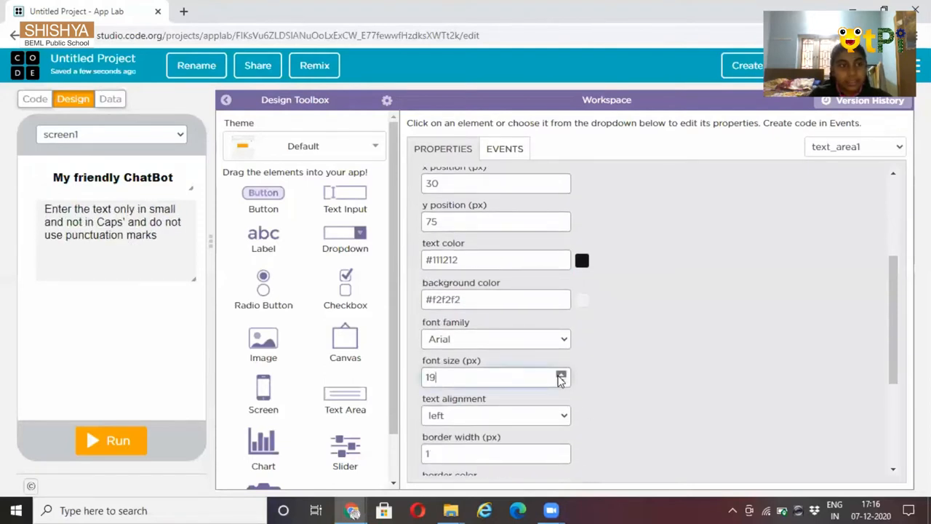
pyautogui.click(561, 373)
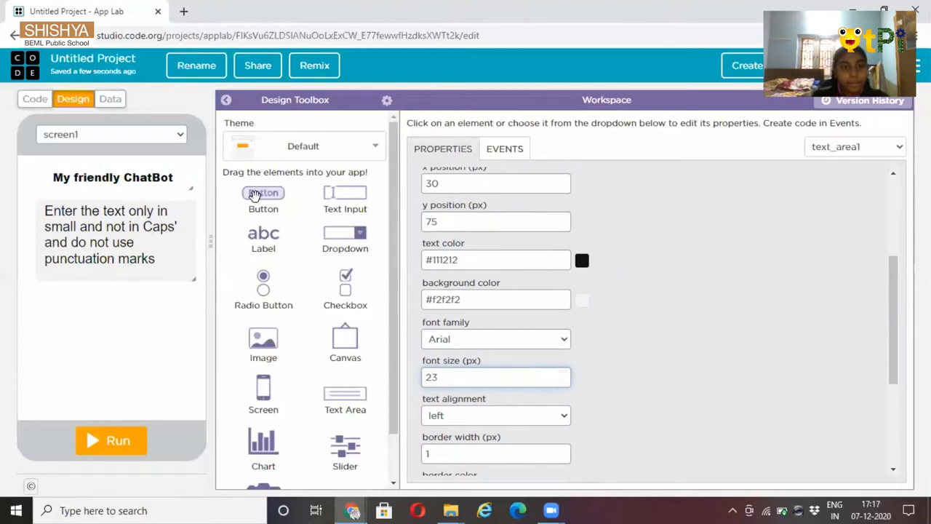
# Place a button at the left beneath the text area and select its id
pyautogui.moveTo(263, 193); pyautogui.dragTo(54, 323)
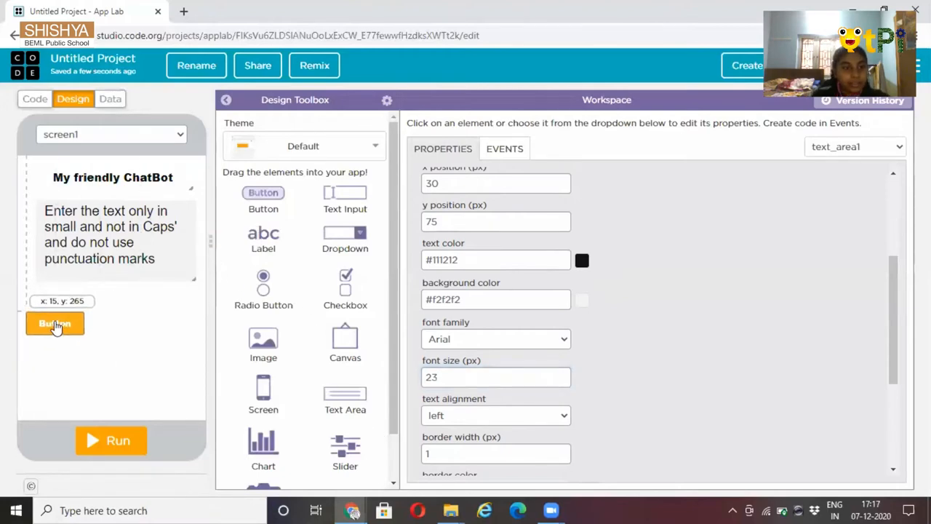
pyautogui.click(55, 323)
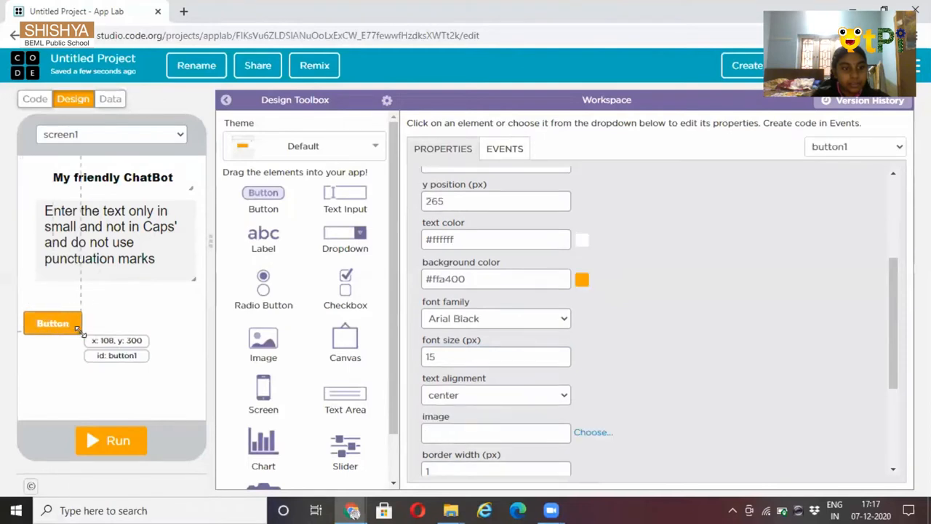
pyautogui.moveTo(53, 323); pyautogui.dragTo(60, 328)
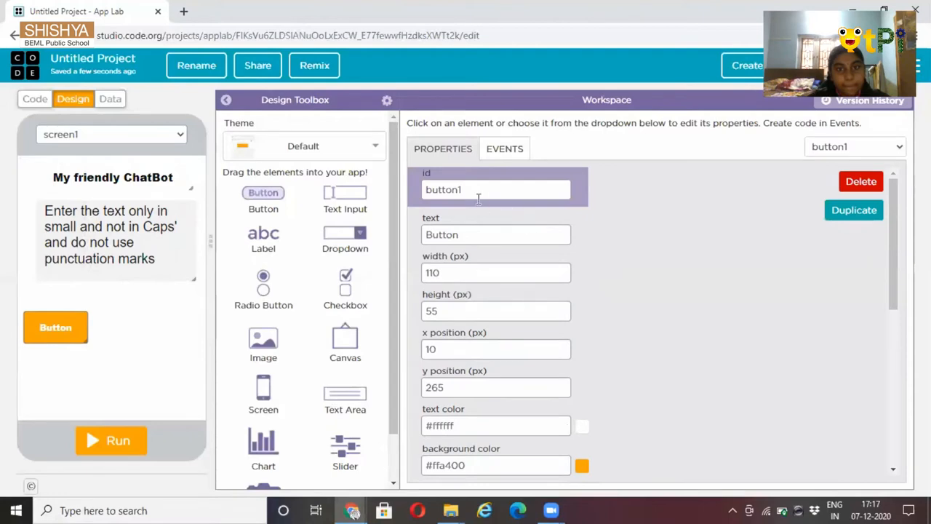
pyautogui.tripleClick(496, 190)
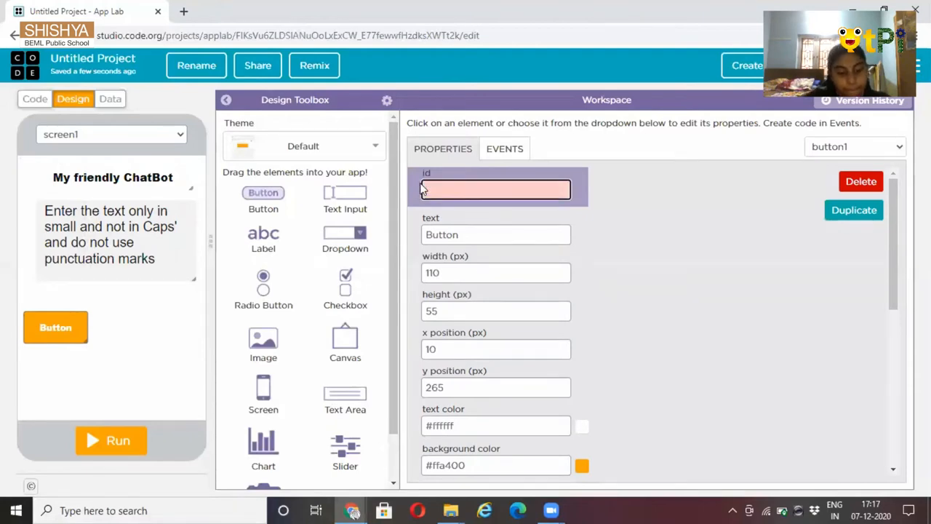
# Name the button button_answer and change its label to Answer
pyautogui.write('butto')
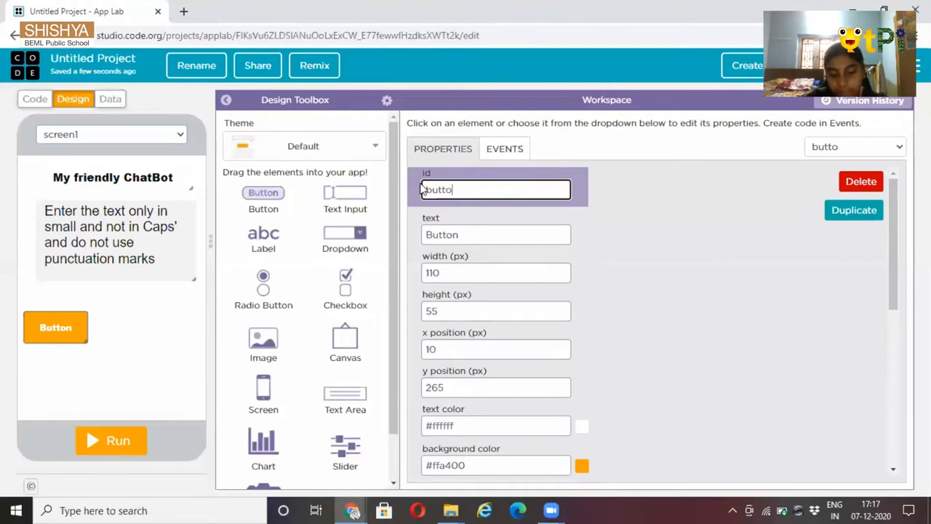
pyautogui.write('n_')
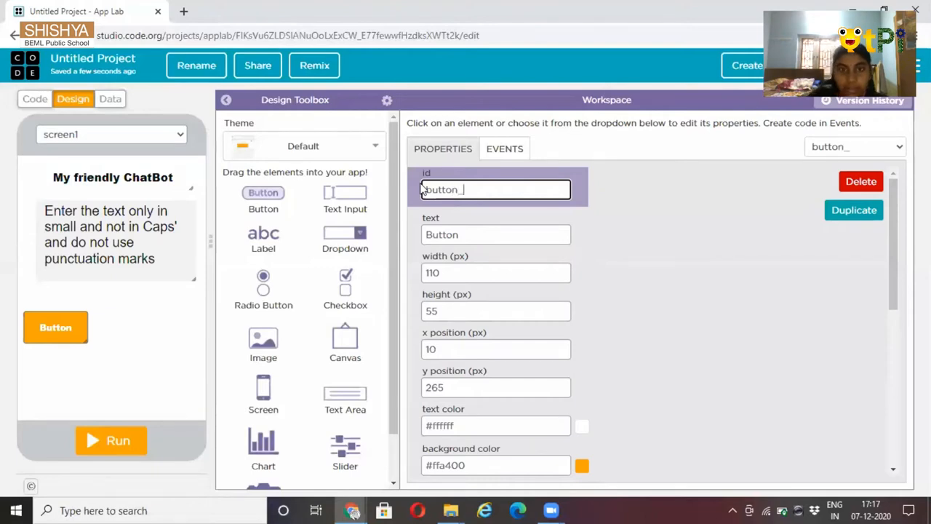
pyautogui.write('an')
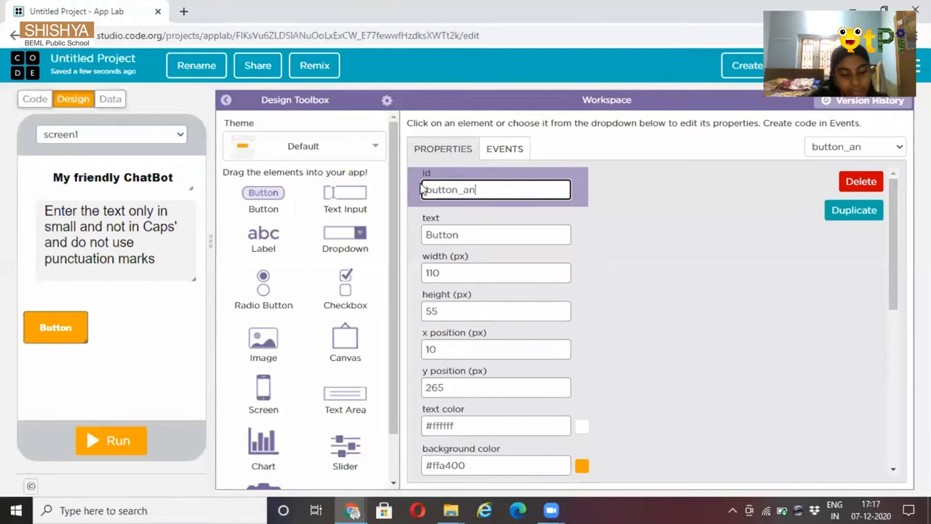
pyautogui.write('swer')
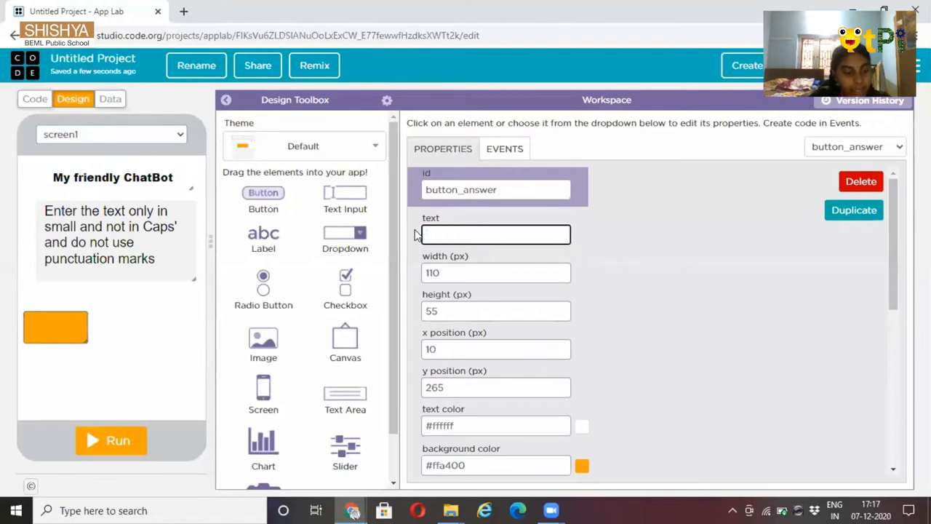
pyautogui.write('A')
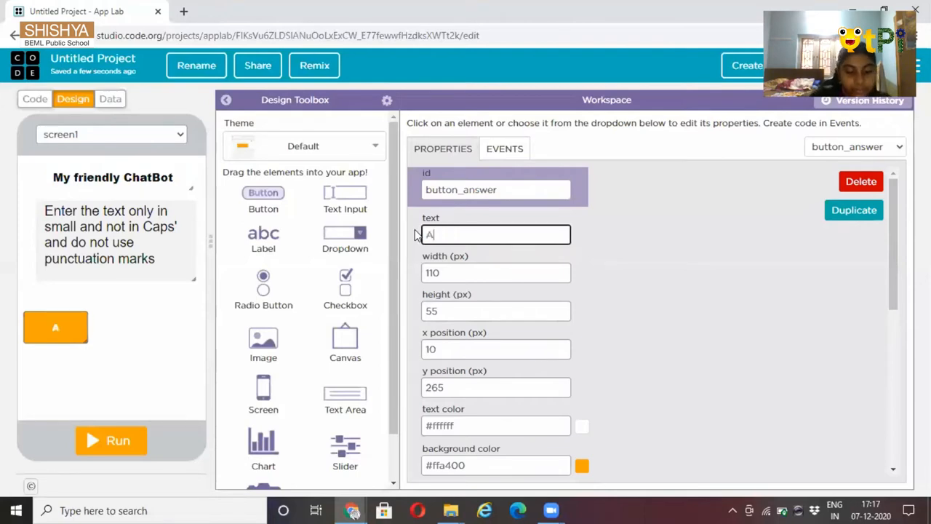
pyautogui.write('nswer')
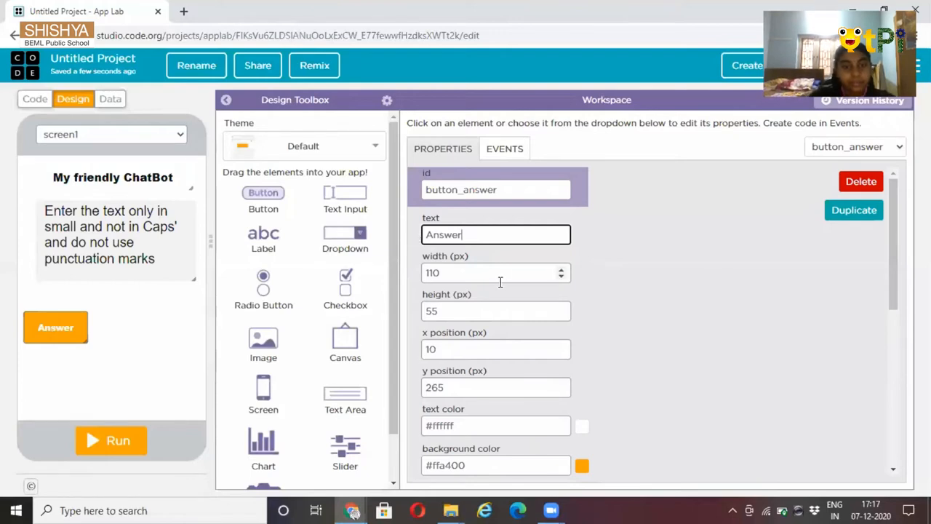
pyautogui.moveTo(519, 304)
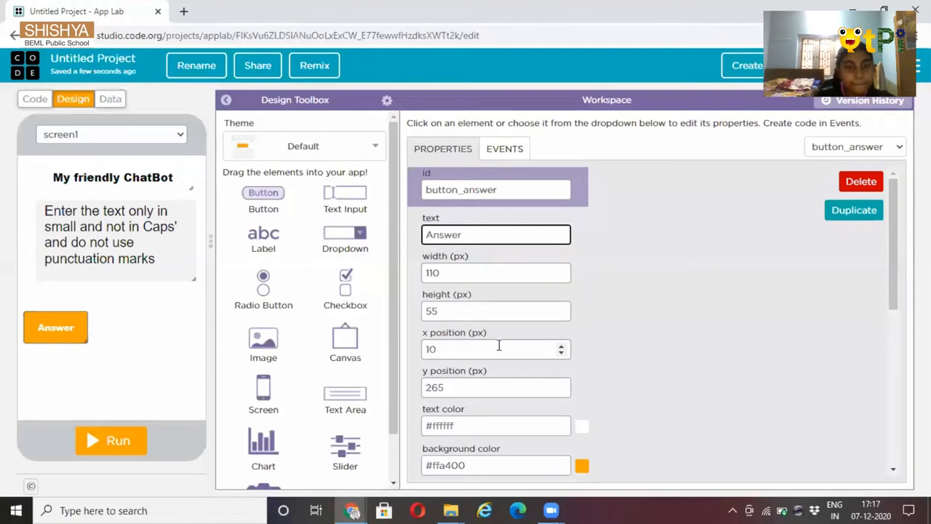
pyautogui.moveTo(263, 192)
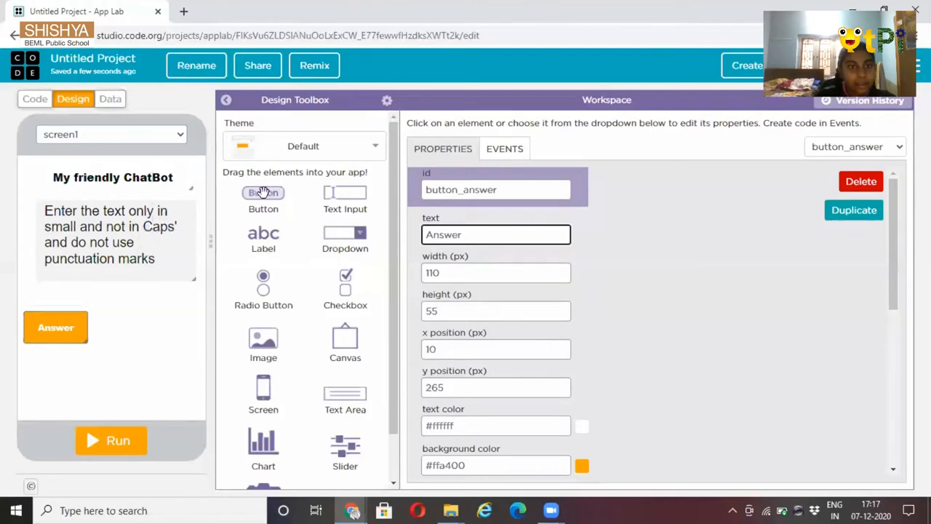
# Add a second button beside Answer and label it Reset Chat
pyautogui.moveTo(263, 192); pyautogui.dragTo(151, 324)
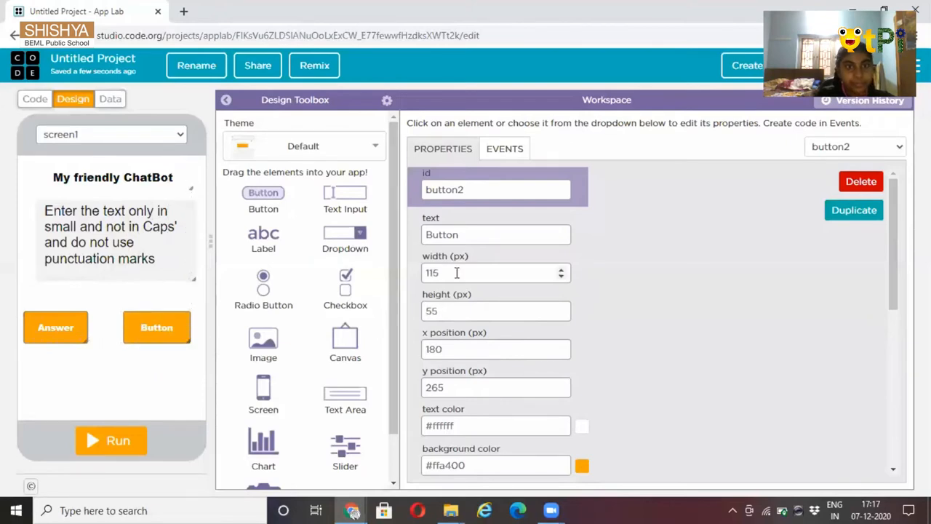
pyautogui.click(495, 234)
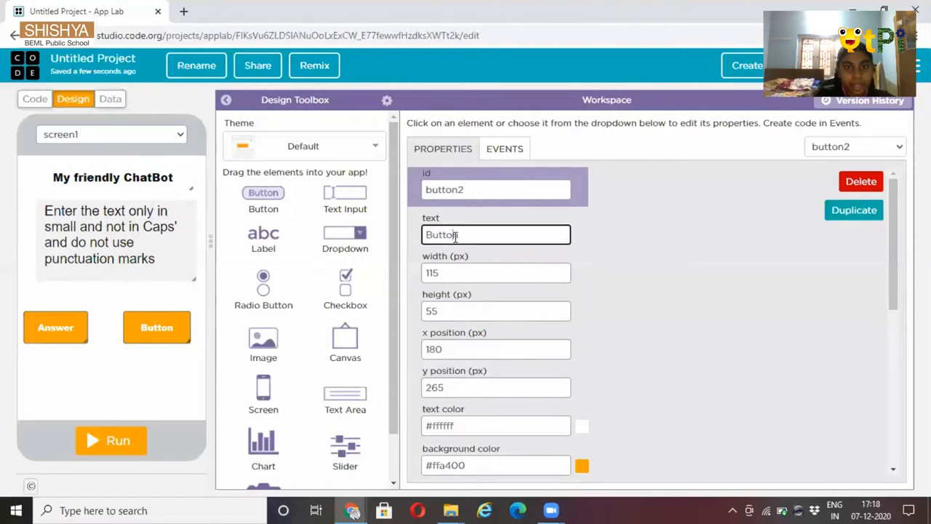
pyautogui.tripleClick(496, 234)
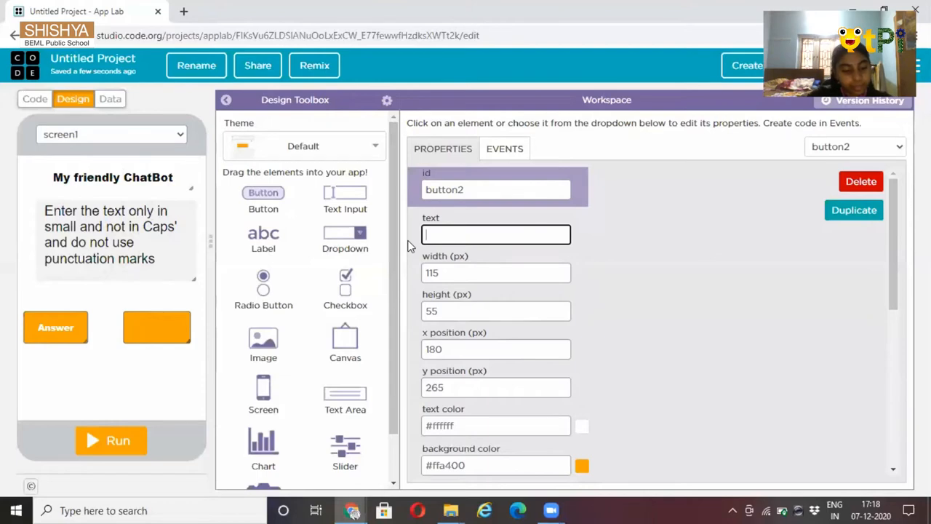
pyautogui.write('Res')
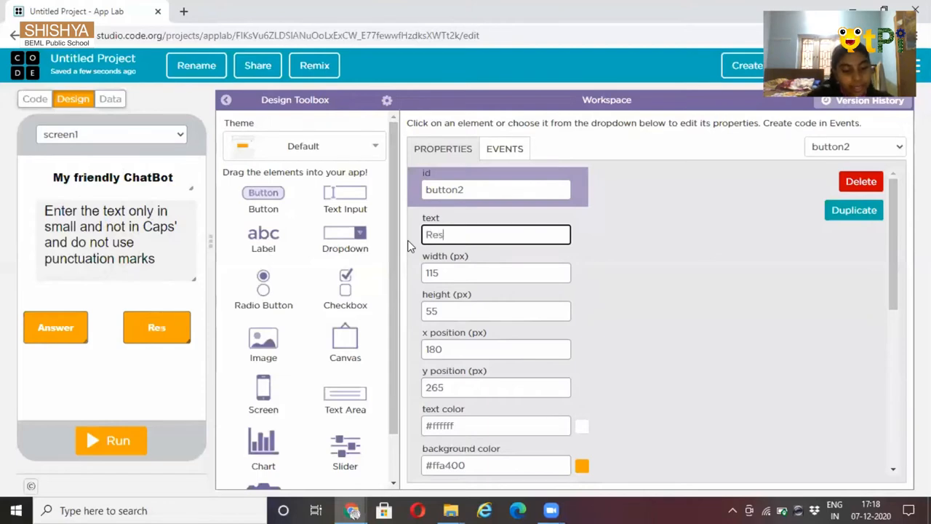
pyautogui.write('et')
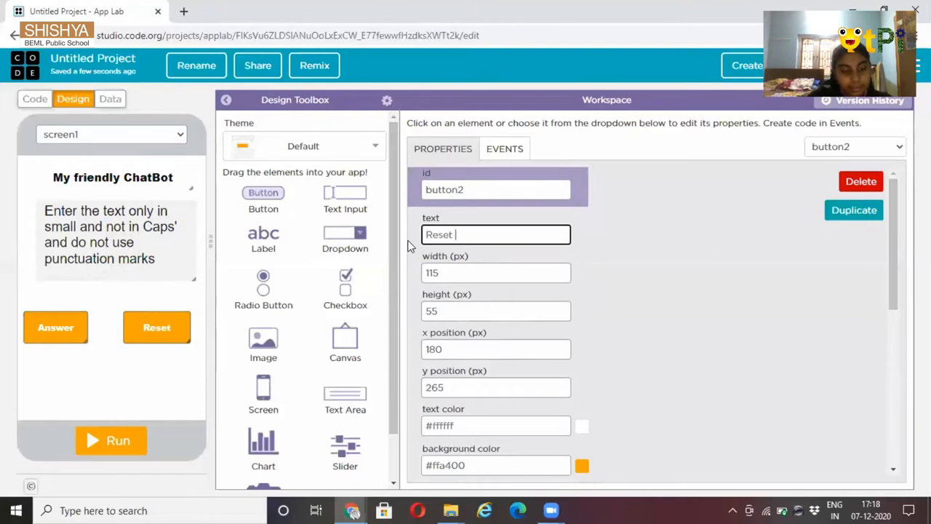
pyautogui.write('C')
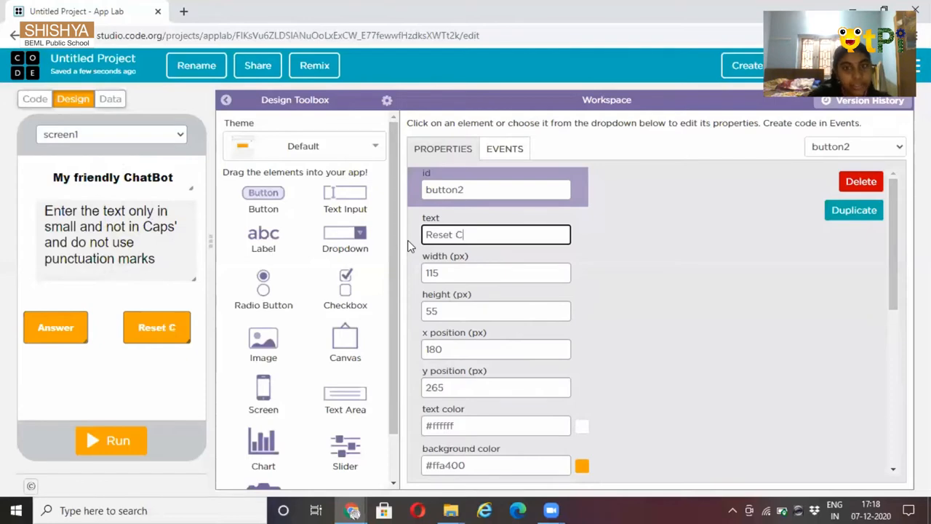
pyautogui.write('hat')
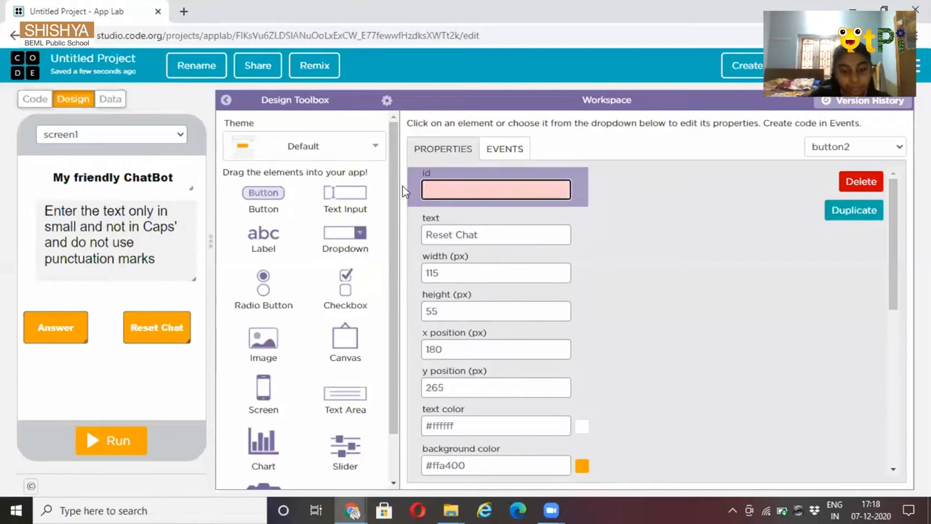
# Type button_reset_chat as the Reset Chat button's id
pyautogui.write('b')
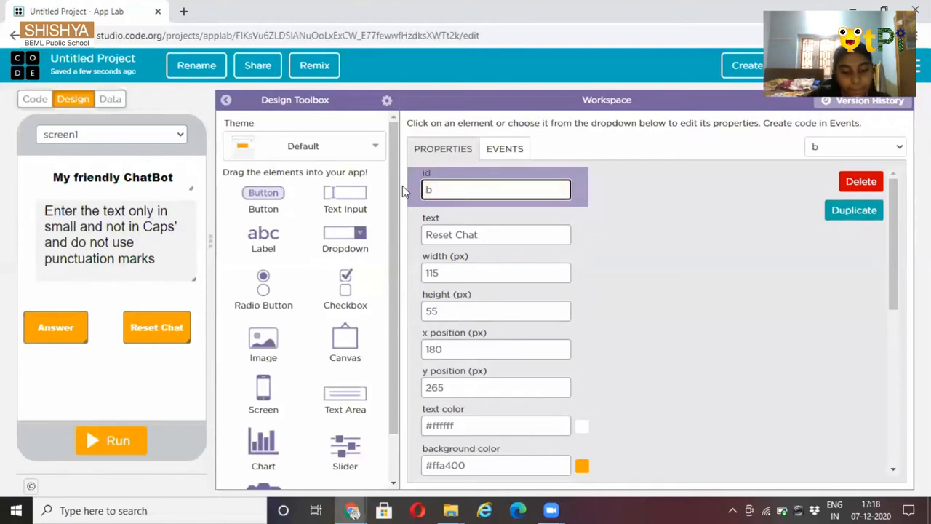
pyautogui.write('utt')
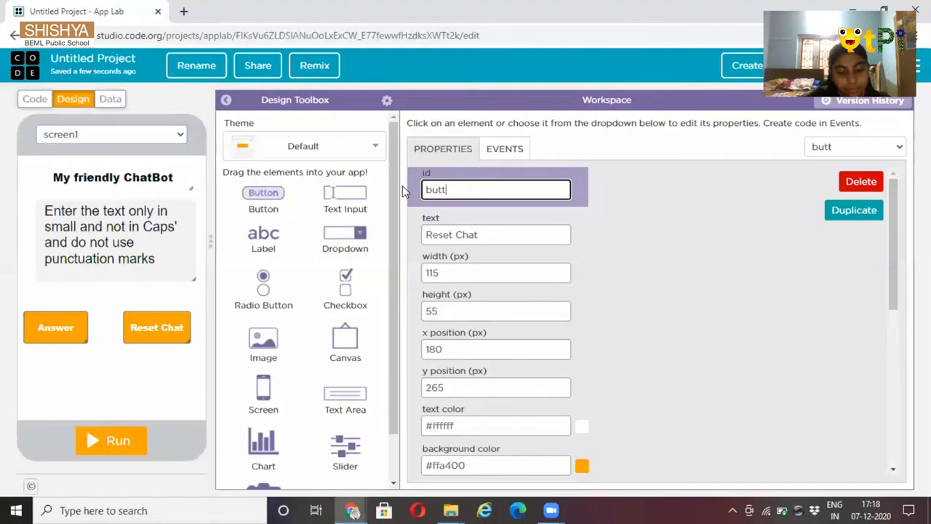
pyautogui.write('on')
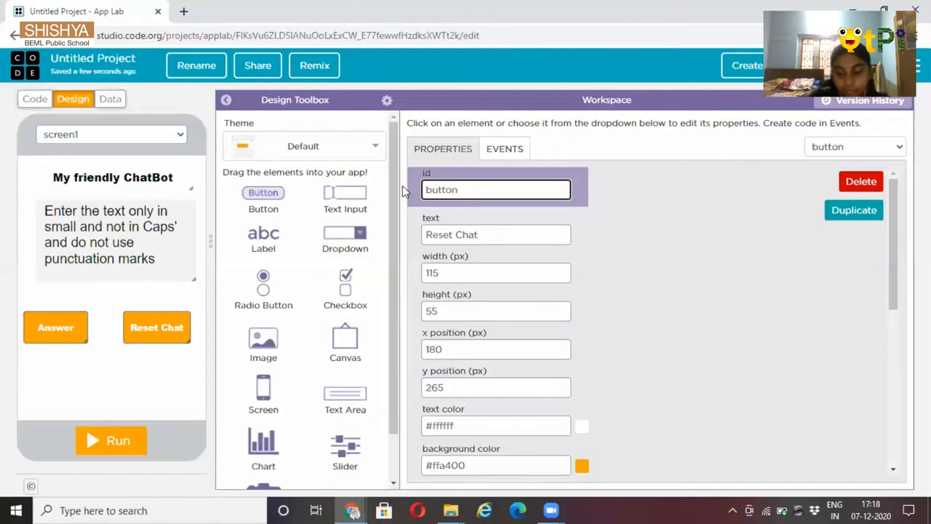
pyautogui.write('_')
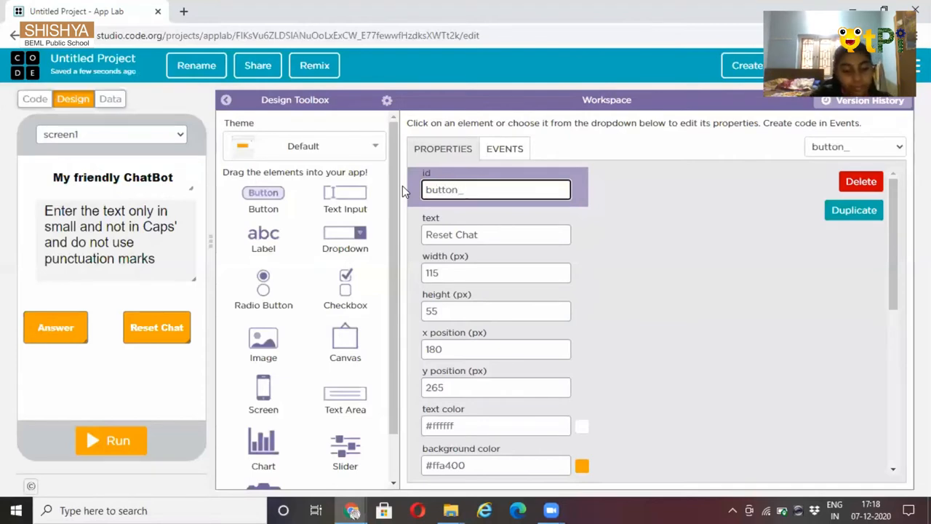
pyautogui.write('res')
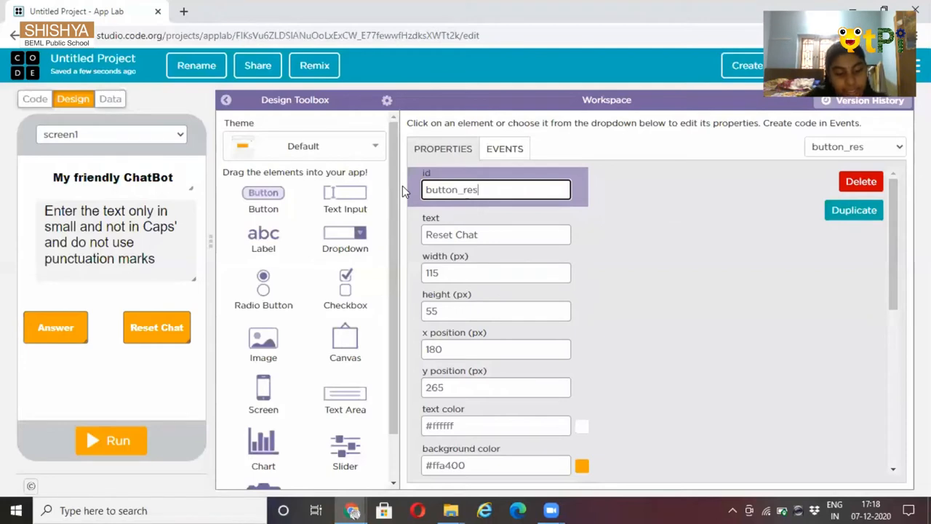
pyautogui.write('et')
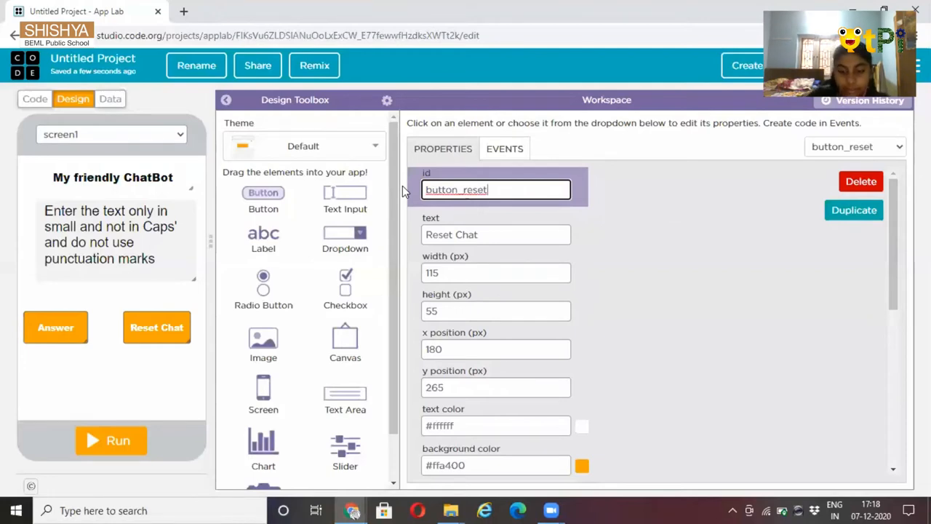
pyautogui.write('_ch')
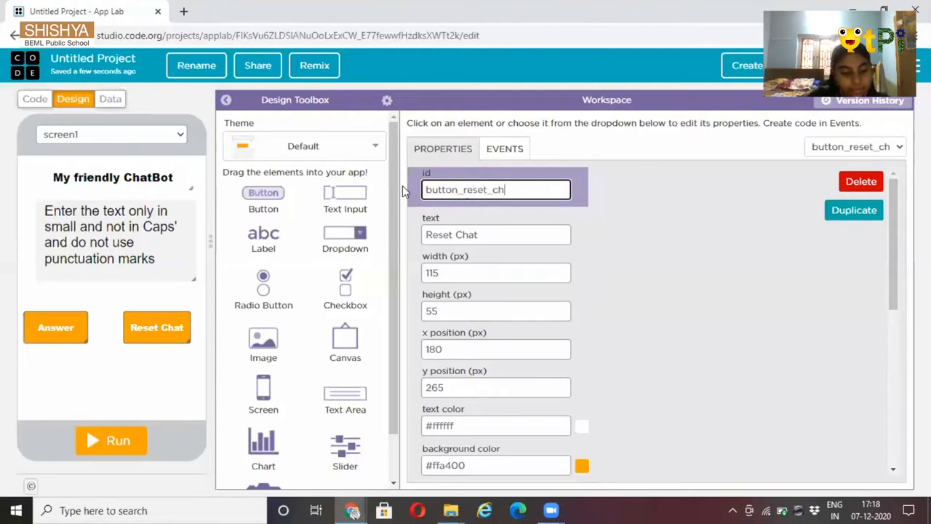
pyautogui.write('at')
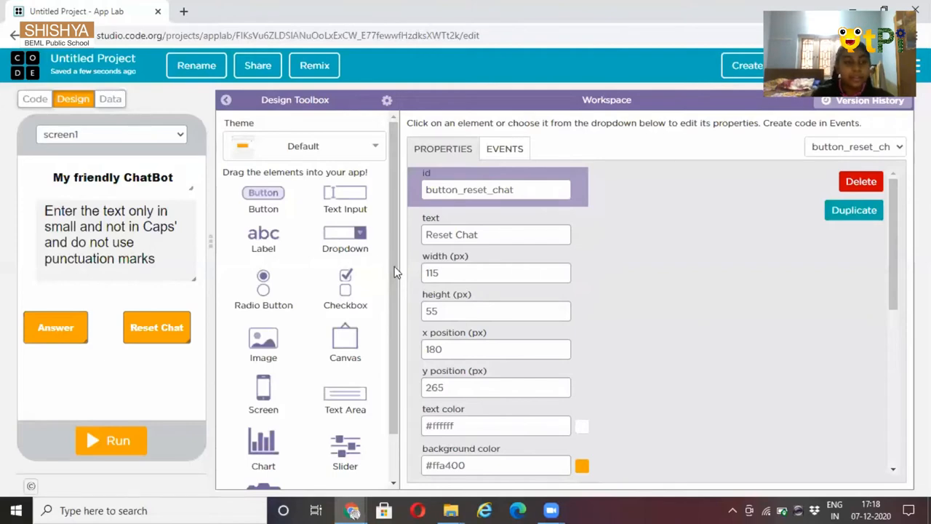
pyautogui.moveTo(460, 265)
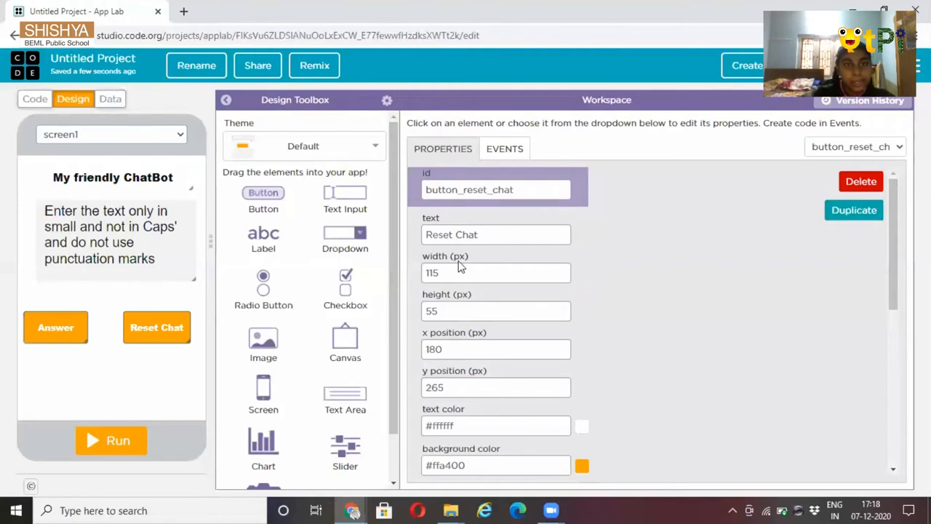
pyautogui.moveTo(336, 193)
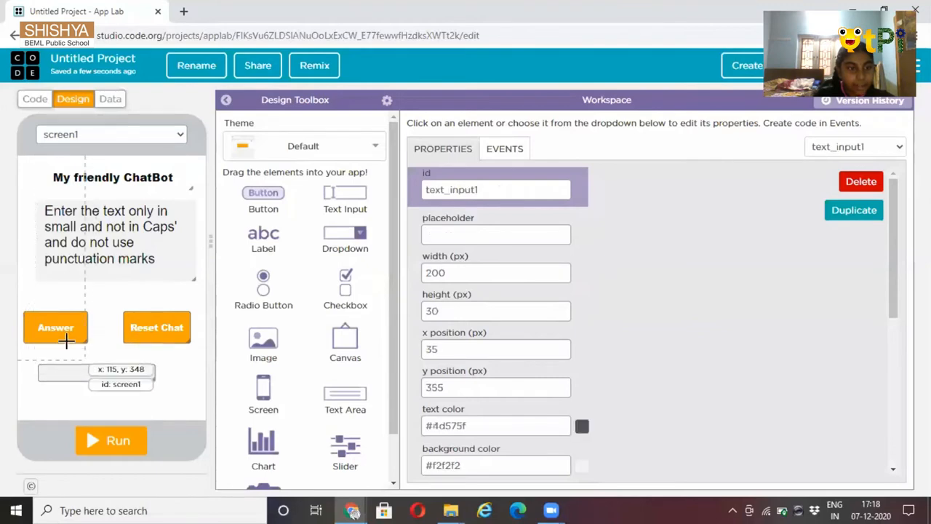
# Resize text_input1 under the buttons to a 250 by 100 px box at x 30, y 310
pyautogui.click(56, 327)
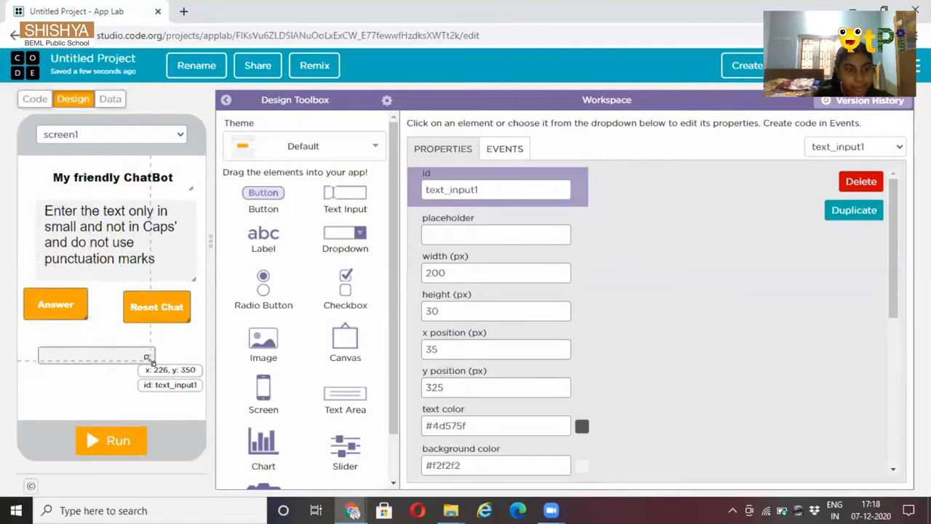
pyautogui.moveTo(153, 356); pyautogui.dragTo(182, 404)
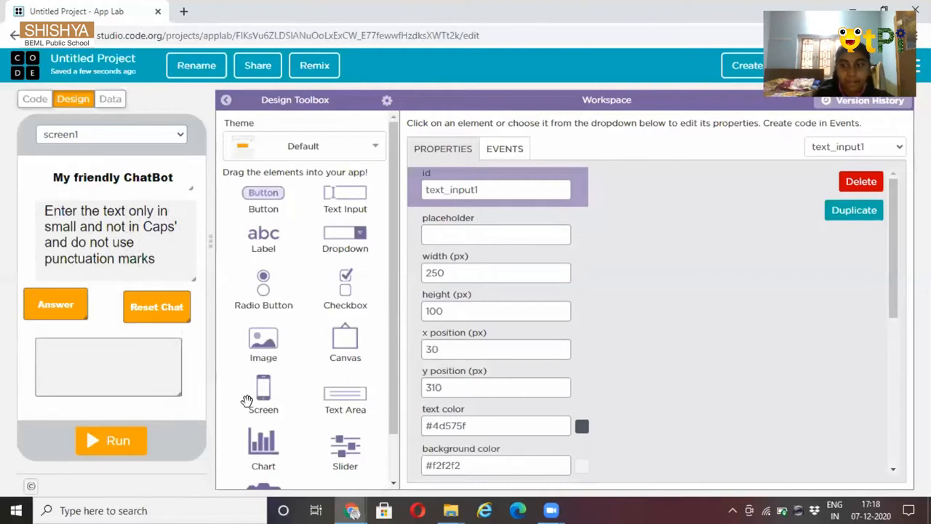
pyautogui.moveTo(199, 410)
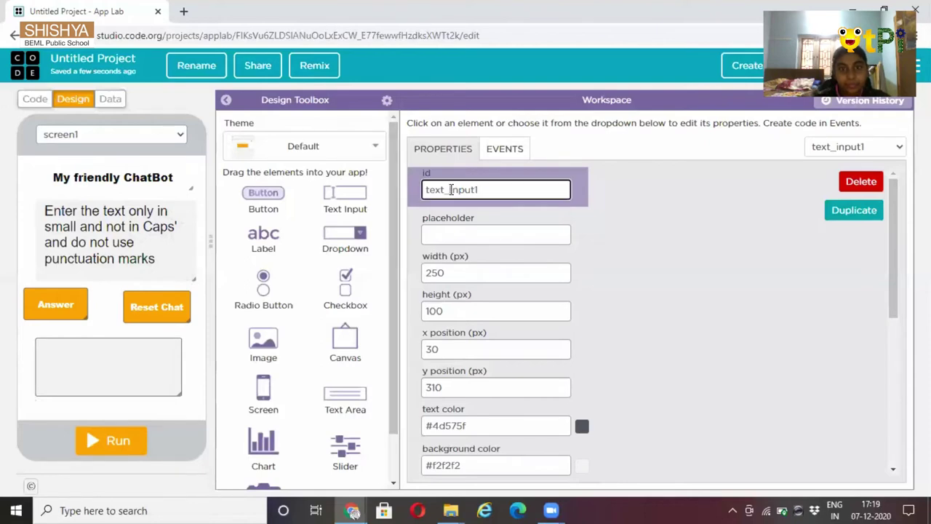
# Change the large input box's id from text_input1 to text_Question
pyautogui.doubleClick(463, 189)
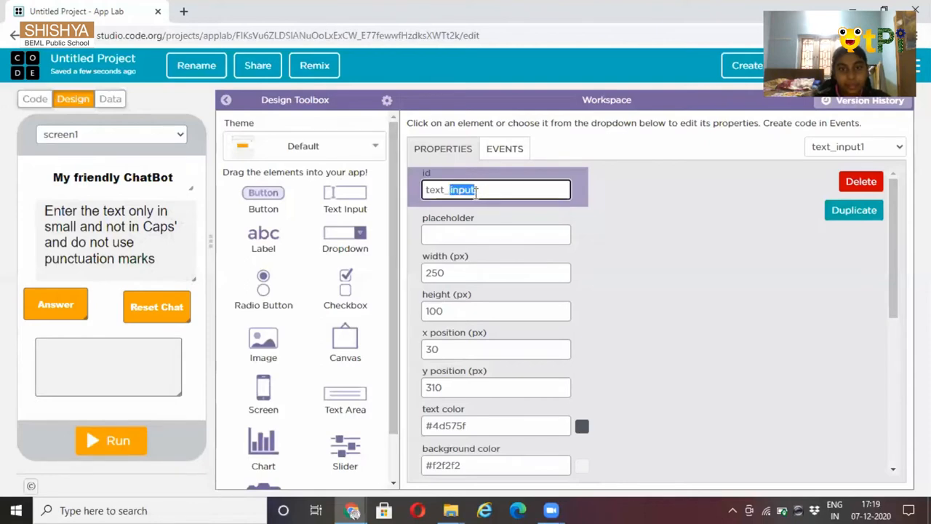
pyautogui.press('Backspace')
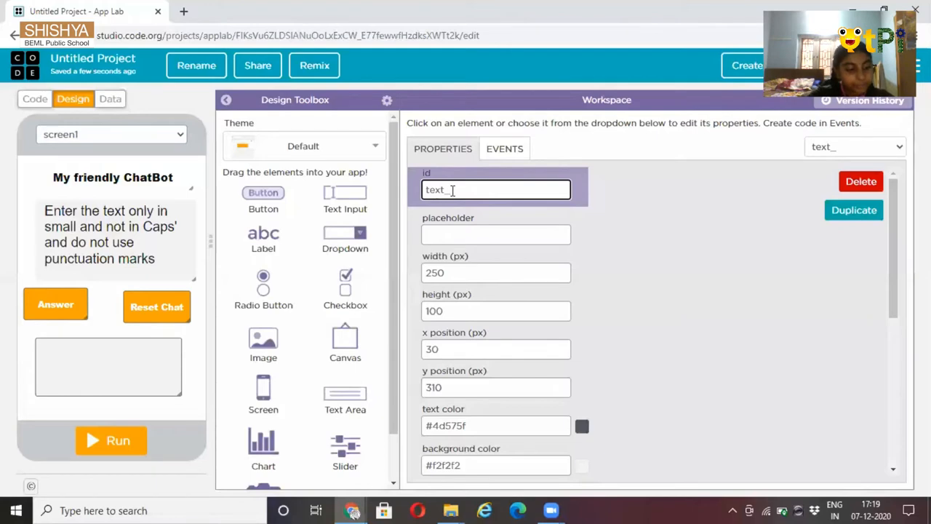
pyautogui.write('Q')
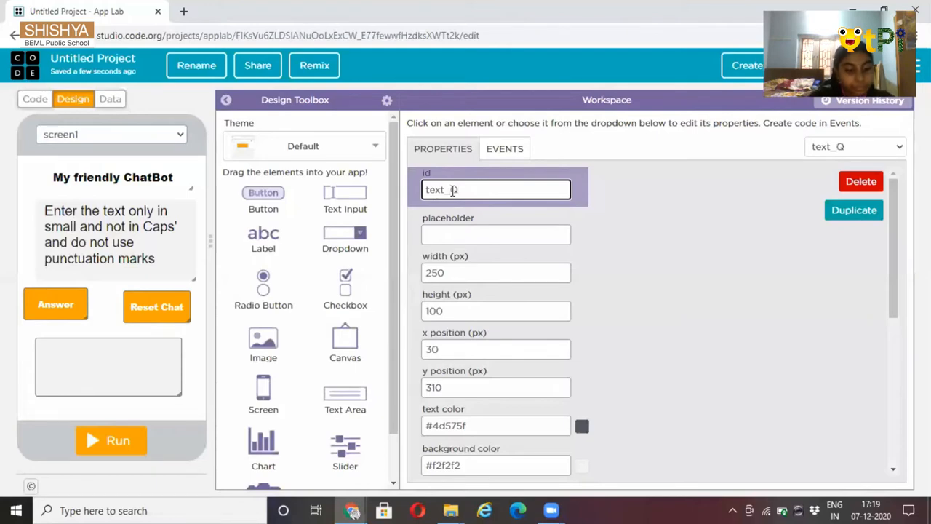
pyautogui.write('ues')
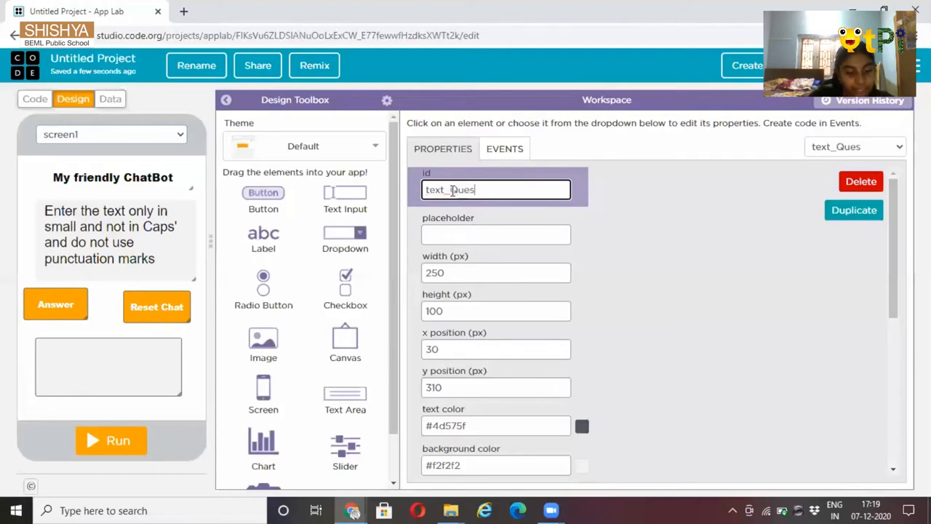
pyautogui.write('tion')
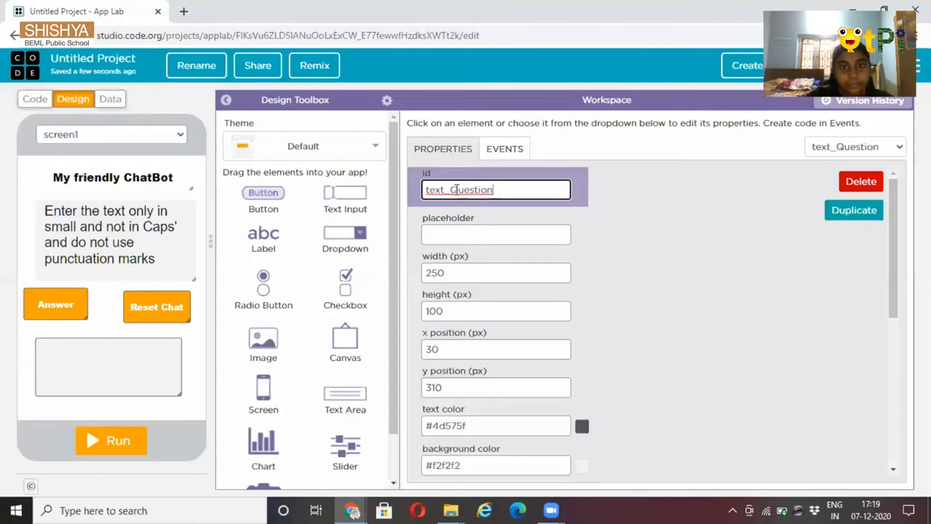
pyautogui.moveTo(602, 236)
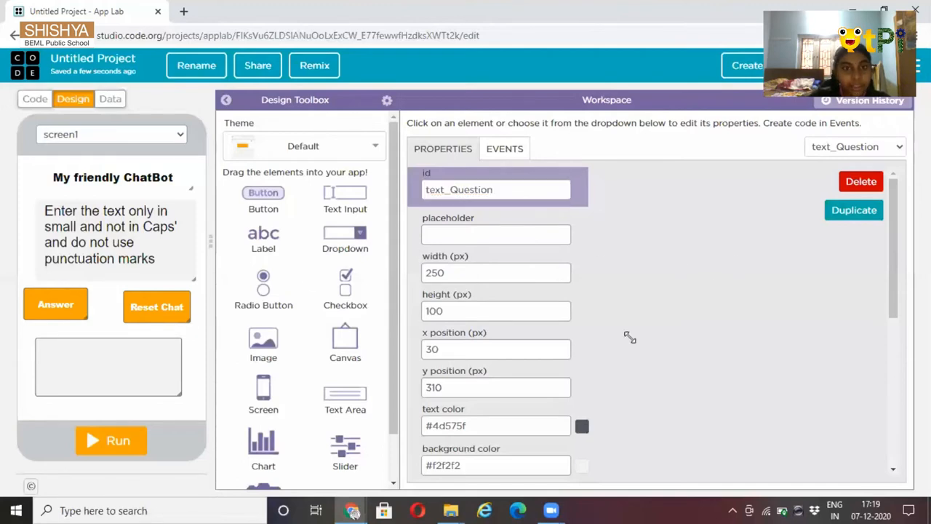
# Rename the instructions text area's id from text_area1 to text_chatbot
pyautogui.click(109, 232)
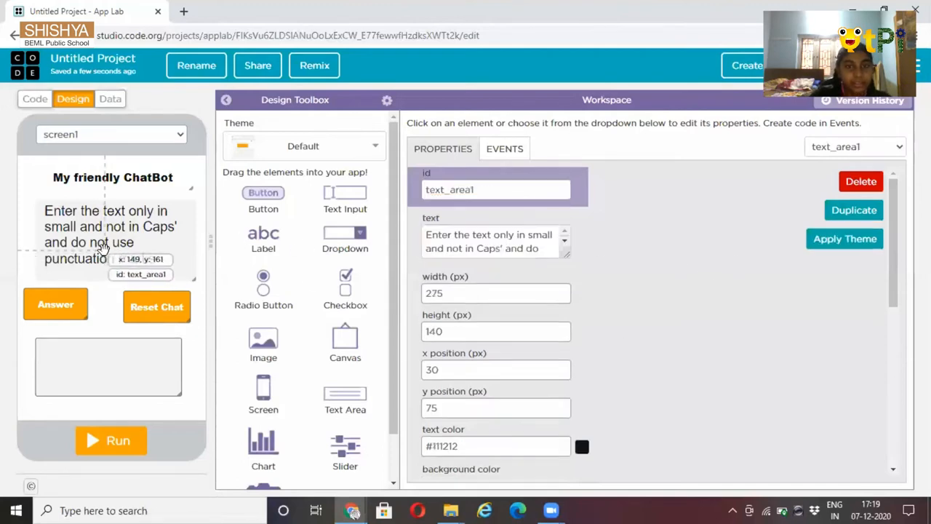
pyautogui.click(496, 189)
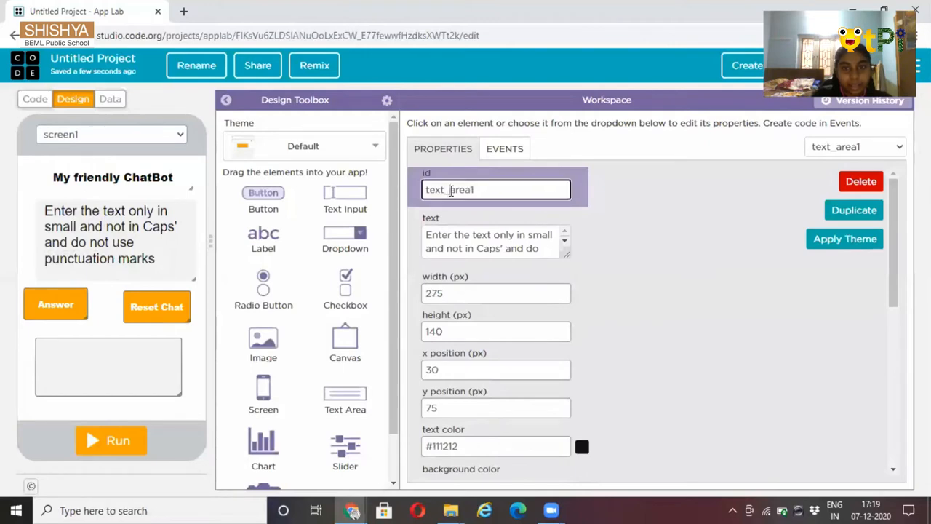
pyautogui.doubleClick(460, 190)
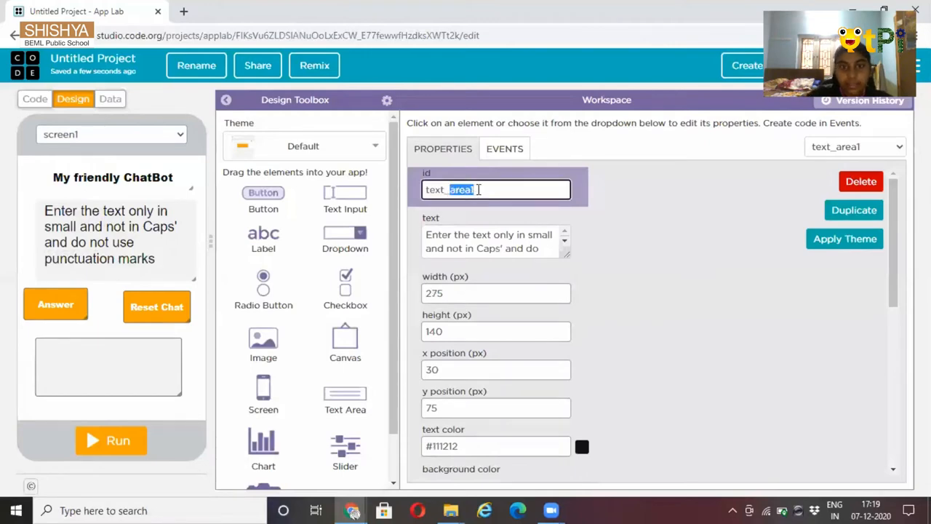
pyautogui.press('Backspace')
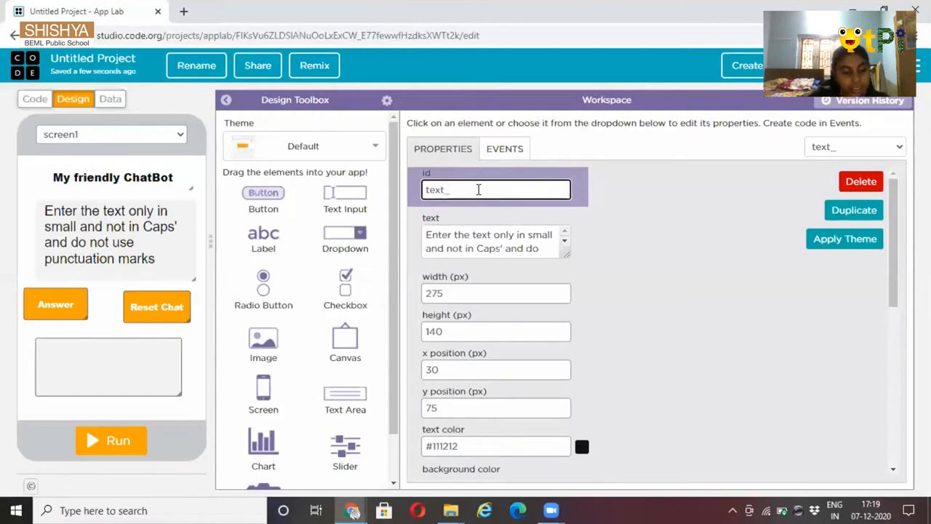
pyautogui.write('cha')
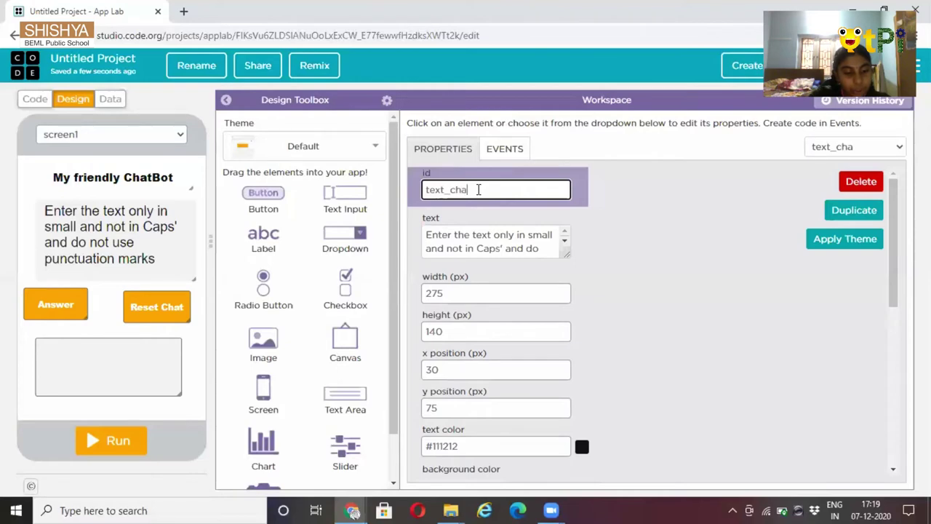
pyautogui.write('t')
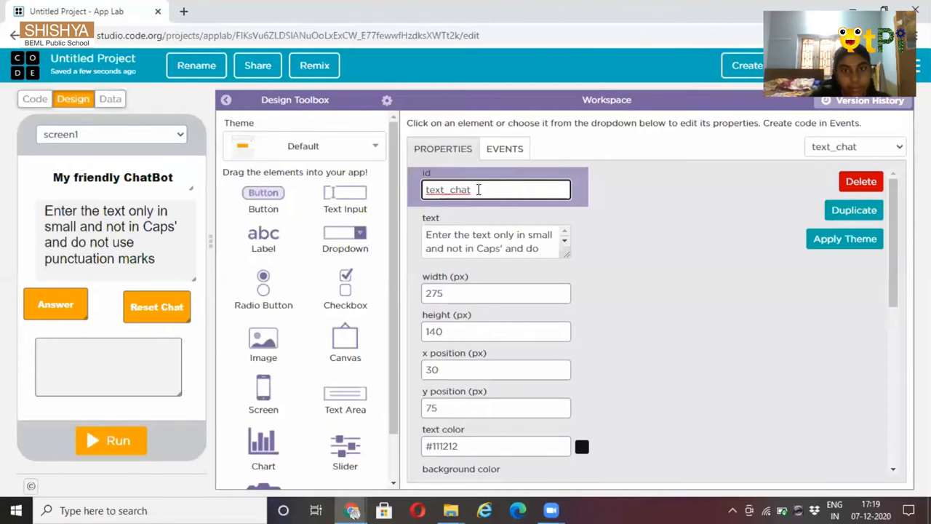
pyautogui.write('bo')
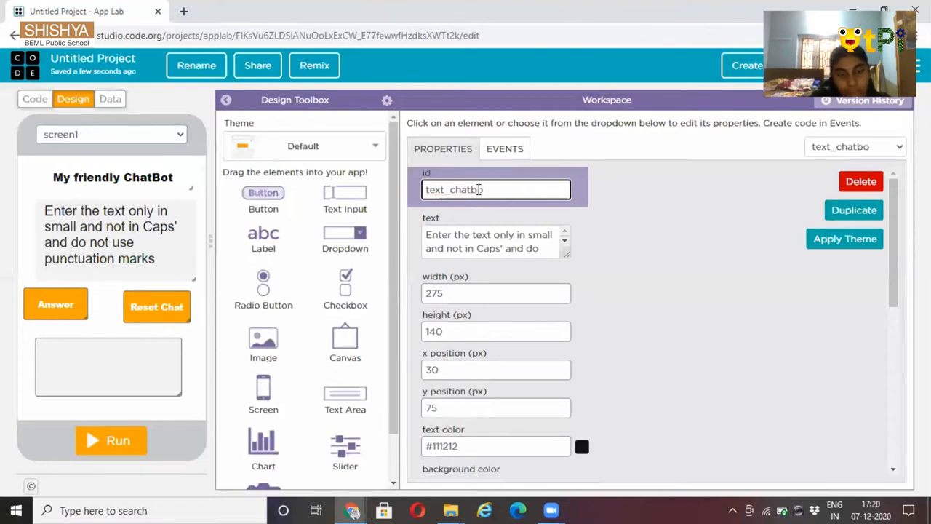
pyautogui.write('t')
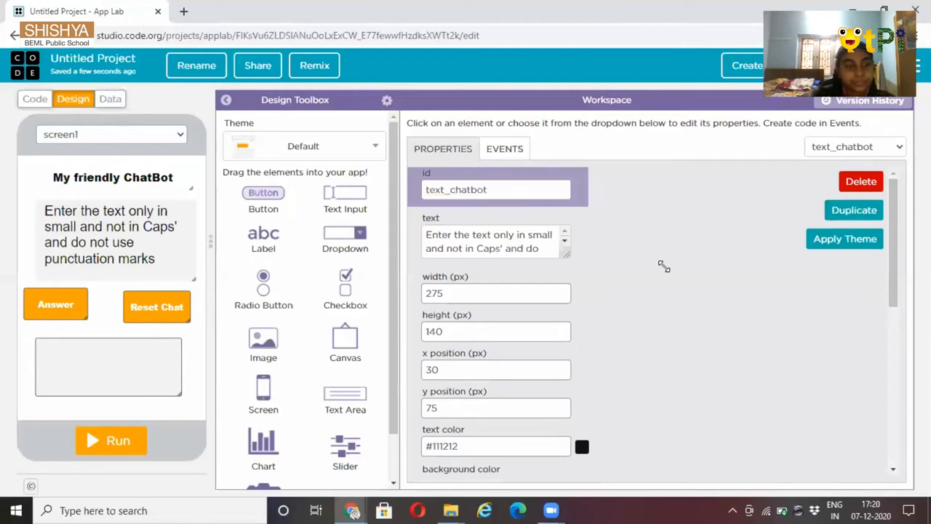
# Give text_Question the placeholder text 'Enter your text here'
pyautogui.click(108, 366)
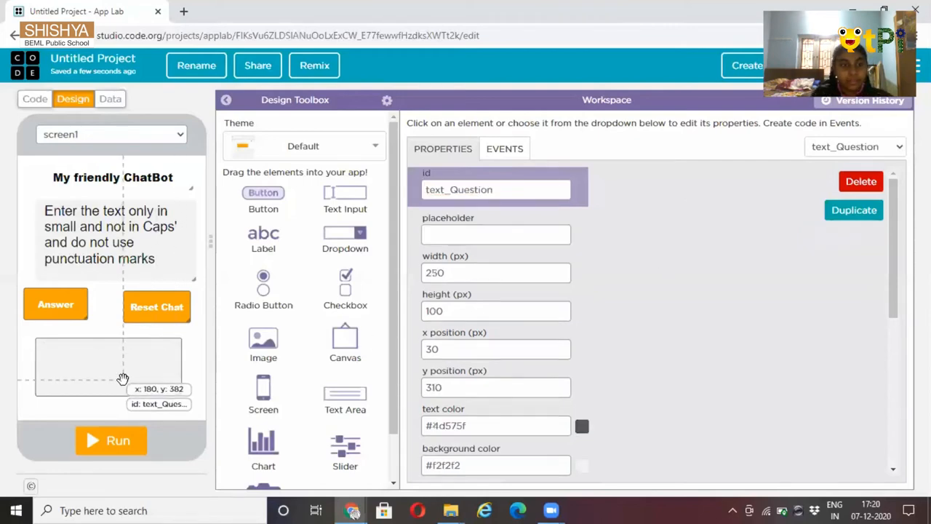
pyautogui.click(496, 234)
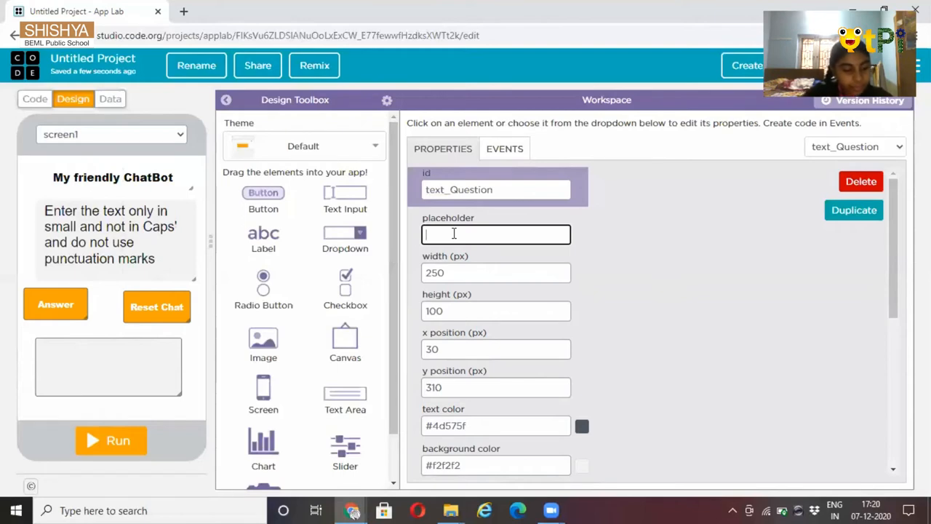
pyautogui.write('Ente')
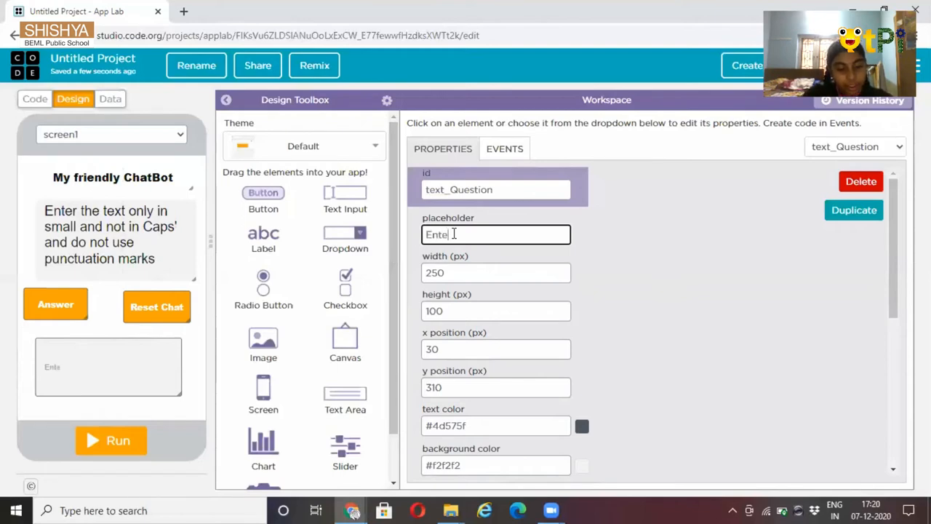
pyautogui.write('r')
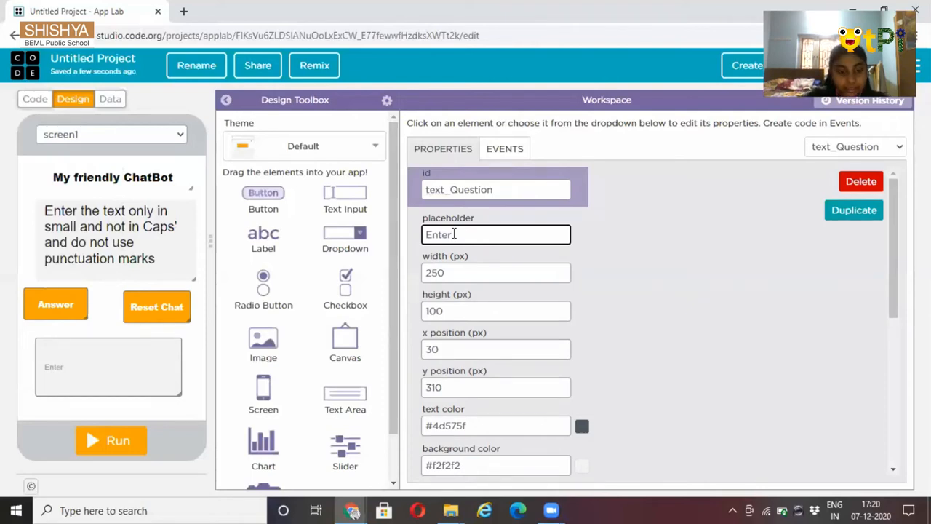
pyautogui.write('th')
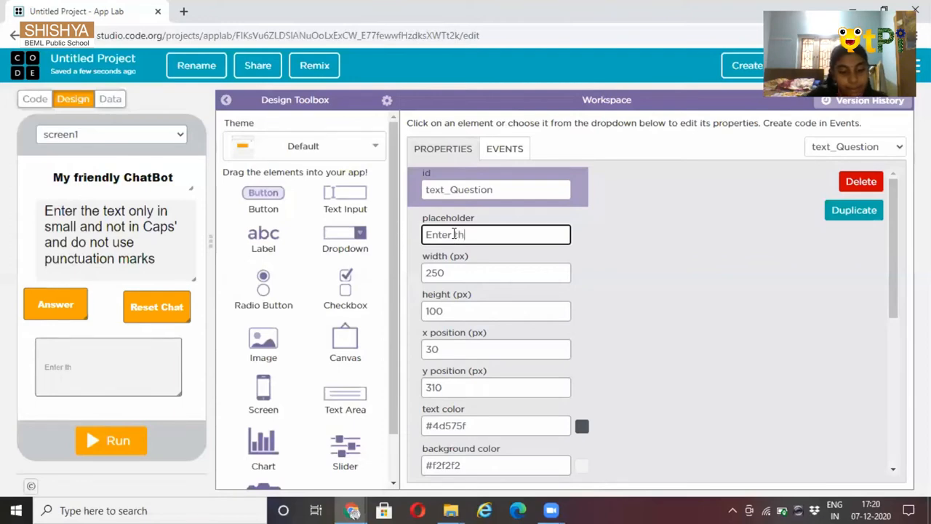
pyautogui.write('e')
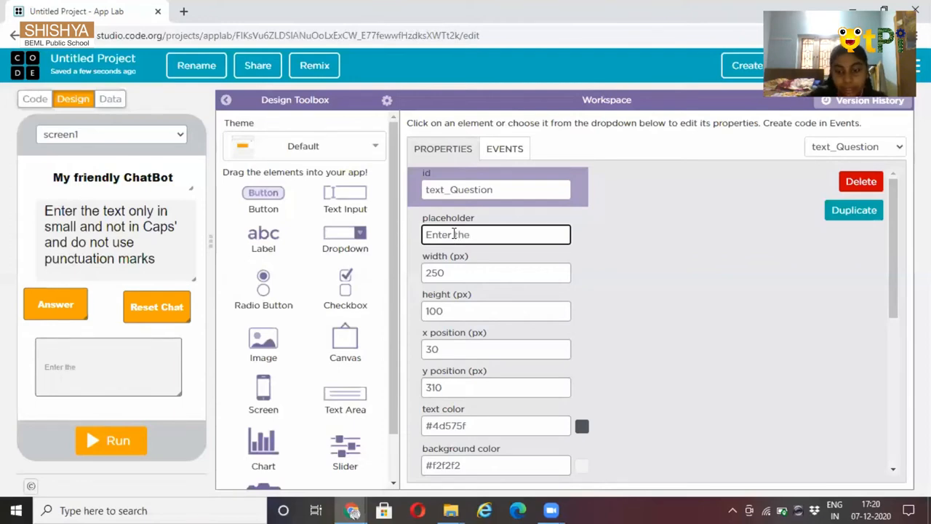
pyautogui.press('Backspace')
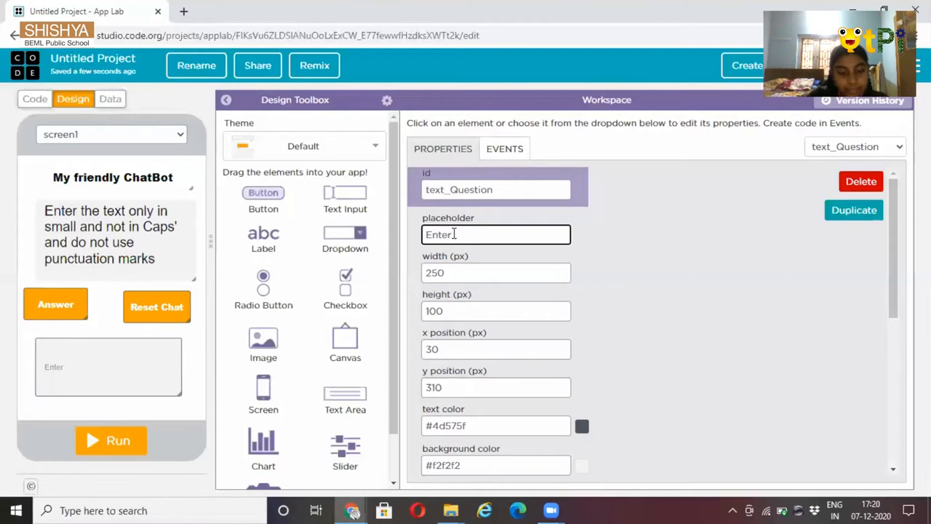
pyautogui.write('your t')
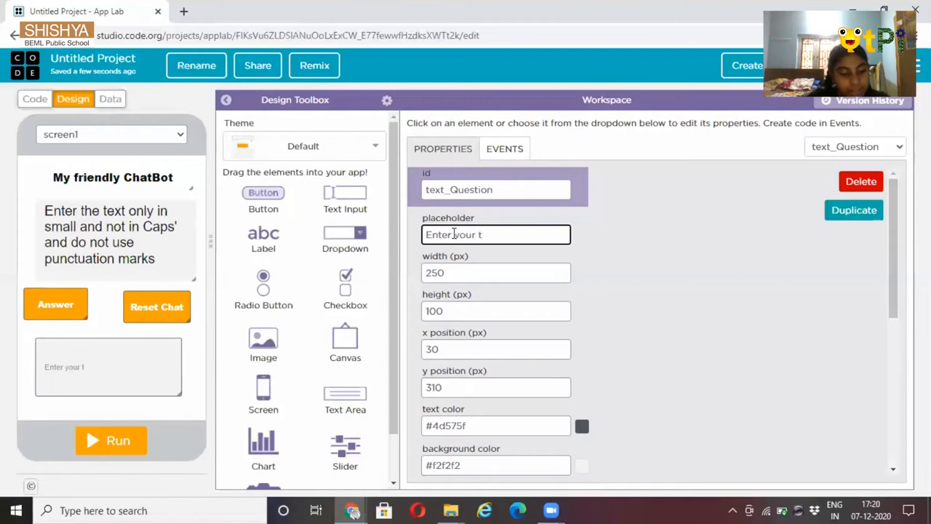
pyautogui.write('ext')
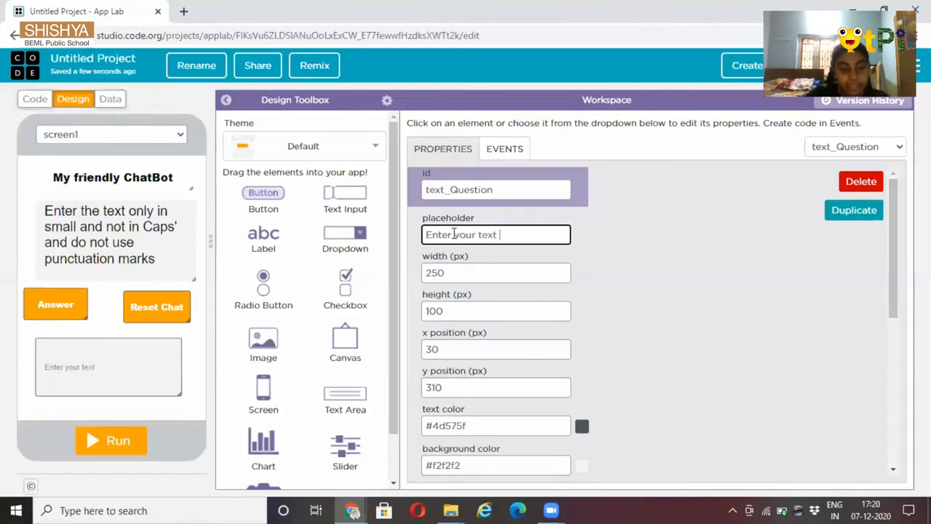
pyautogui.write('he')
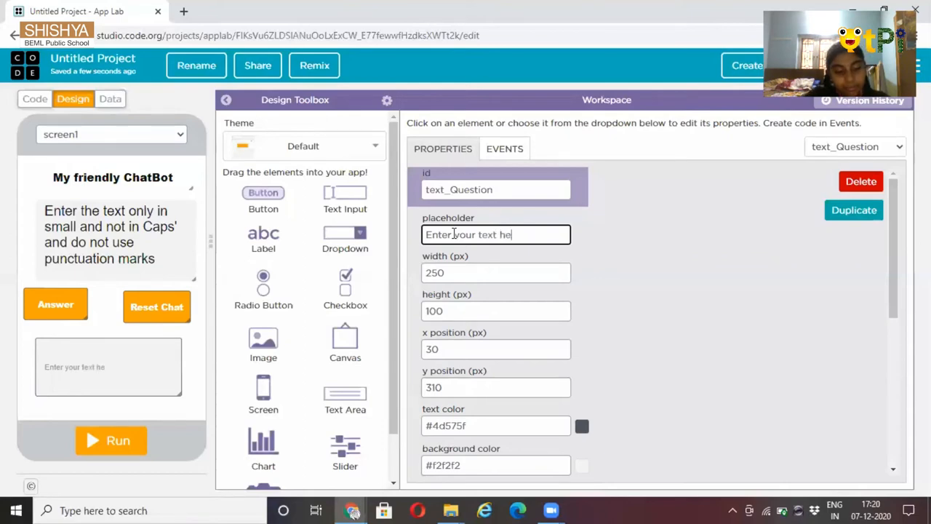
pyautogui.write('re')
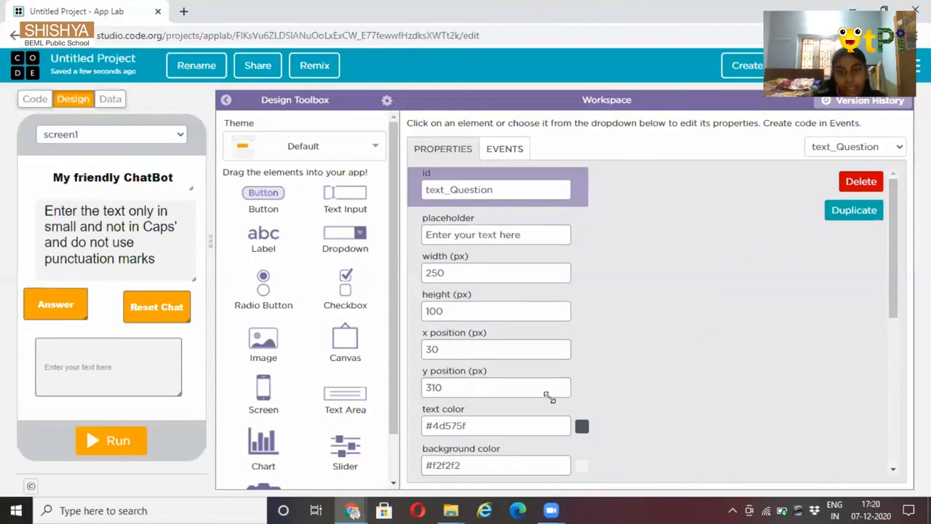
# Set text_Question's text colour to near-black #030304 and its font size to 24 px
pyautogui.scroll(-3)
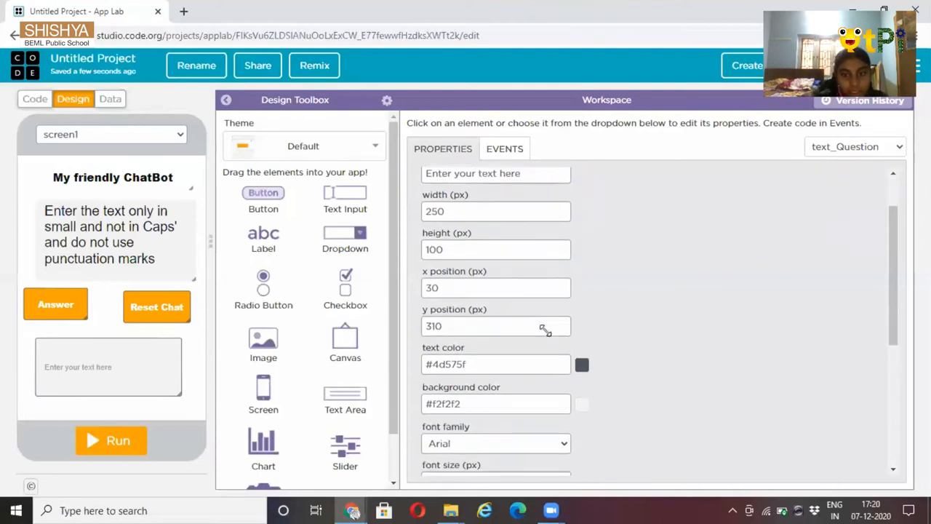
pyautogui.click(582, 365)
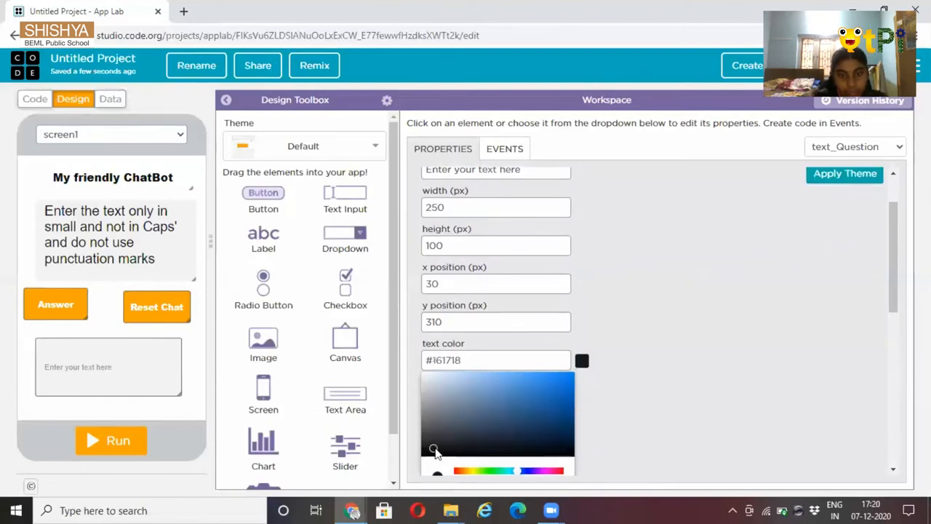
pyautogui.click(434, 454)
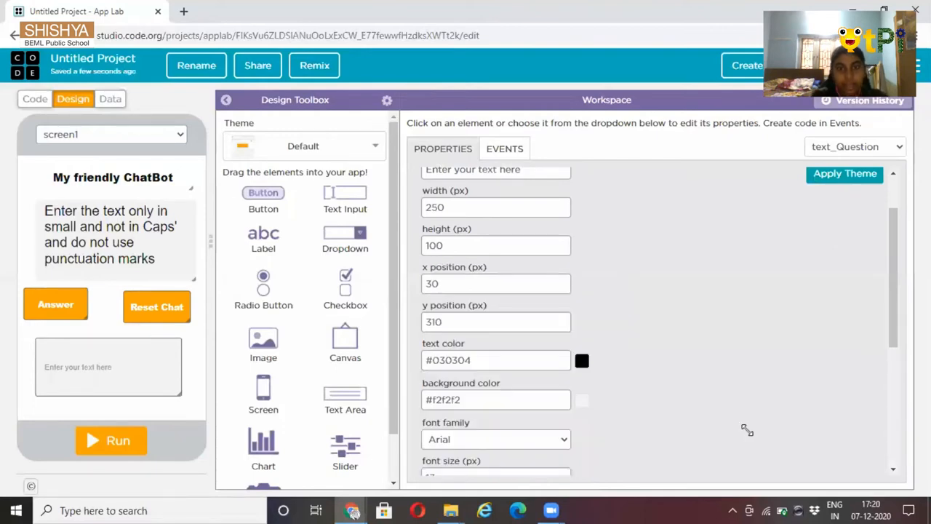
pyautogui.scroll(-3)
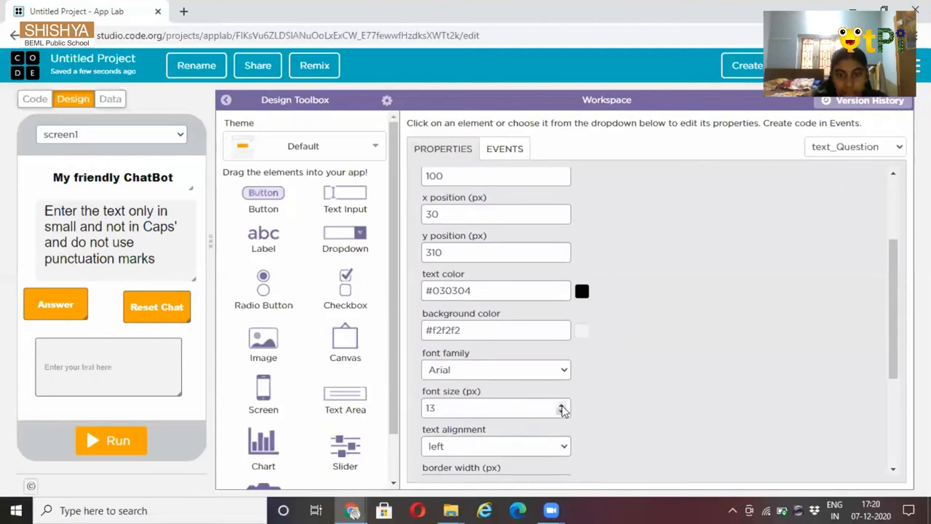
pyautogui.click(562, 404)
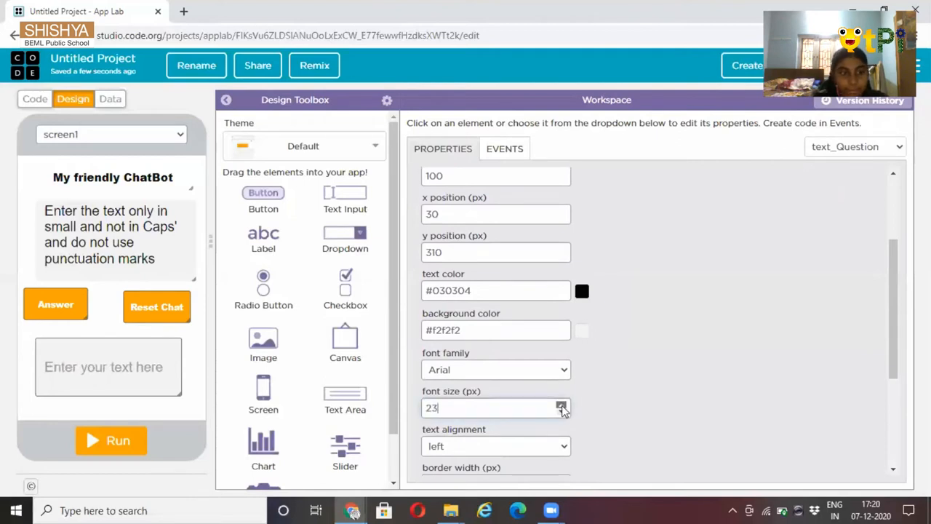
pyautogui.click(561, 404)
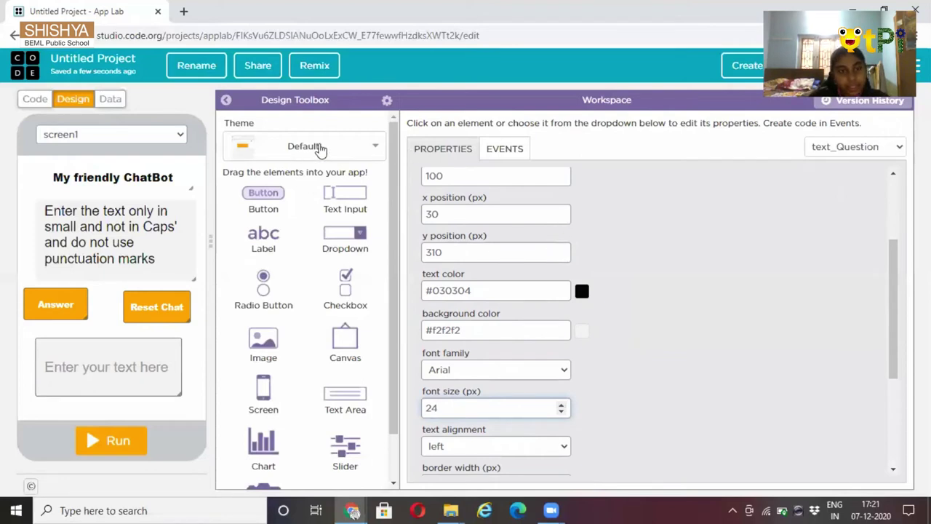
# Apply the pink Bubblegum theme from the Design Toolbox theme list
pyautogui.click(303, 145)
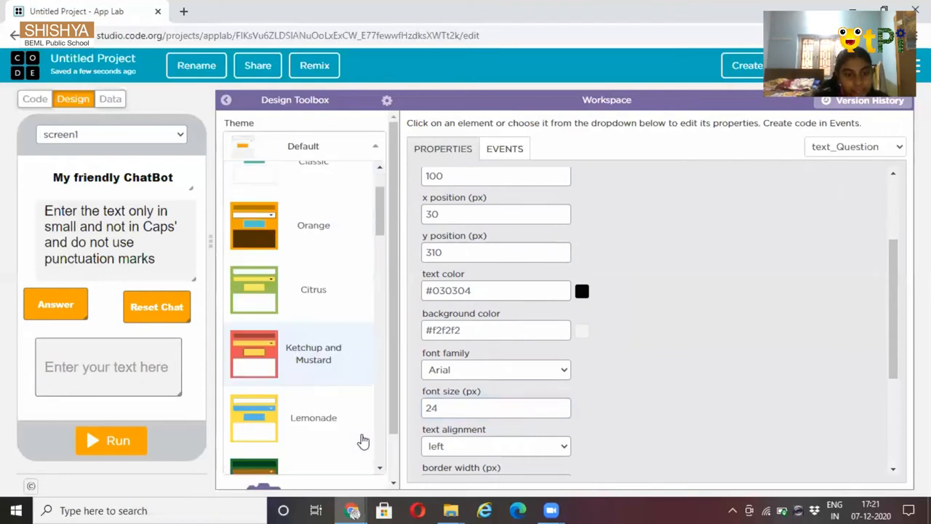
pyautogui.scroll(-3)
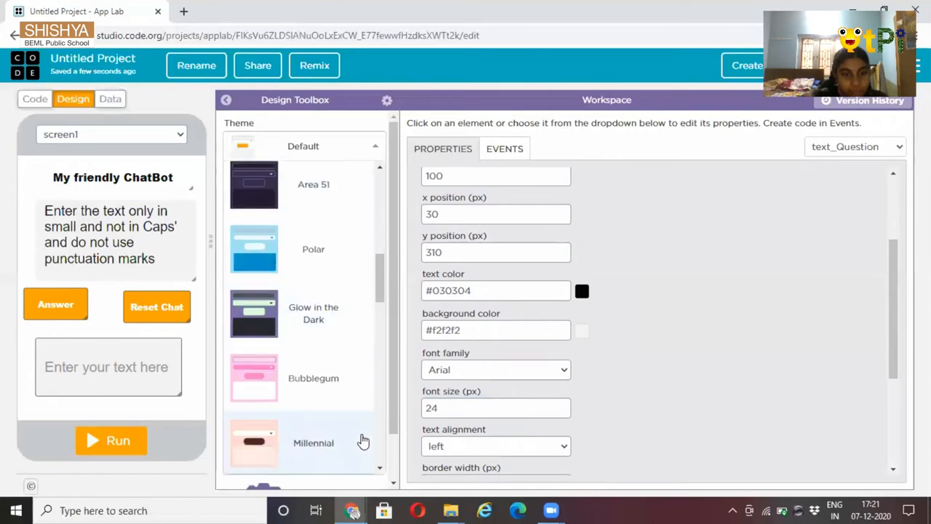
pyautogui.click(314, 378)
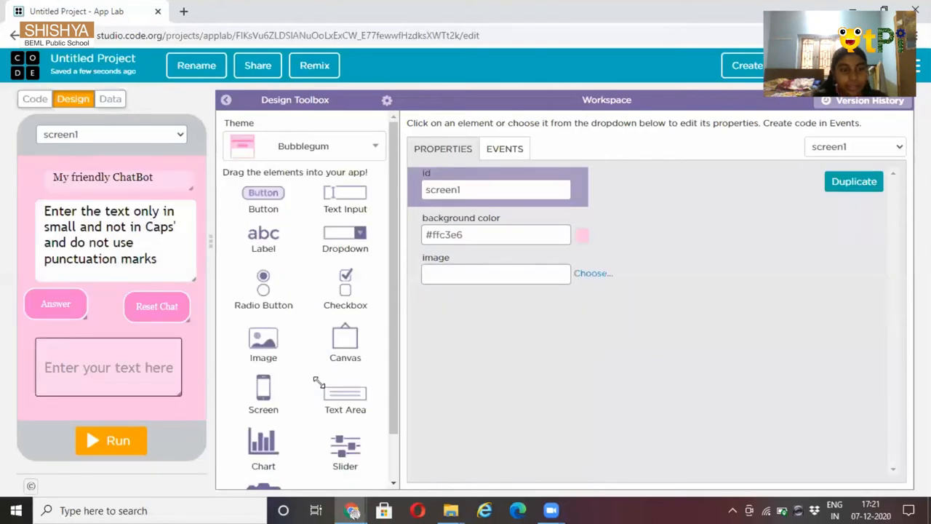
pyautogui.moveTo(398, 347)
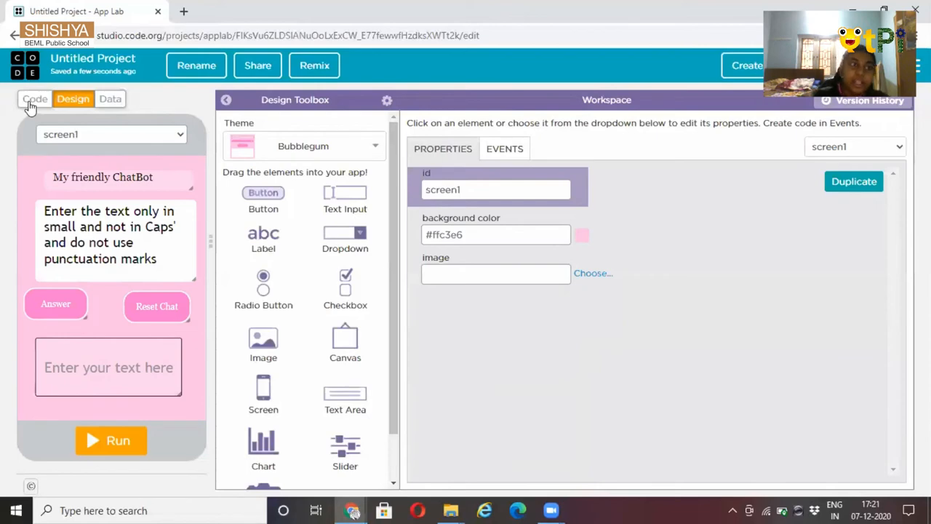
# In Code mode, add an onEvent click handler targeting button_answer
pyautogui.click(35, 99)
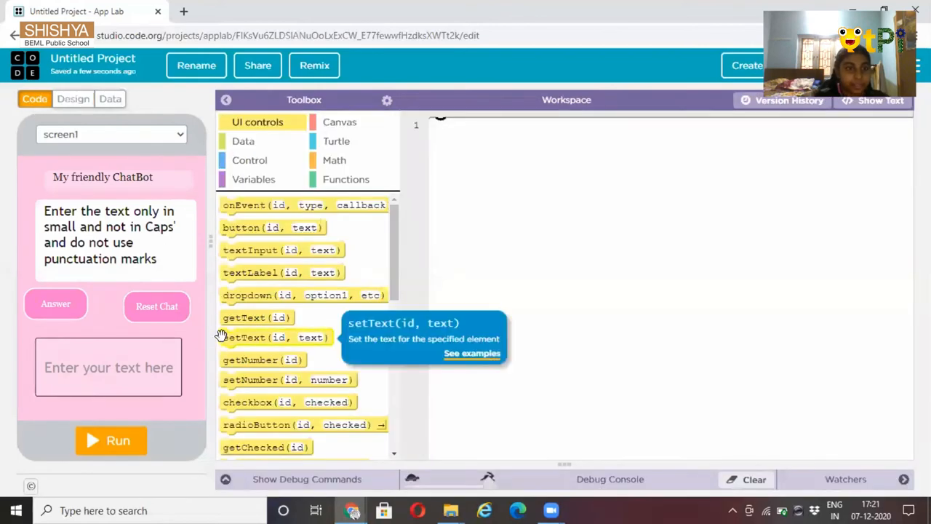
pyautogui.moveTo(313, 231)
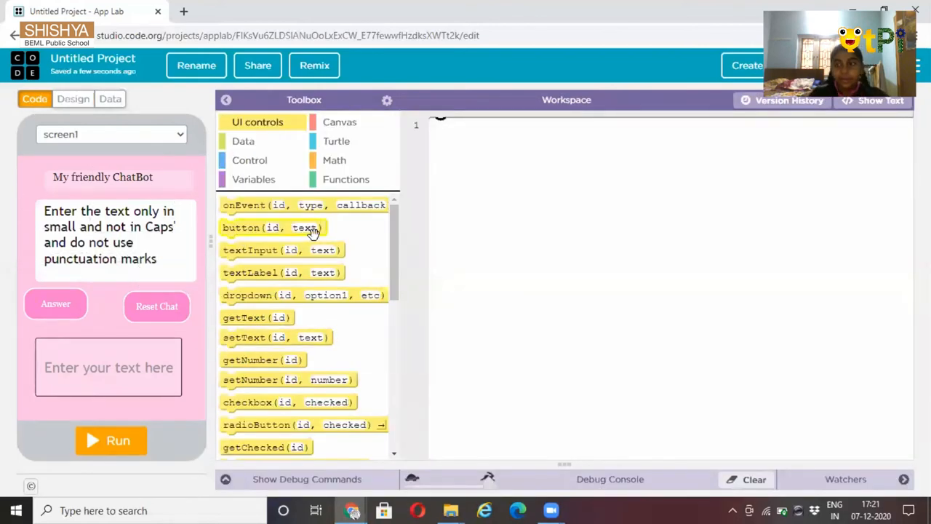
pyautogui.moveTo(311, 227)
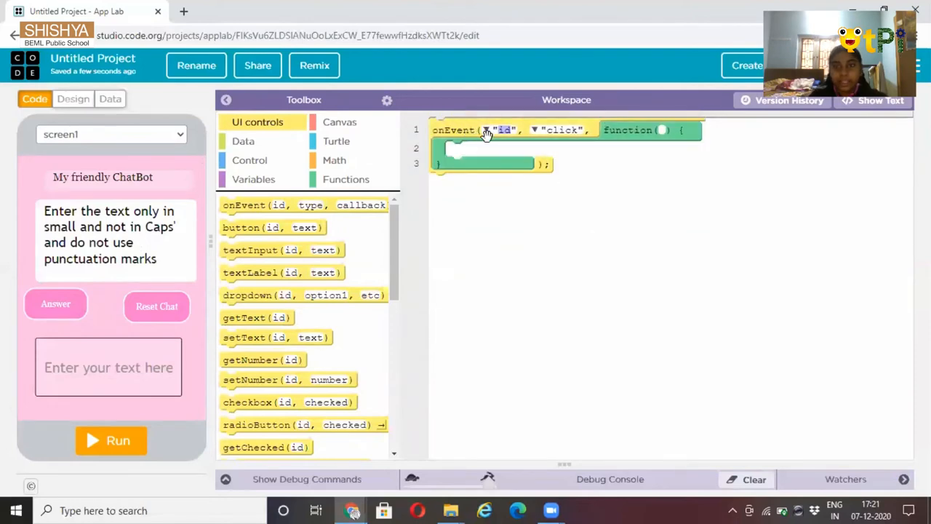
pyautogui.click(504, 129)
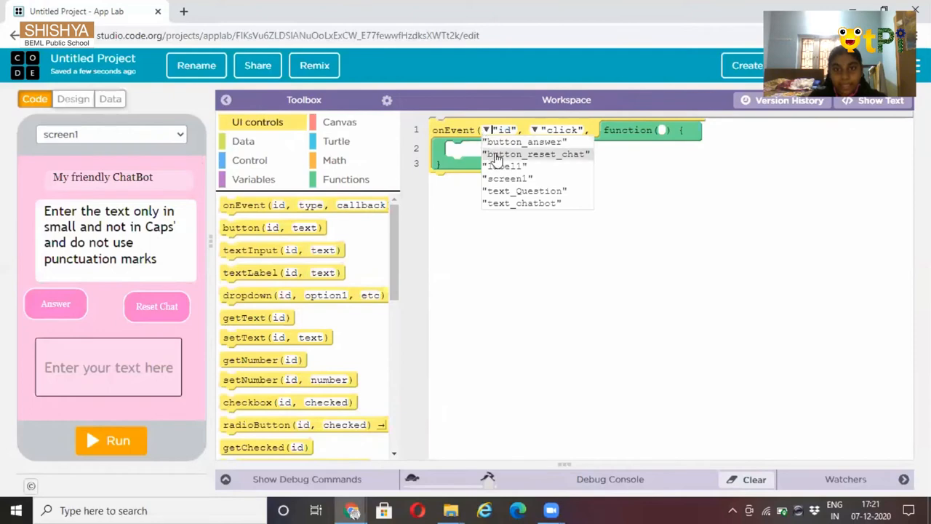
pyautogui.click(524, 141)
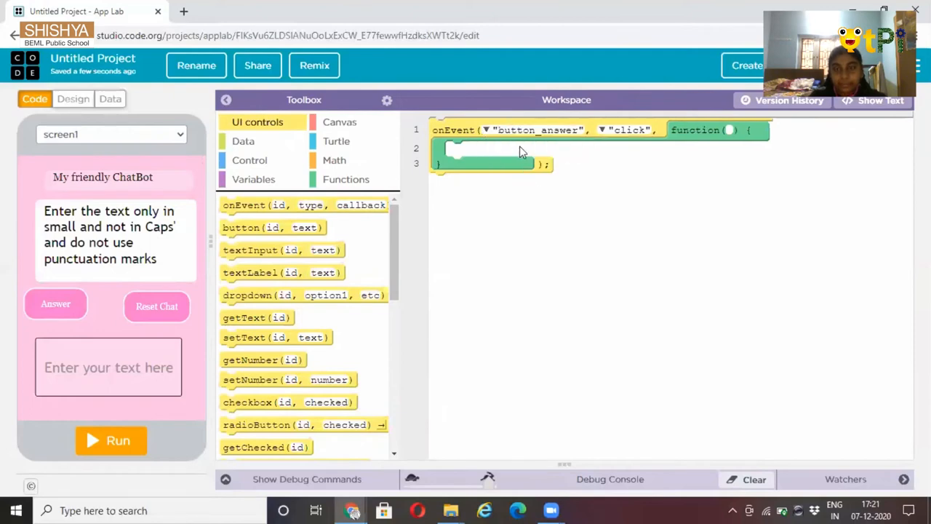
pyautogui.moveTo(491, 183)
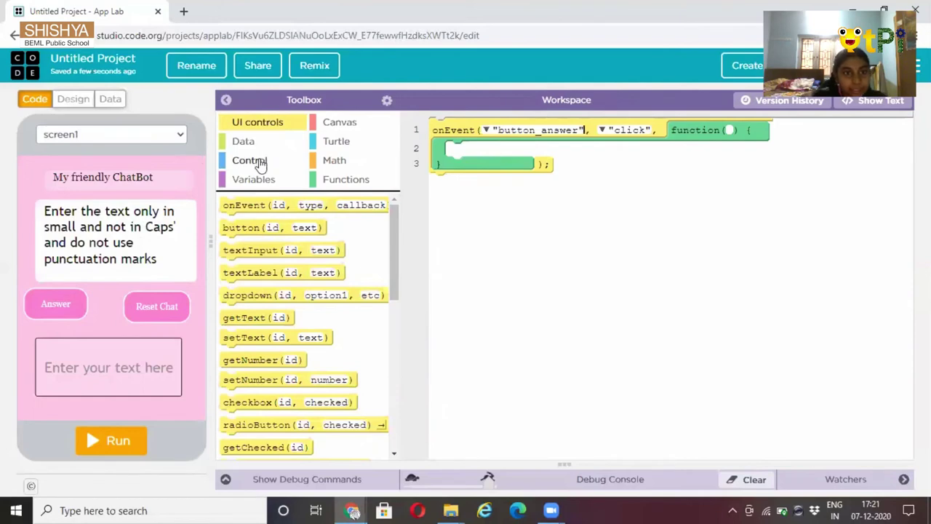
# Put an if block with an empty == comparison inside the button_answer handler
pyautogui.click(249, 161)
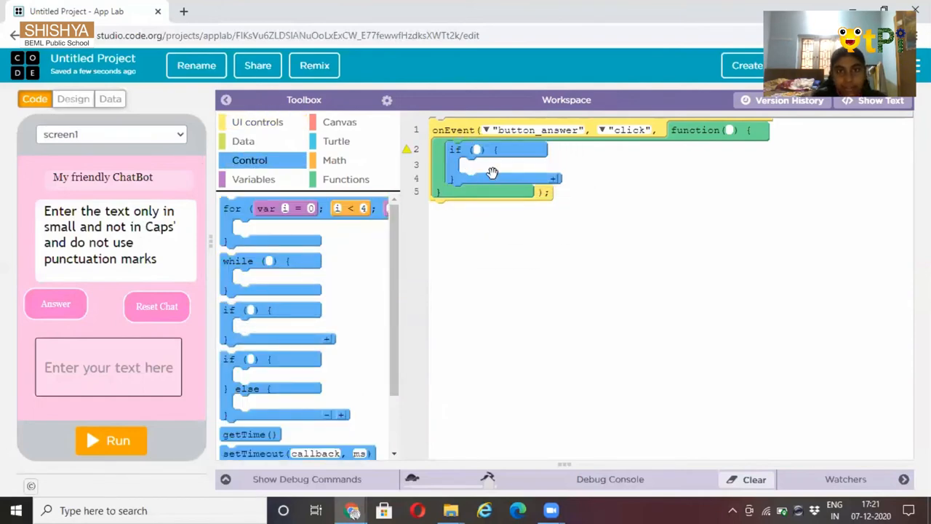
pyautogui.moveTo(350, 170)
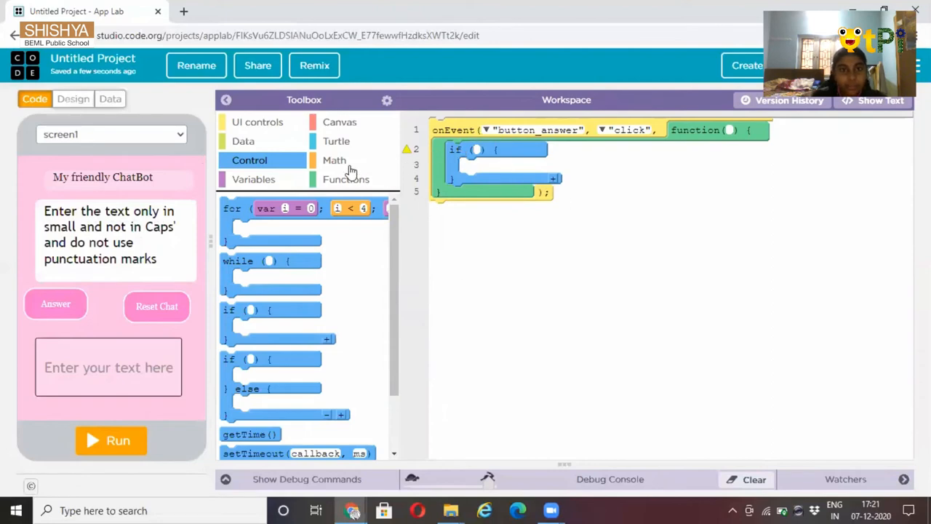
pyautogui.click(334, 160)
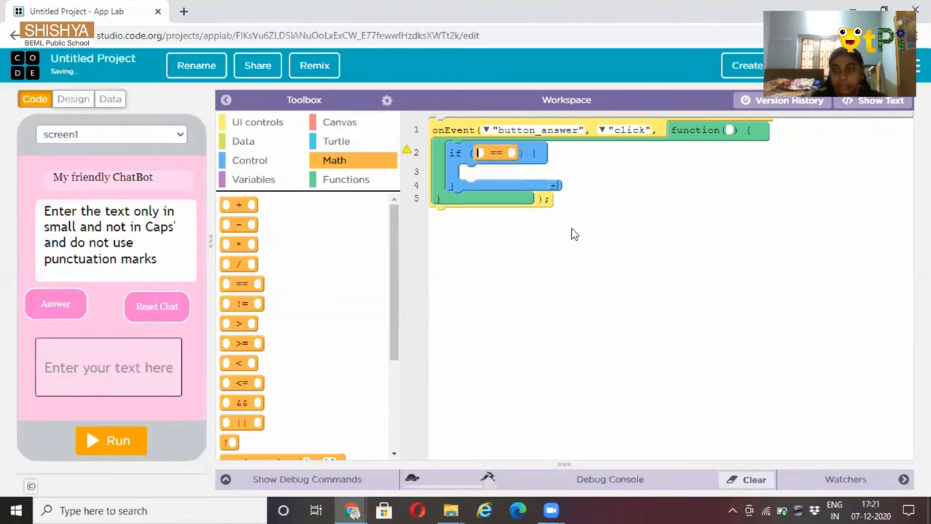
pyautogui.moveTo(226, 189)
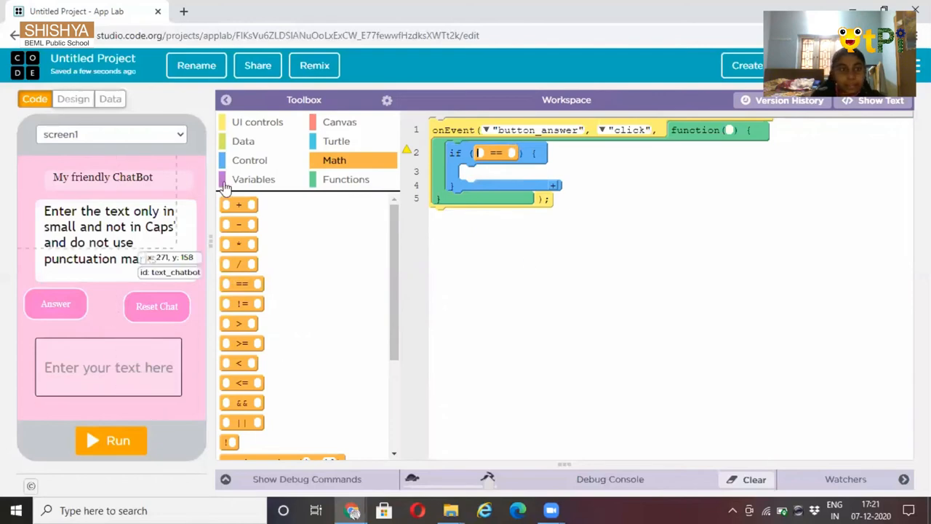
pyautogui.click(257, 122)
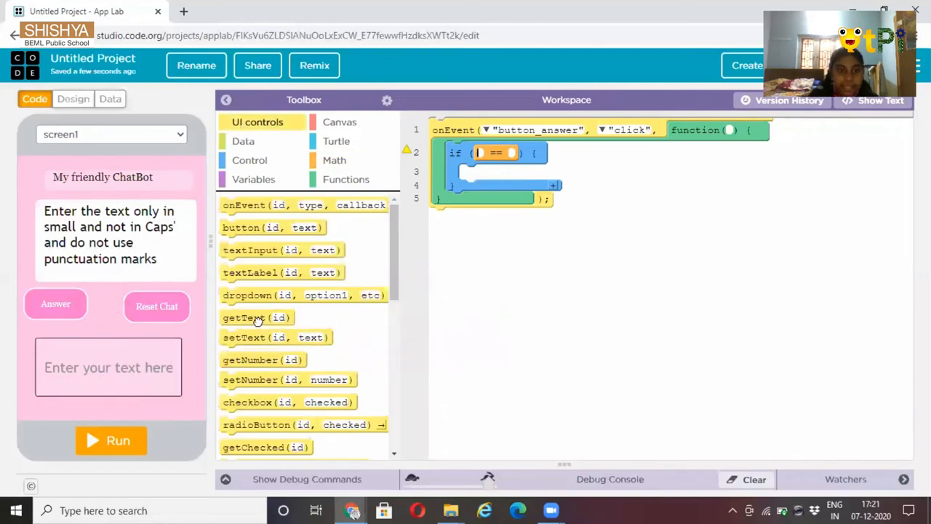
# Fill the comparison's left side with getText("text_chatbot")
pyautogui.moveTo(257, 318); pyautogui.dragTo(509, 155)
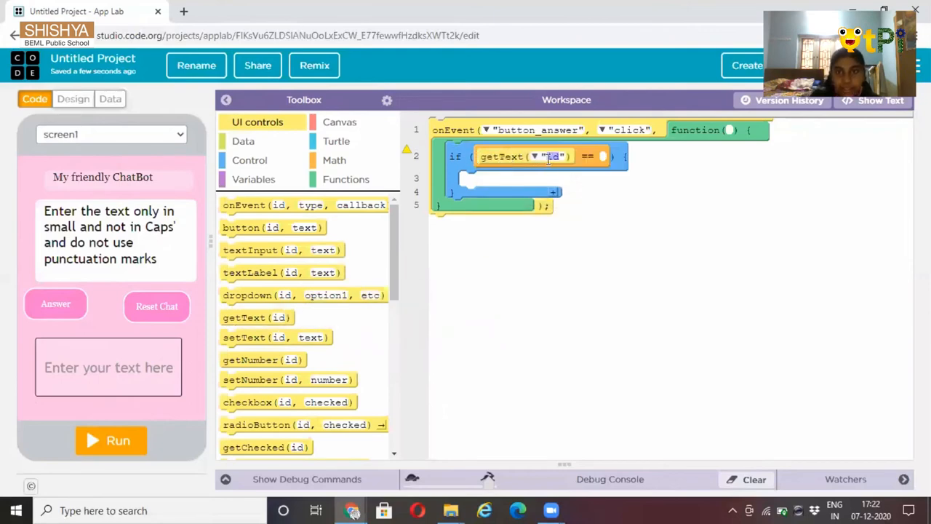
pyautogui.click(553, 155)
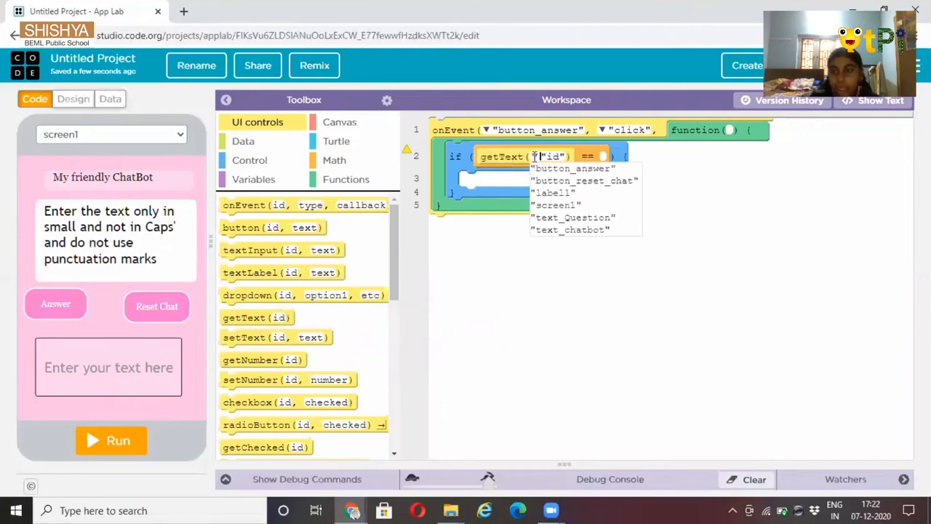
pyautogui.moveTo(553, 193)
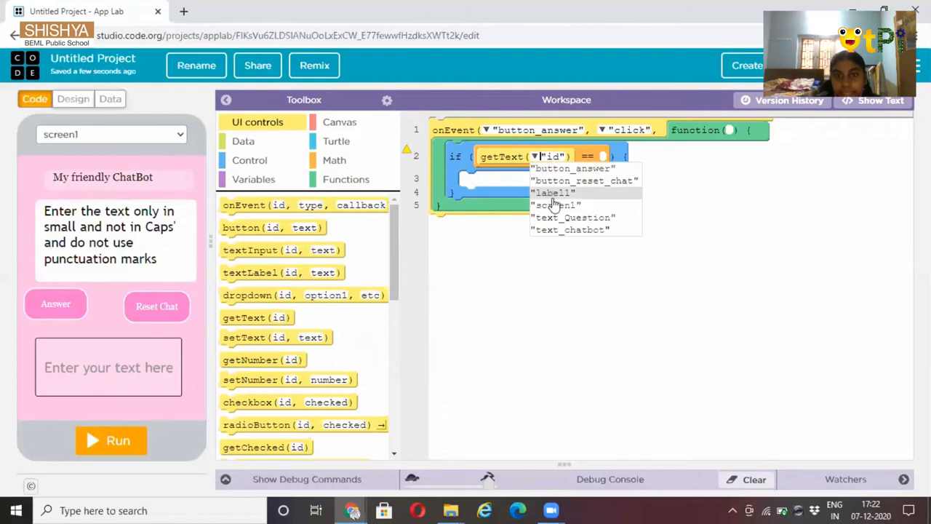
pyautogui.click(569, 229)
pyautogui.write('"')
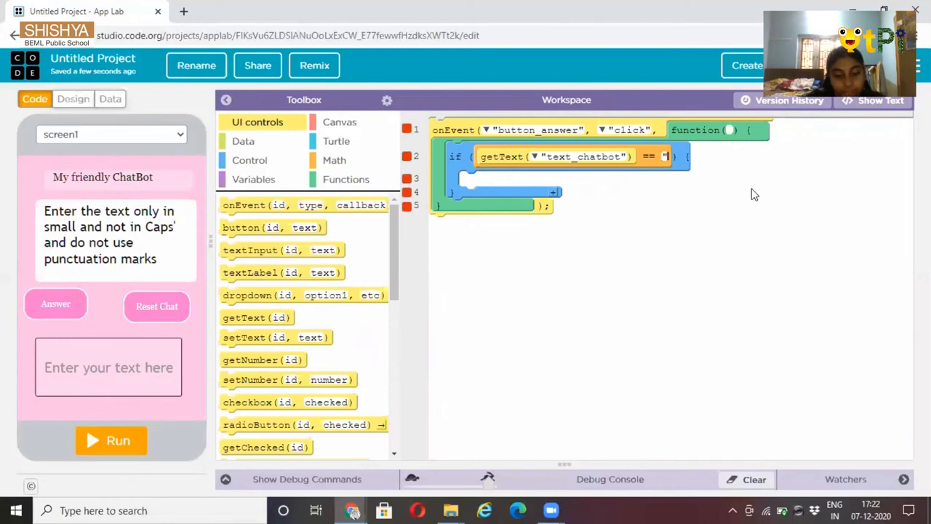
# Enter the greetings "hi", "hello" and "hey" as the comparison's right-side values
pyautogui.write('hi')
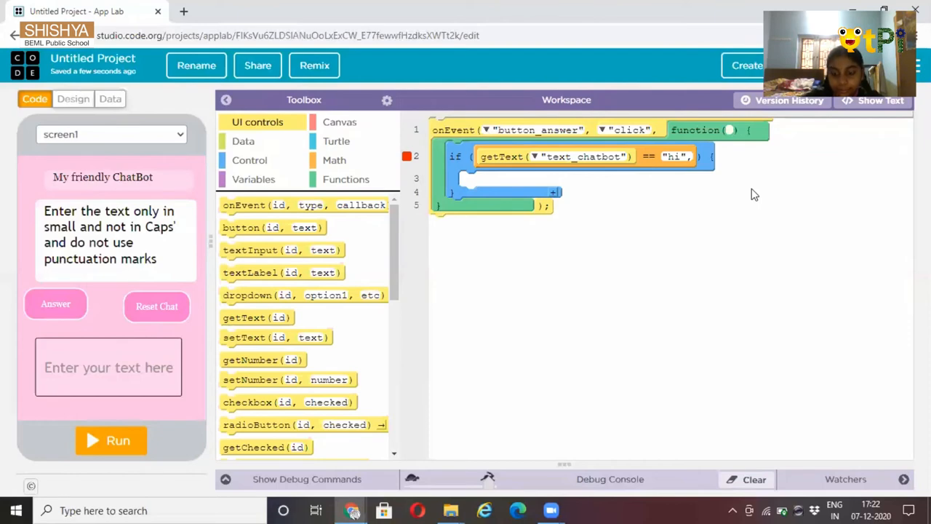
pyautogui.write('"')
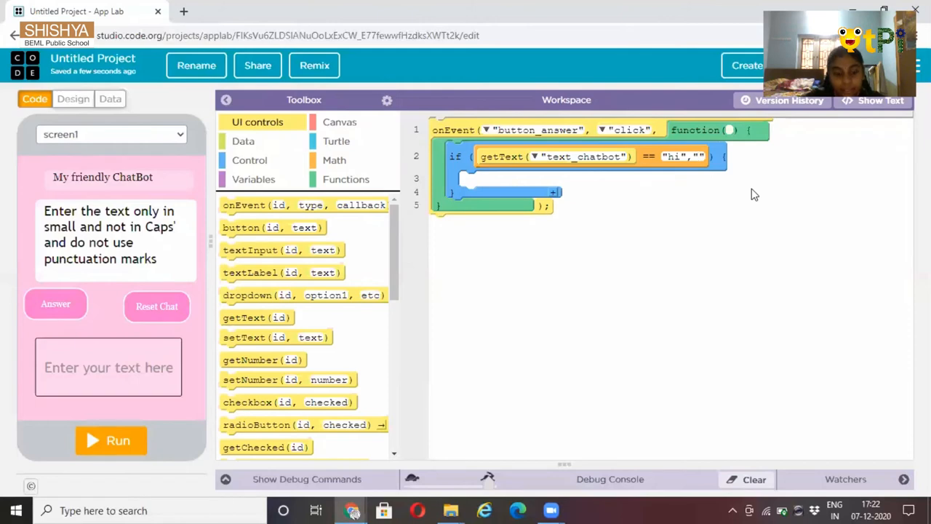
pyautogui.write('he')
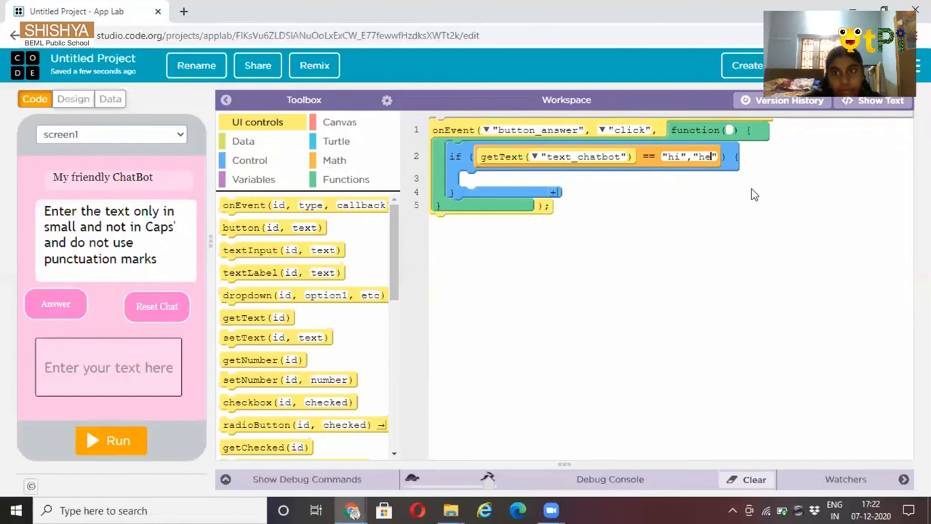
pyautogui.write('lo')
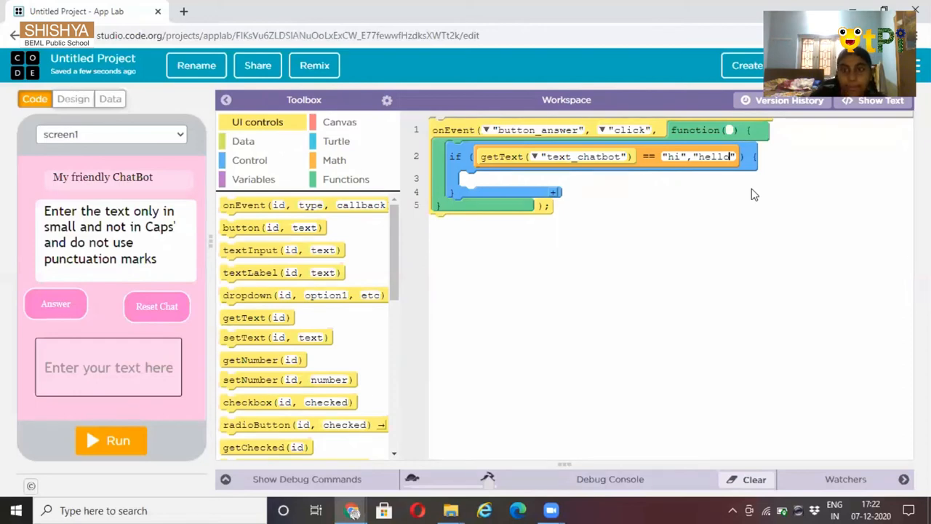
pyautogui.write(',')
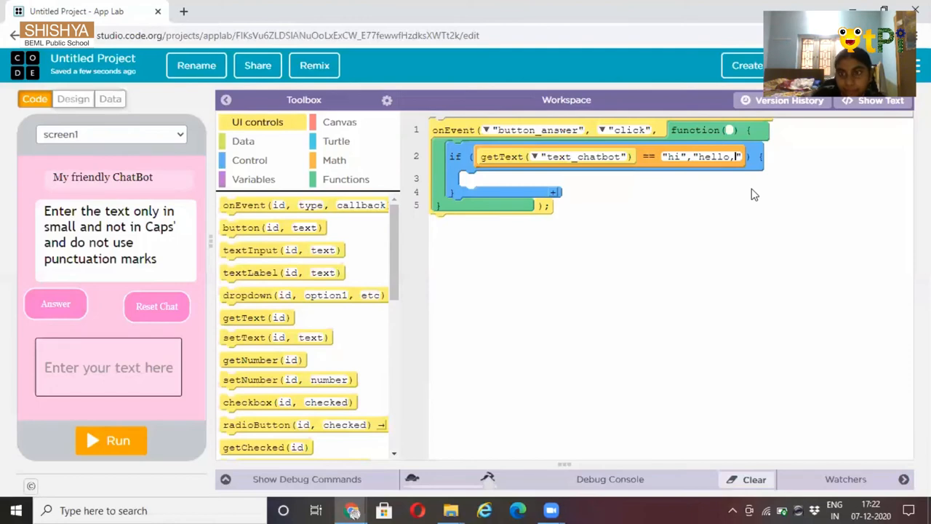
pyautogui.press('Backspace')
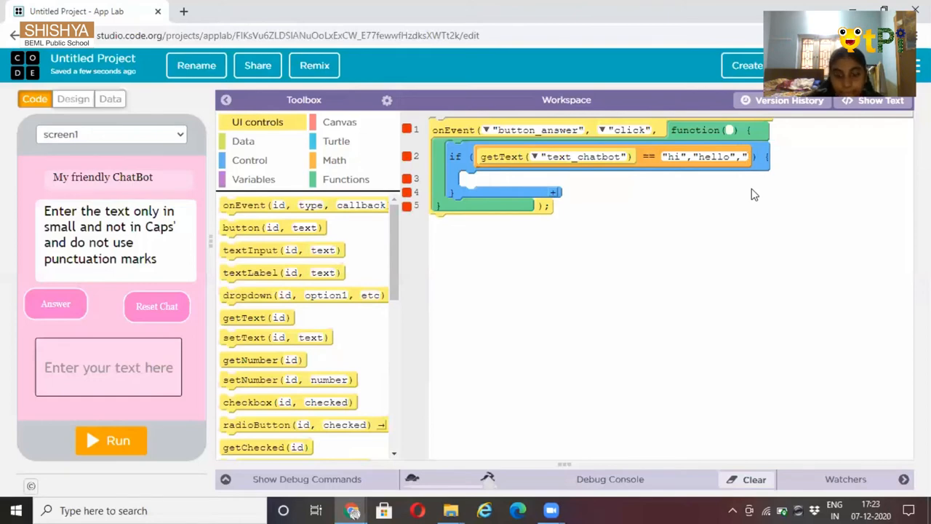
pyautogui.write('hey"')
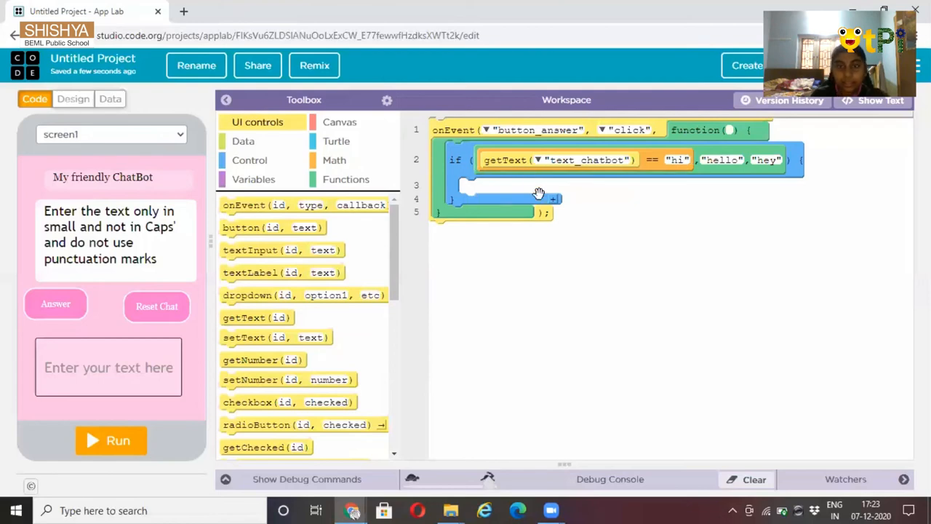
pyautogui.moveTo(686, 233)
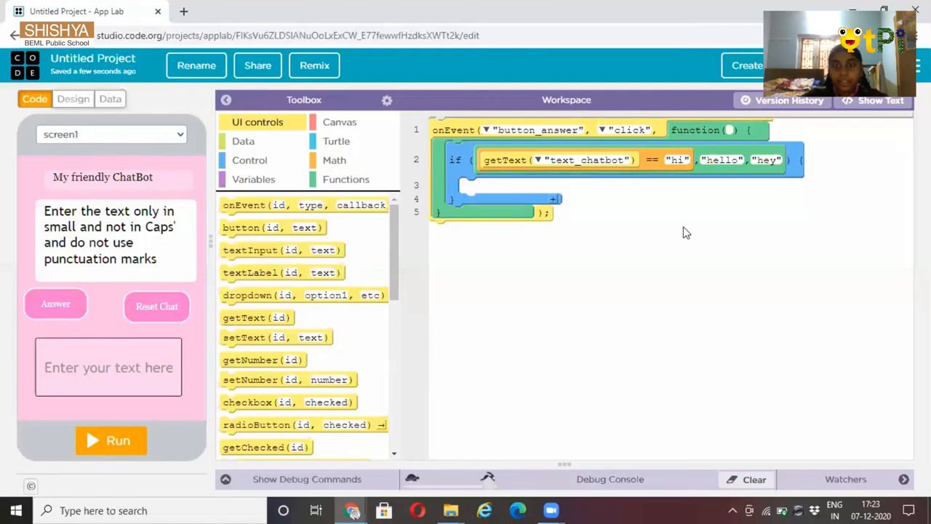
pyautogui.moveTo(596, 262)
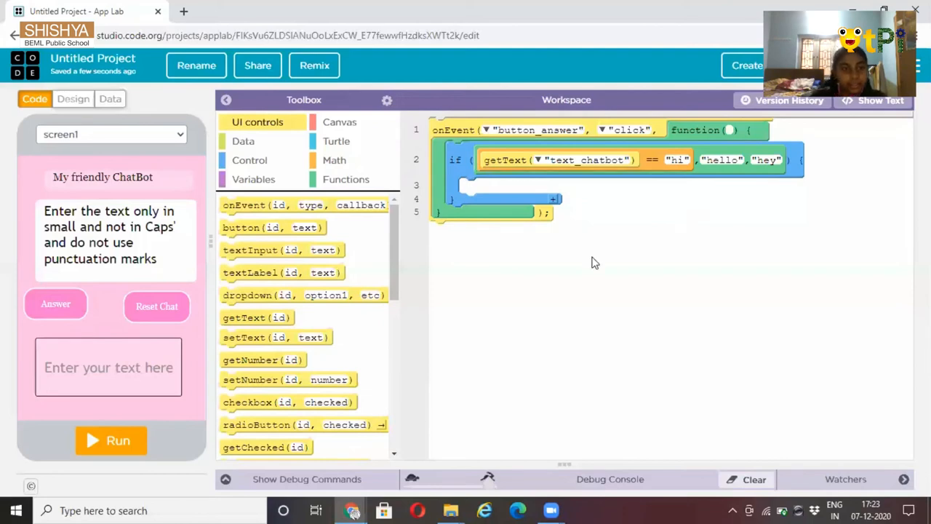
pyautogui.moveTo(283, 249)
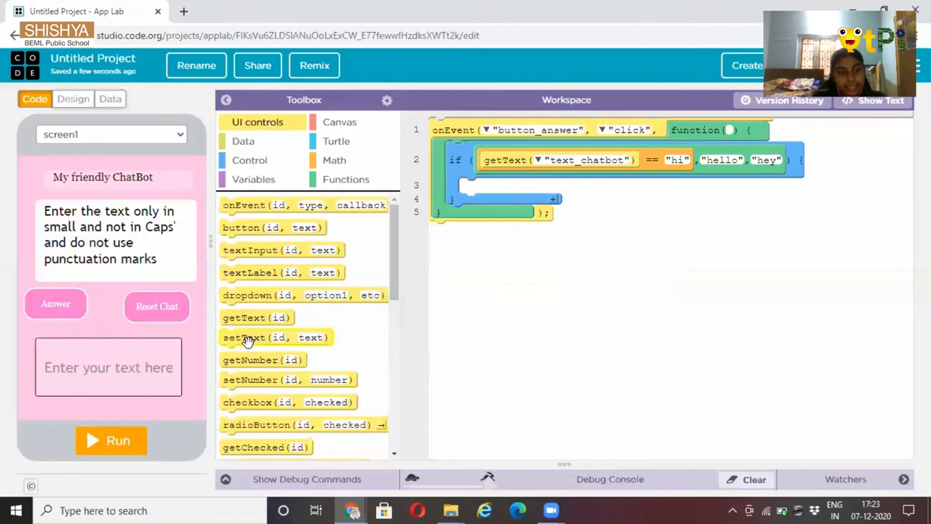
# Add a setText inside the if that writes "hi i am chatbot" to text_chatbot
pyautogui.moveTo(257, 337); pyautogui.dragTo(542, 184)
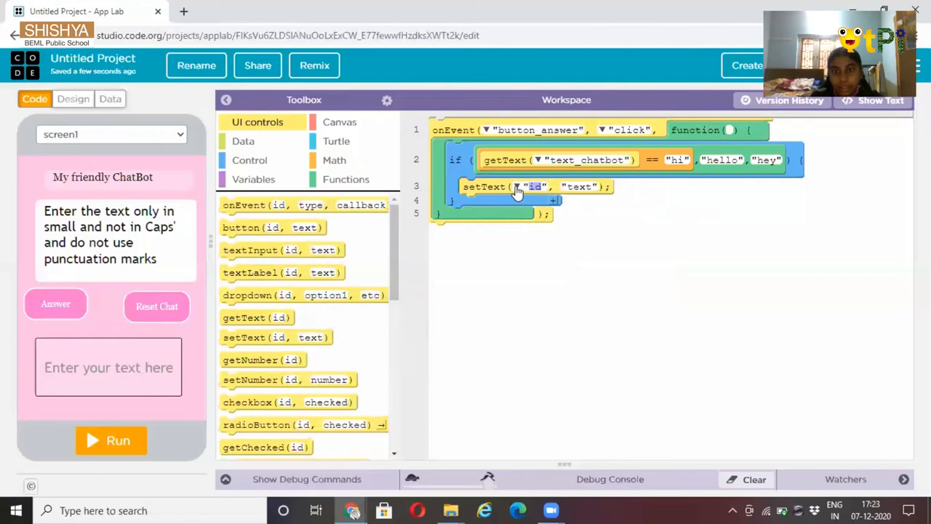
pyautogui.click(534, 186)
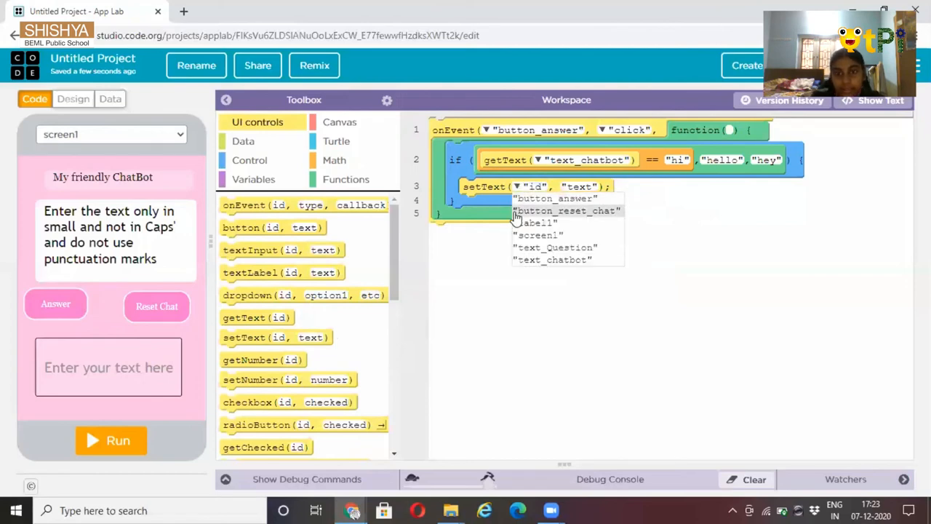
pyautogui.click(553, 260)
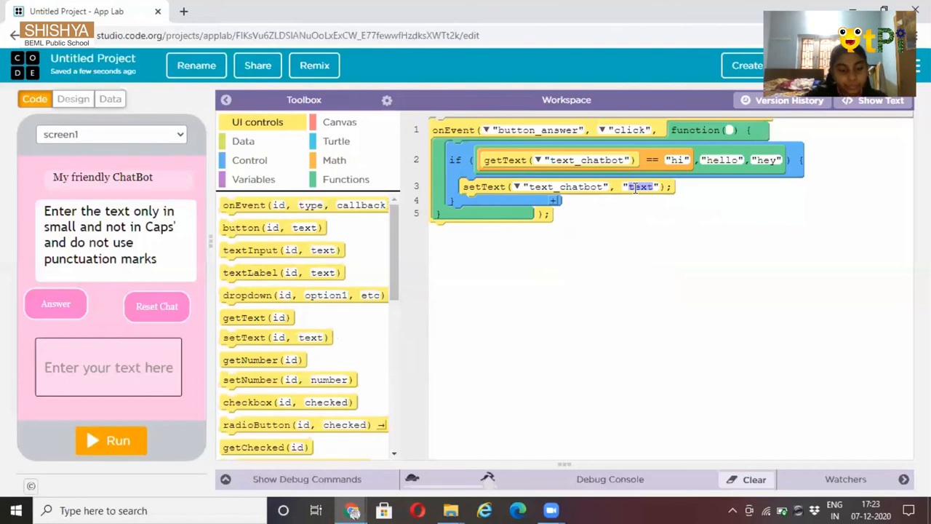
pyautogui.write('hi')
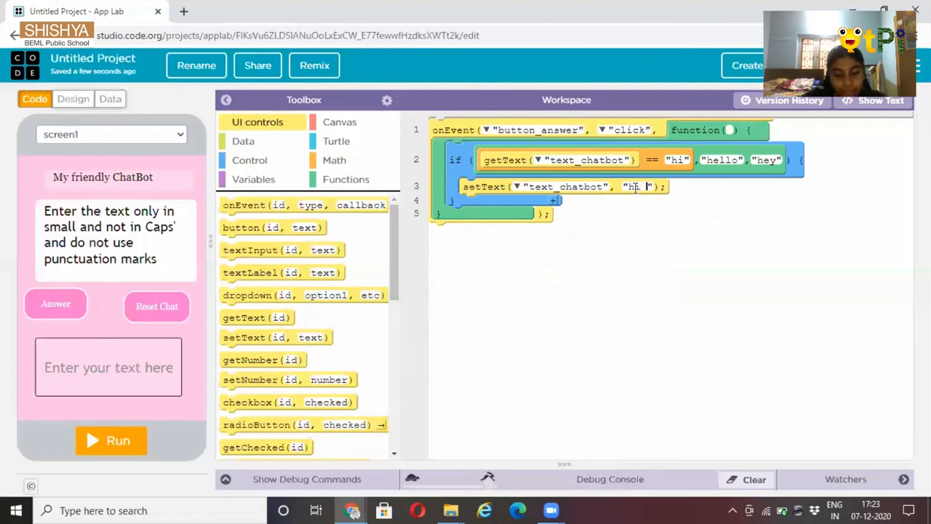
pyautogui.write('i am')
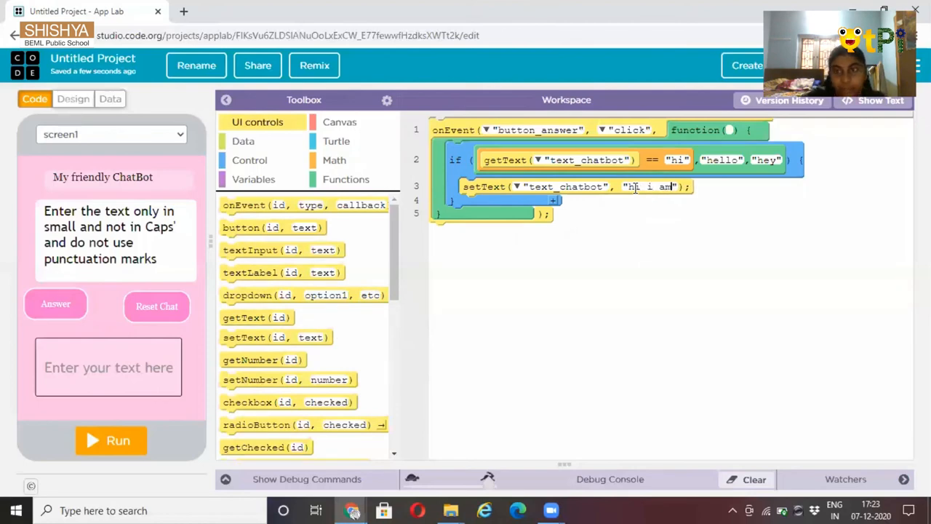
pyautogui.write('d')
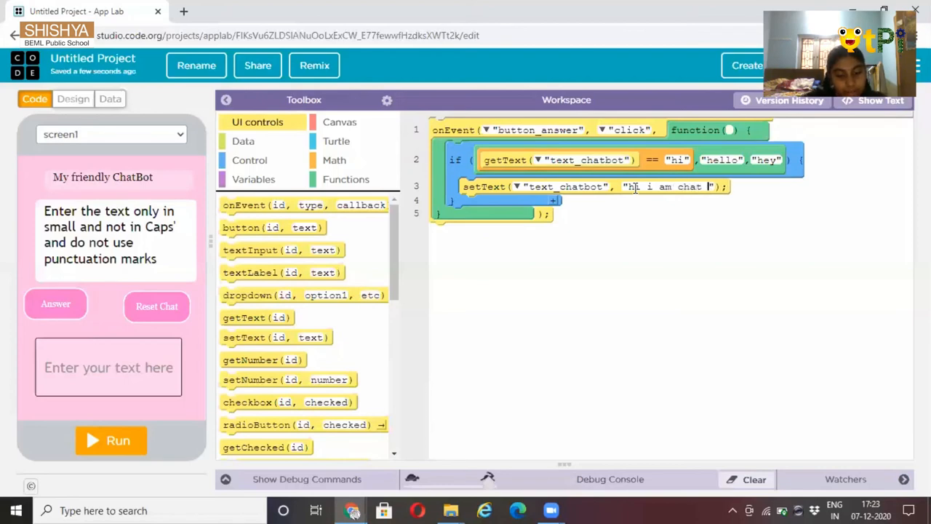
pyautogui.write('bot')
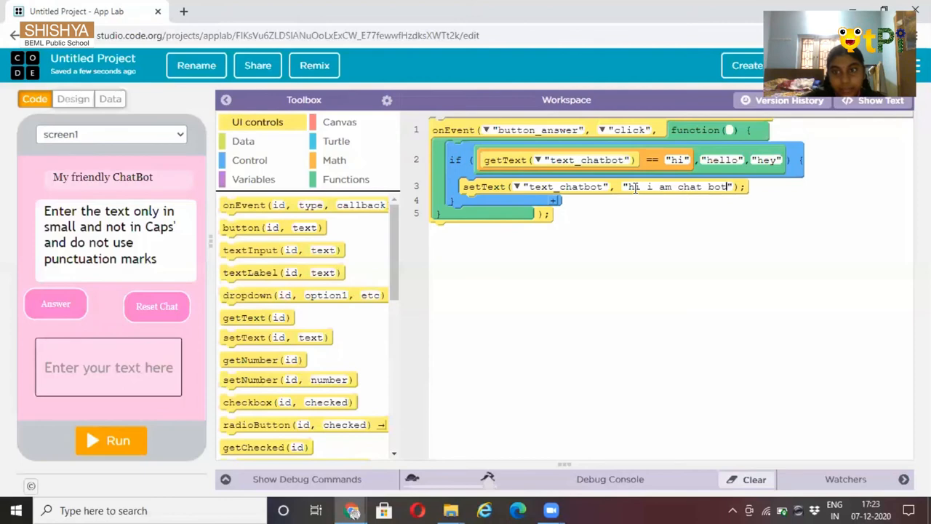
pyautogui.press('Backspace')
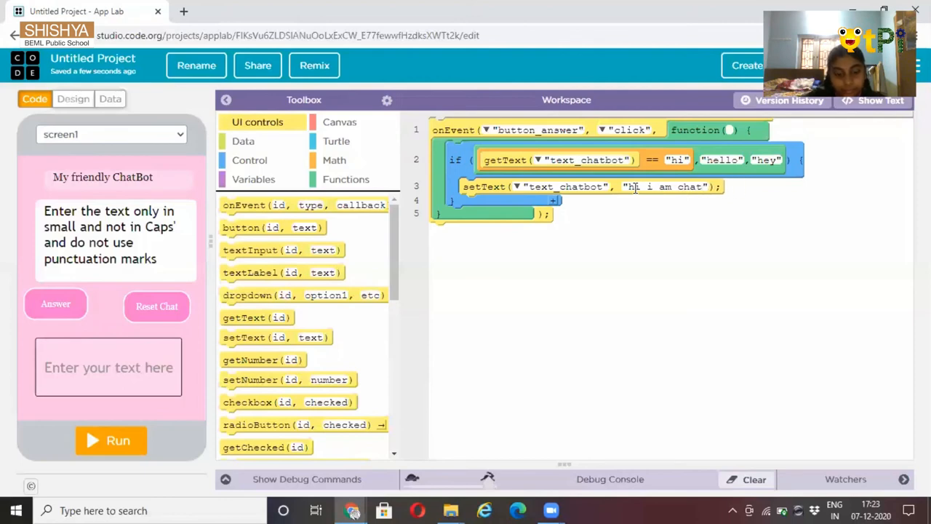
pyautogui.write('bot')
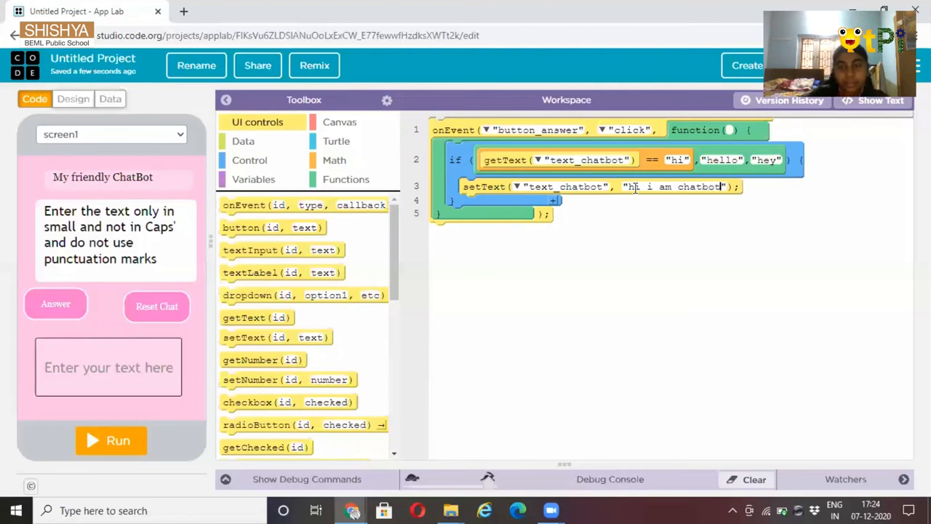
pyautogui.moveTo(677, 302)
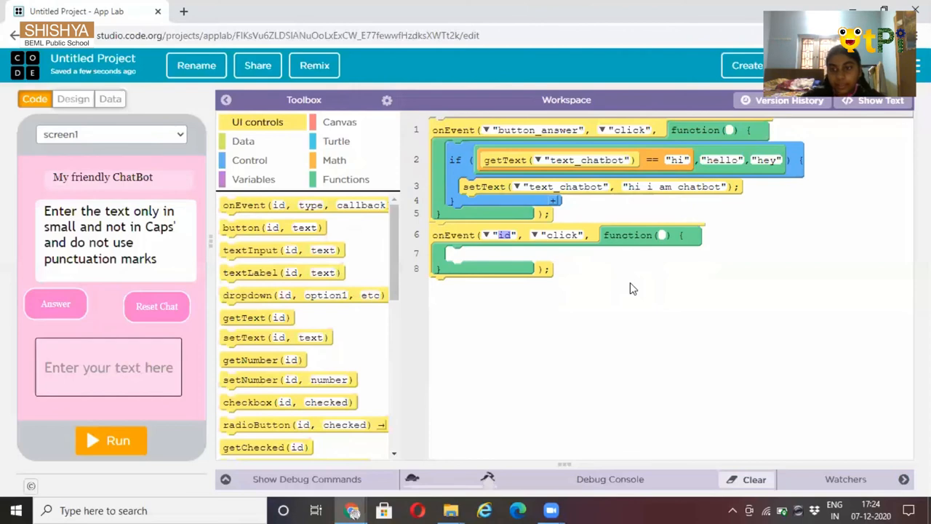
pyautogui.moveTo(497, 235)
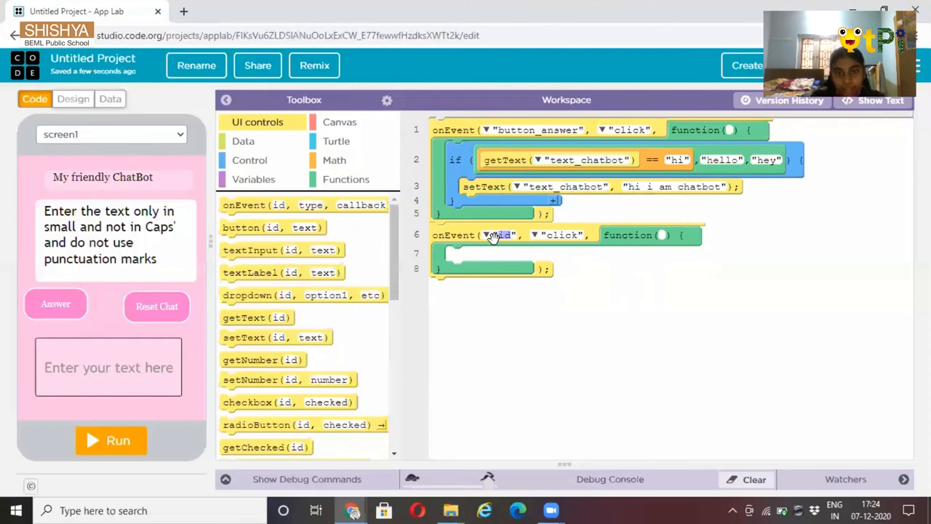
# Point the new click handler at button_answer and add an if with an == comparison
pyautogui.click(502, 234)
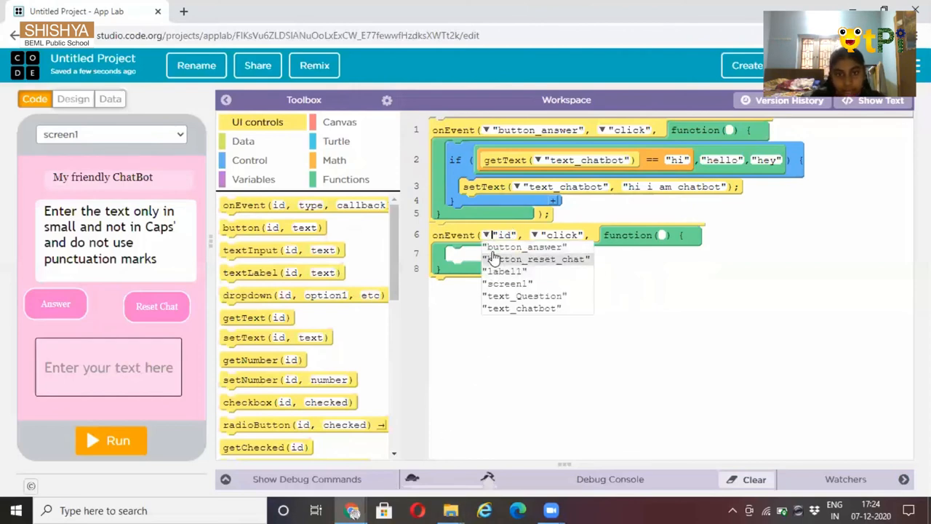
pyautogui.click(524, 247)
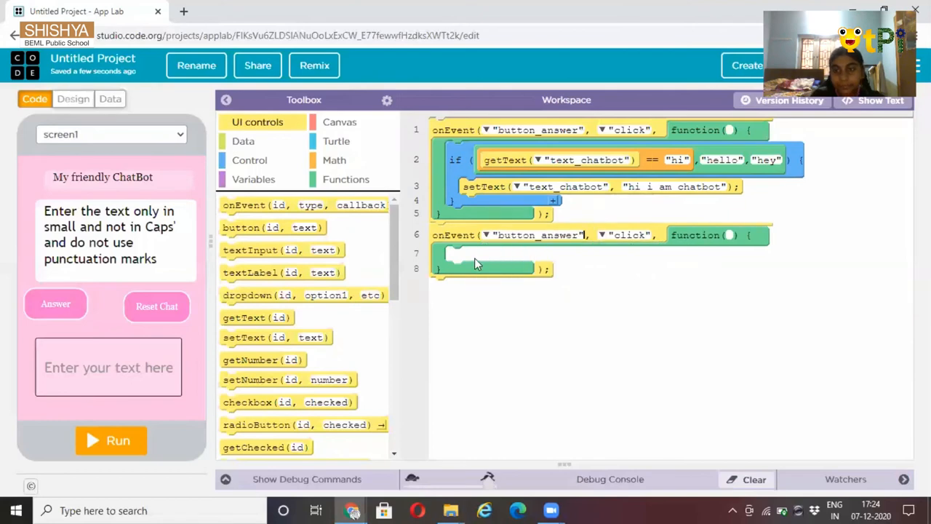
pyautogui.moveTo(402, 299)
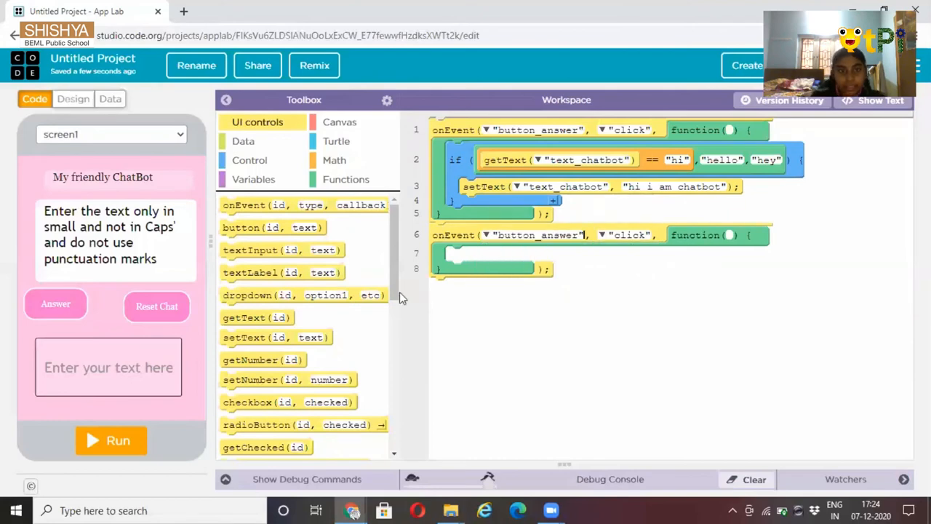
pyautogui.click(250, 160)
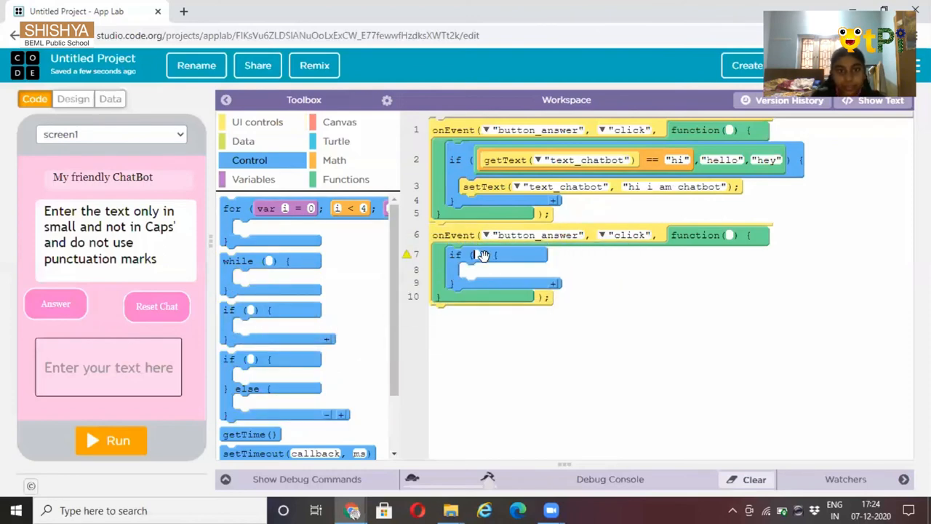
pyautogui.click(333, 160)
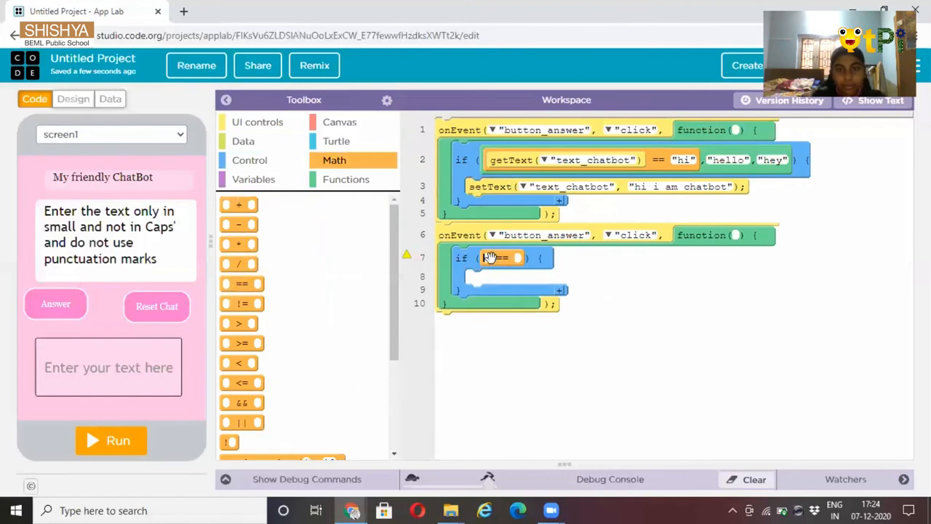
pyautogui.click(257, 122)
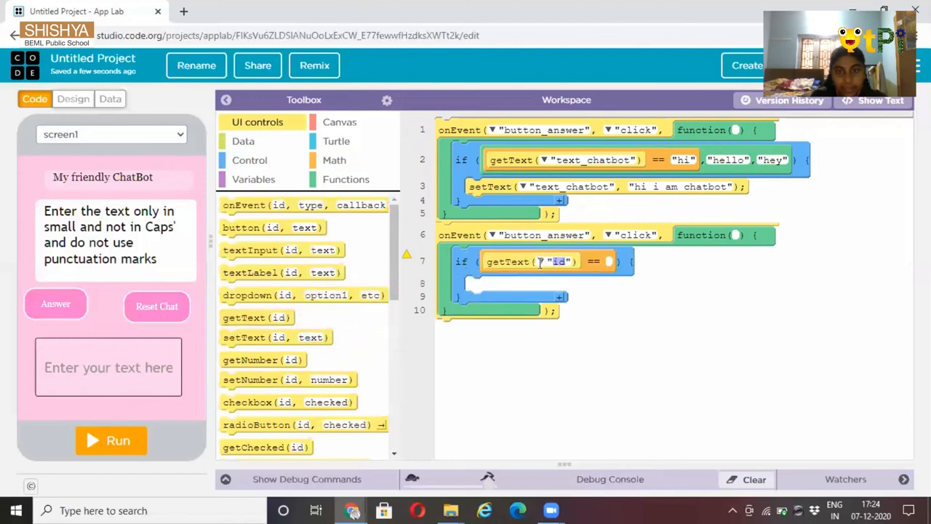
# Compare getText("text_Question") against "how are you" in the if condition
pyautogui.click(557, 261)
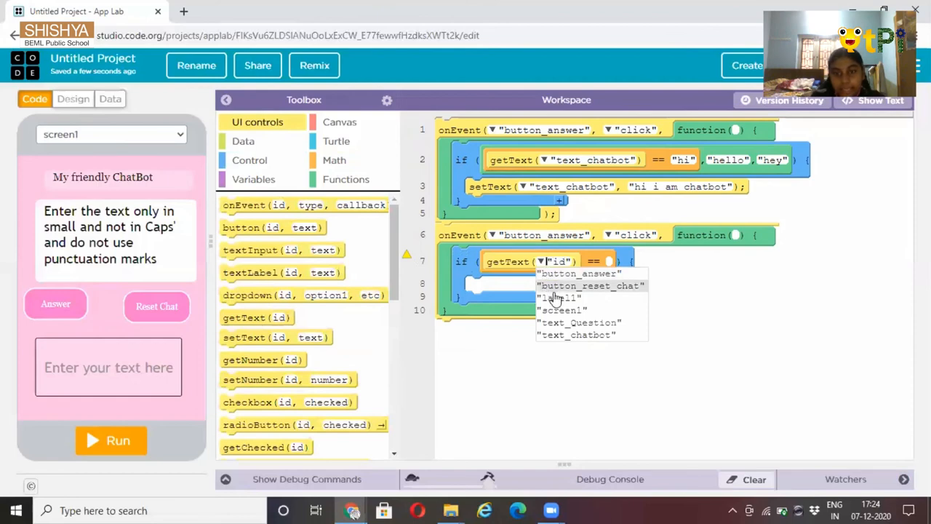
pyautogui.click(578, 322)
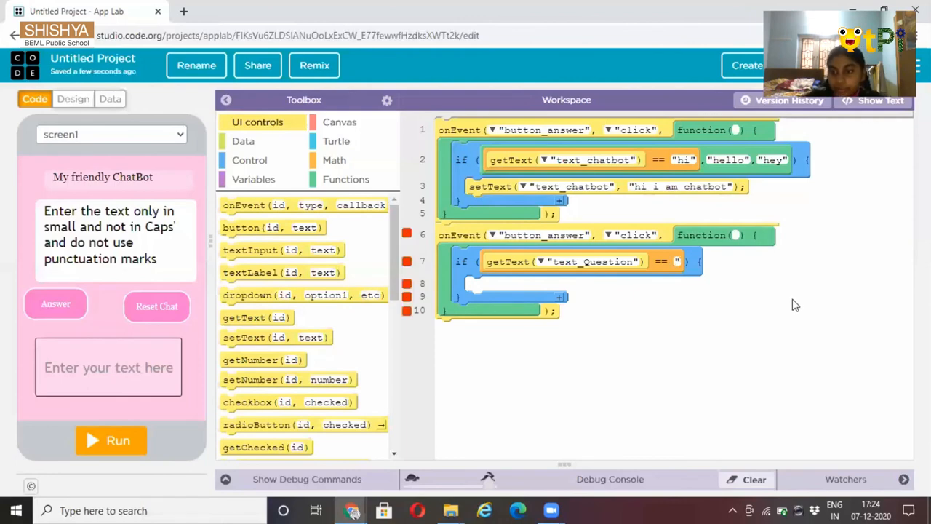
pyautogui.moveTo(852, 405)
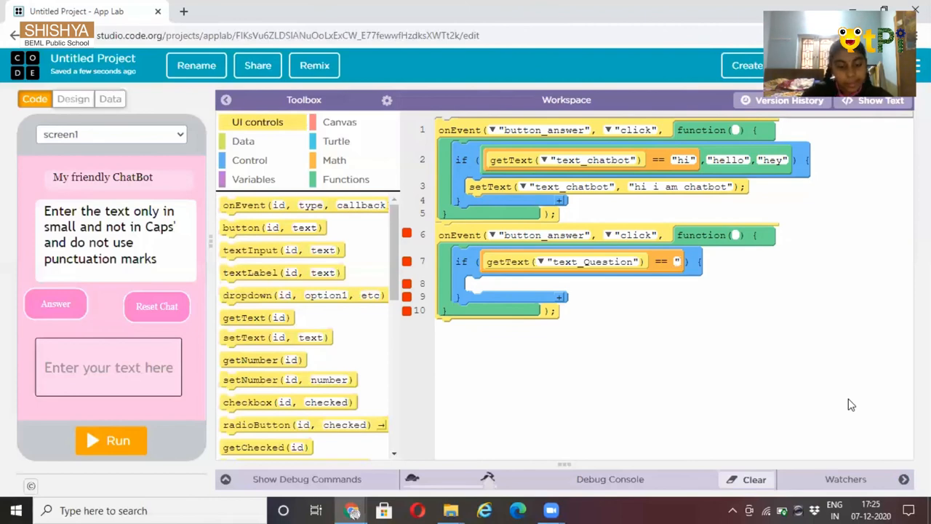
pyautogui.write('ho')
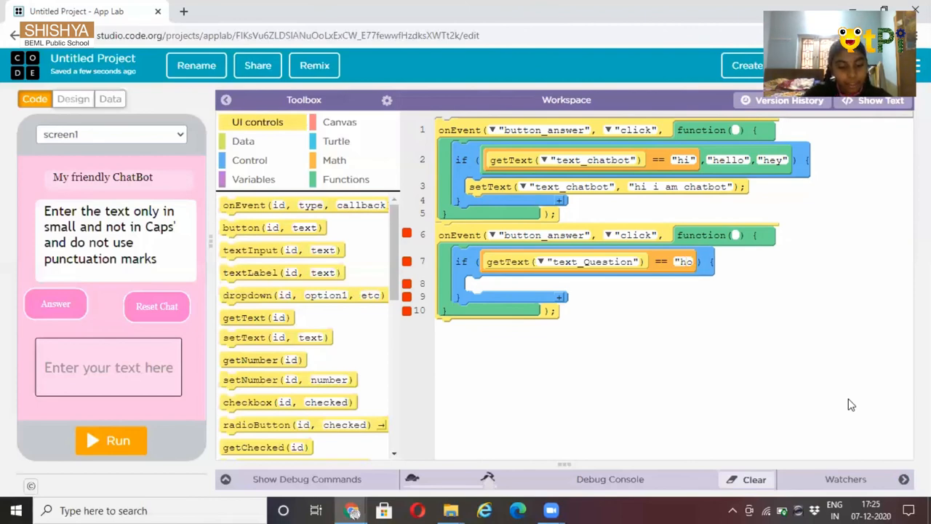
pyautogui.write('how are y')
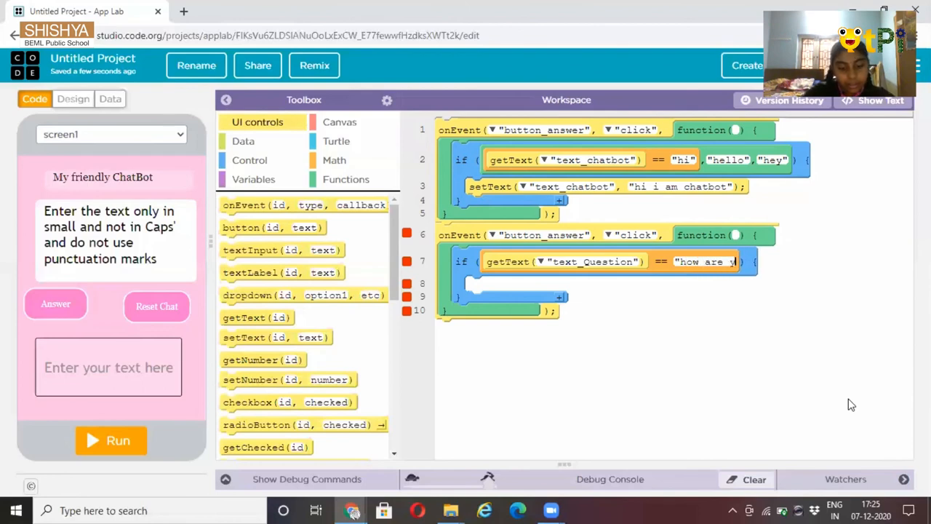
pyautogui.write('ou')
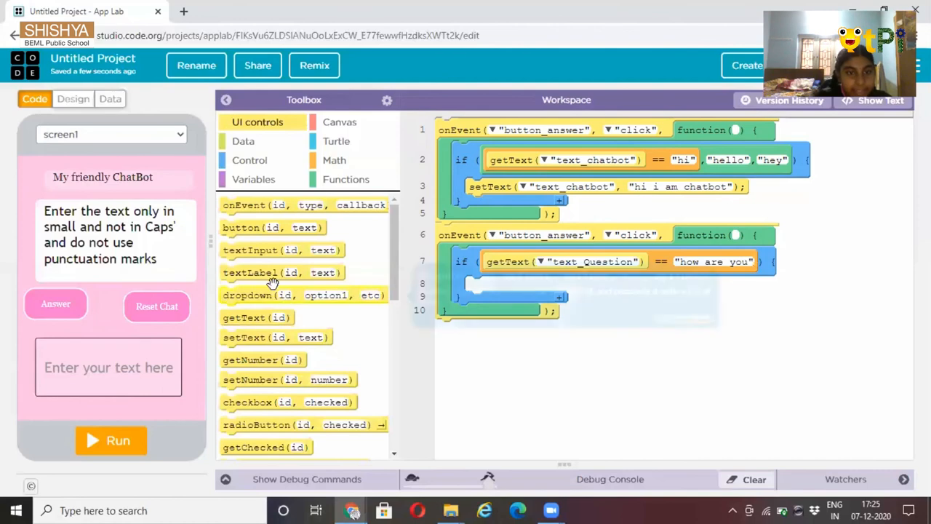
pyautogui.moveTo(247, 337)
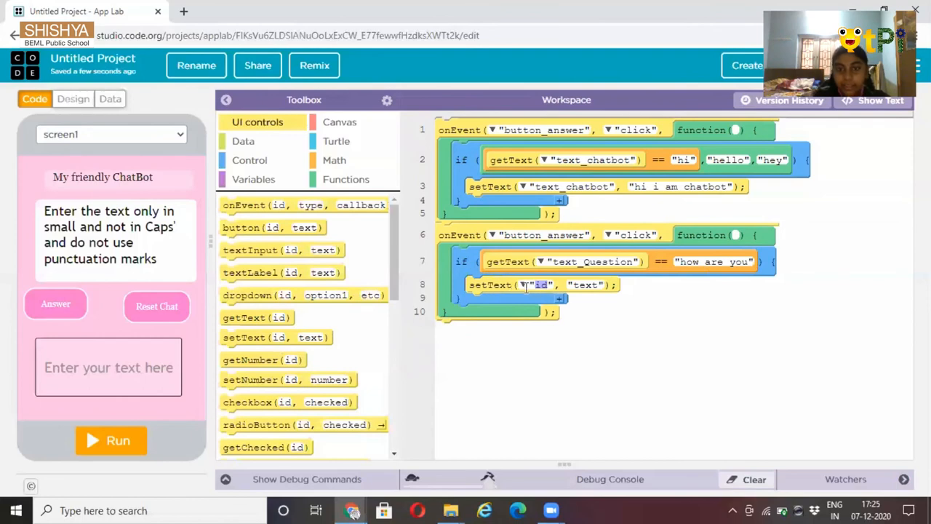
# Make the line 8 setText target text_chatbot with the reply "i am fine"
pyautogui.click(542, 285)
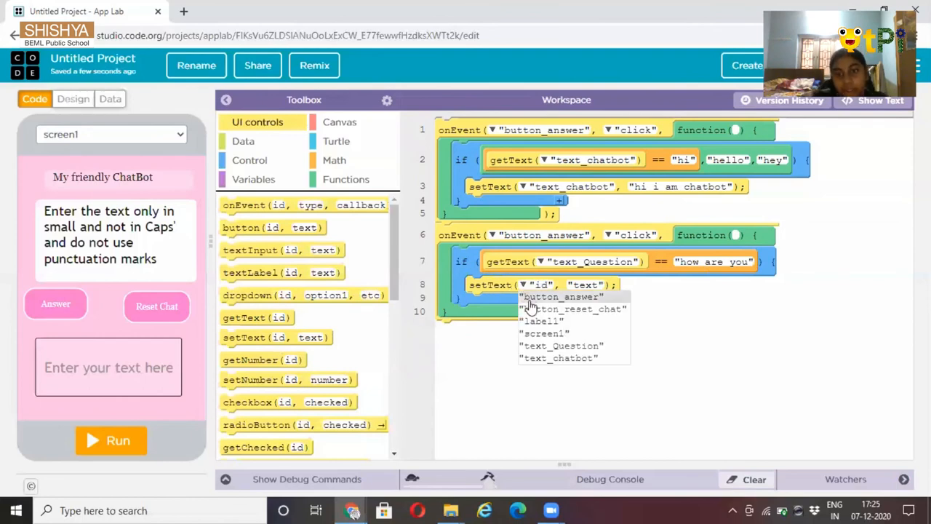
pyautogui.moveTo(541, 369)
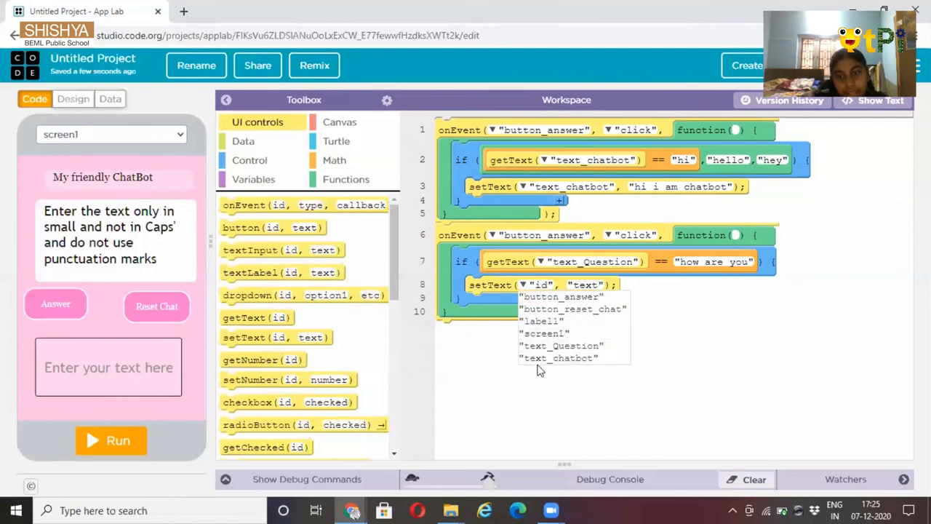
pyautogui.click(558, 357)
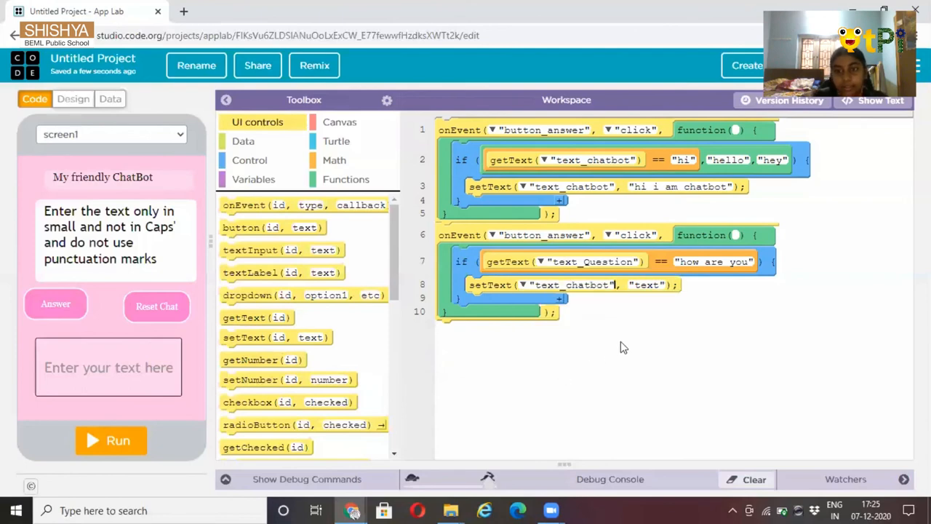
pyautogui.doubleClick(646, 284)
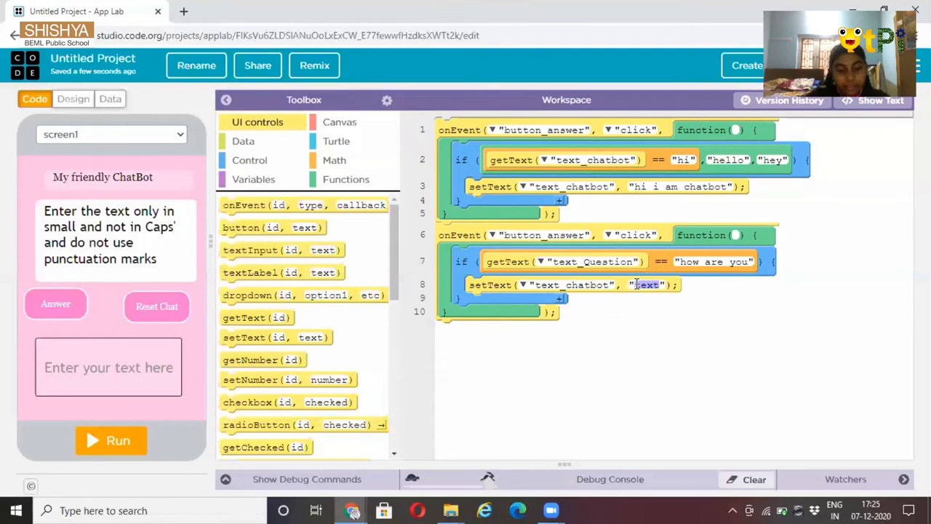
pyautogui.write('i am')
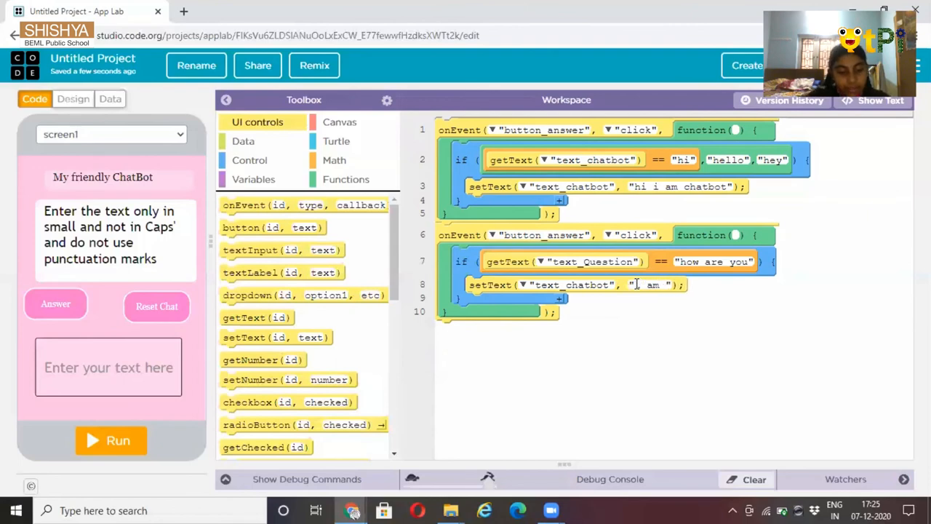
pyautogui.write('fi')
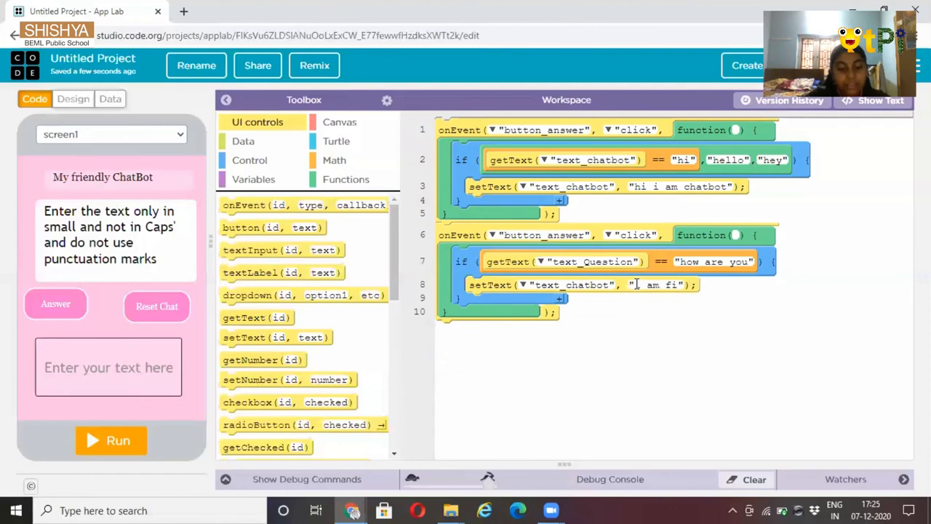
pyautogui.write('ne')
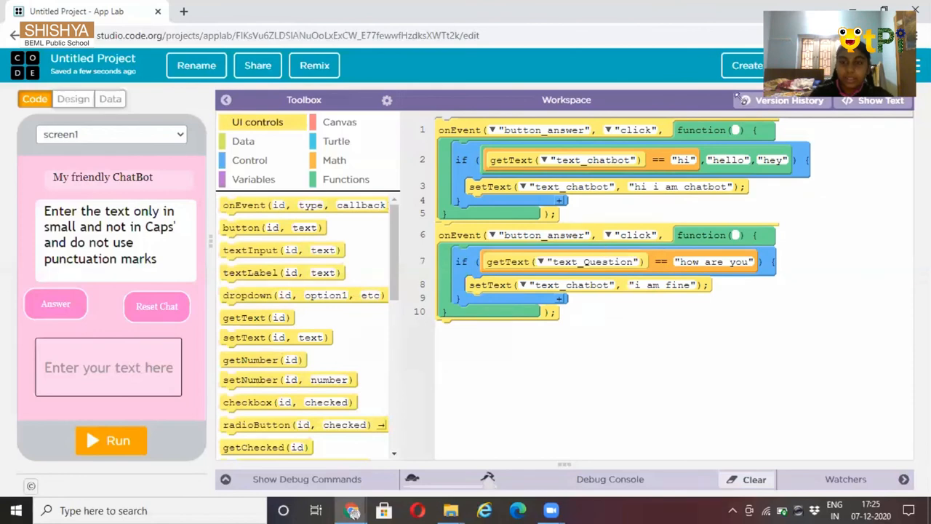
pyautogui.moveTo(639, 299)
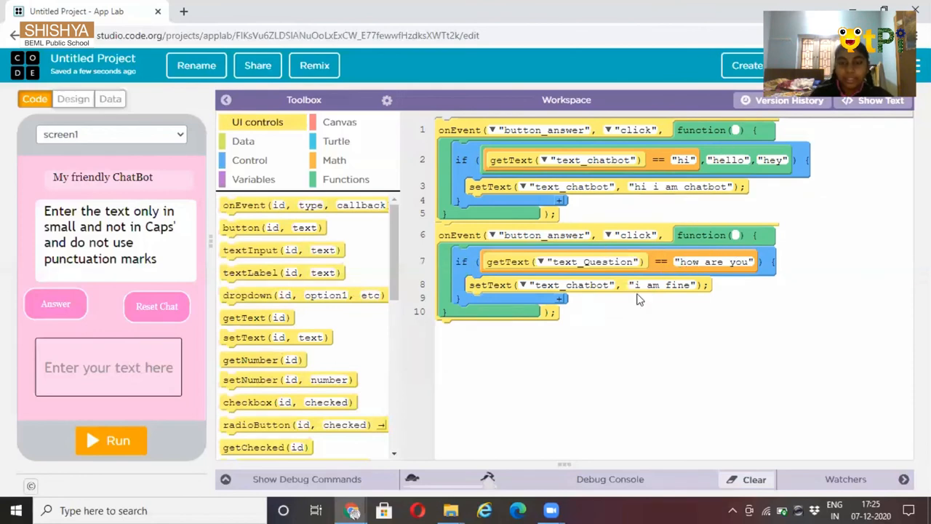
pyautogui.moveTo(717, 282)
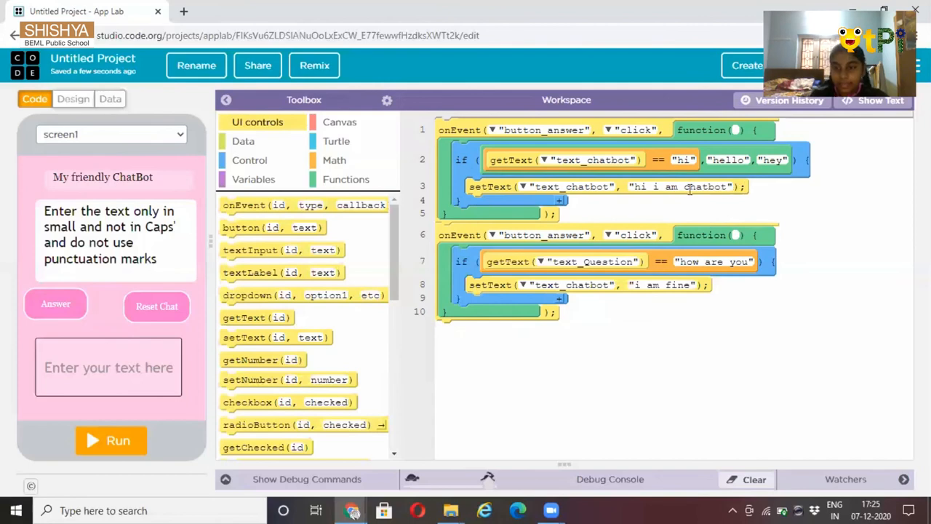
pyautogui.moveTo(661, 409)
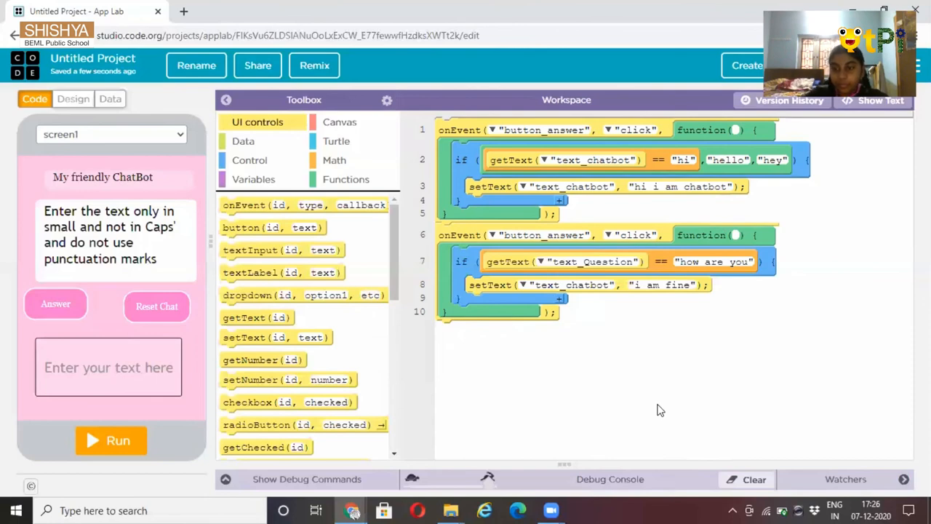
pyautogui.moveTo(449, 330)
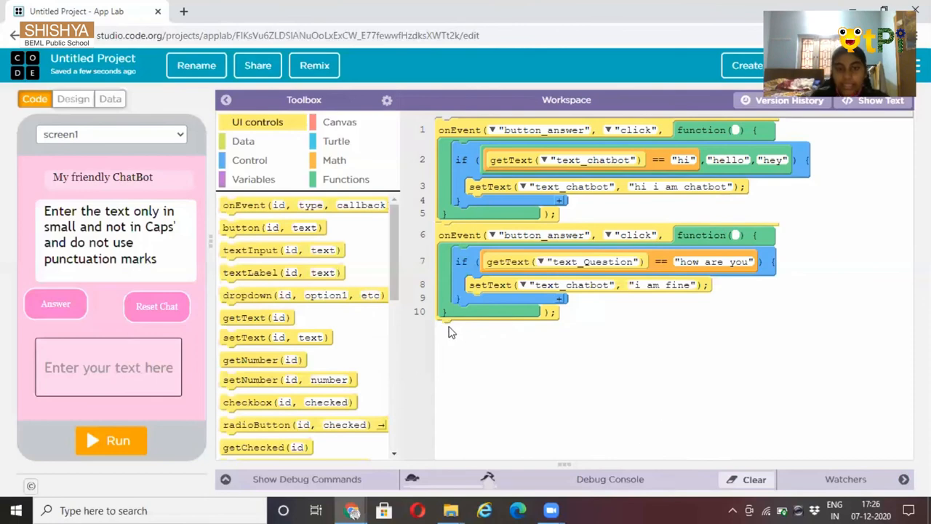
pyautogui.moveTo(451, 340)
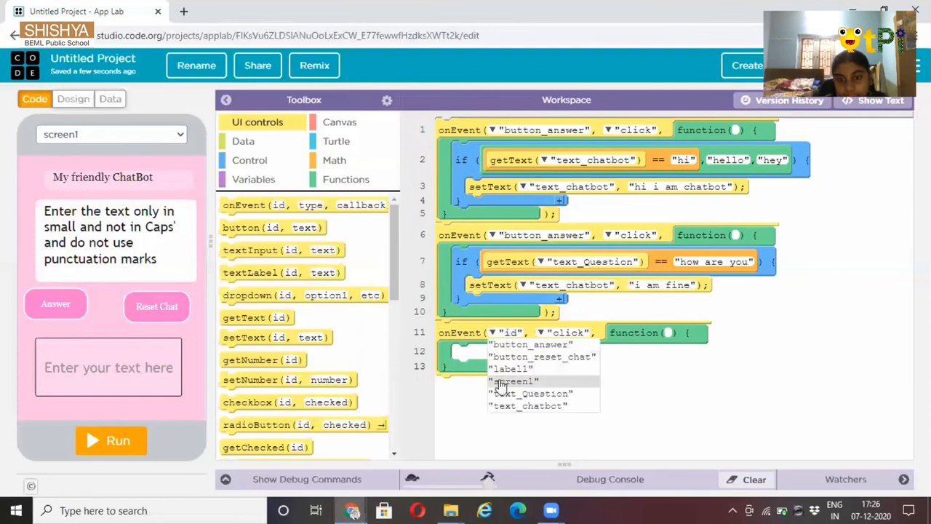
pyautogui.moveTo(499, 357)
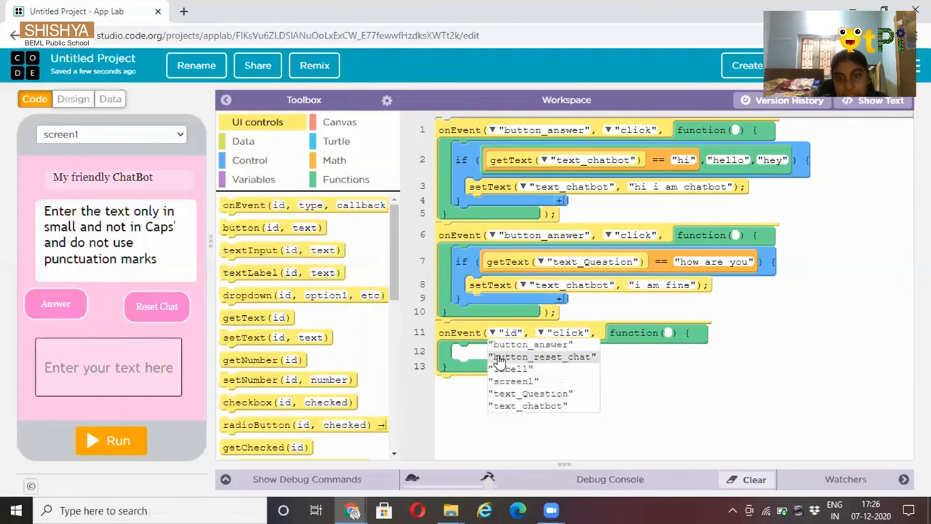
# Handle button_reset_chat clicks with setText calls emptying text_chatbot and text_Question
pyautogui.click(542, 356)
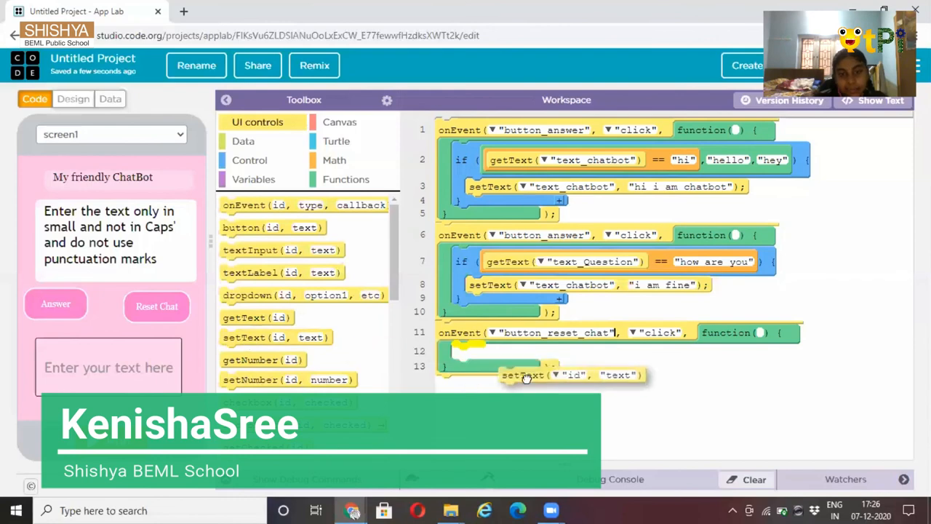
pyautogui.click(510, 352)
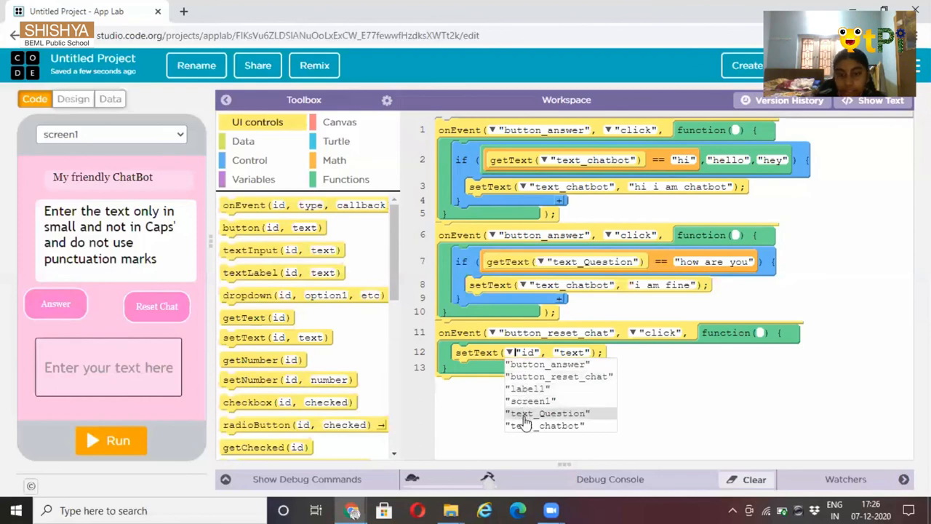
pyautogui.click(560, 425)
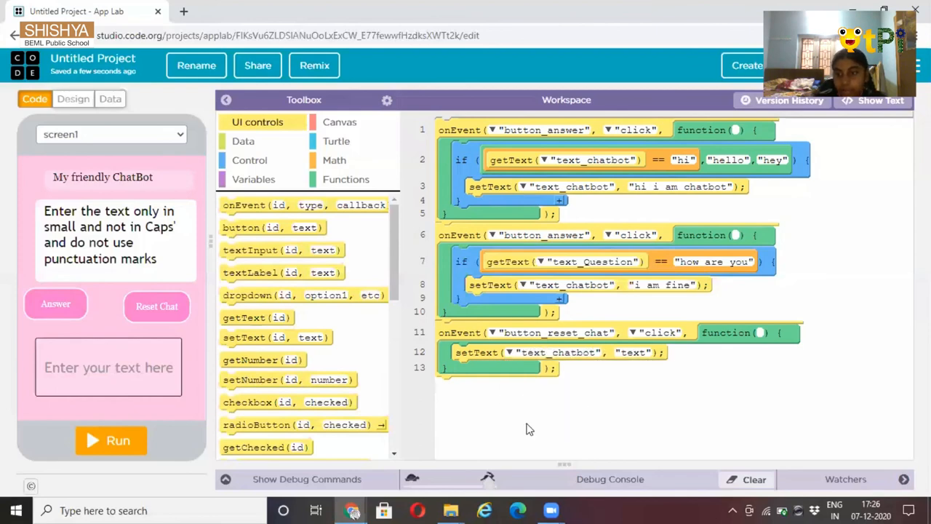
pyautogui.doubleClick(633, 352)
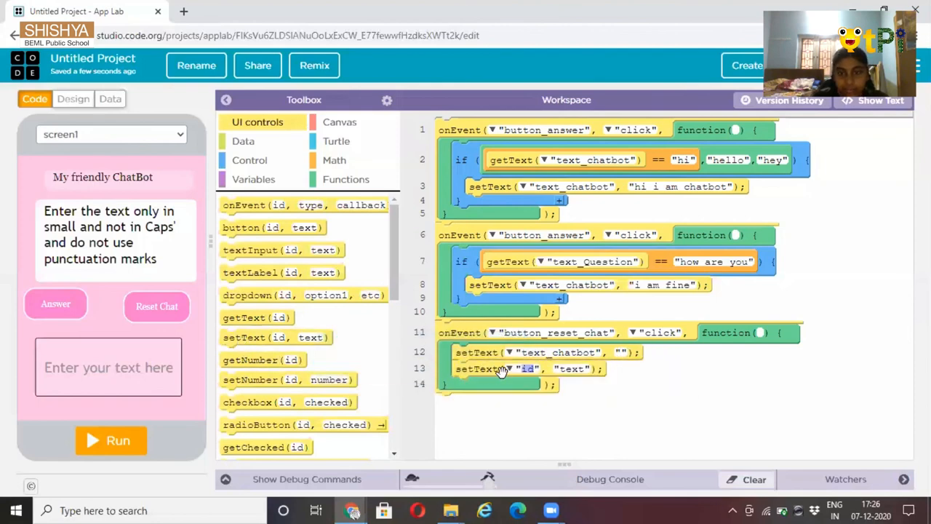
pyautogui.click(528, 369)
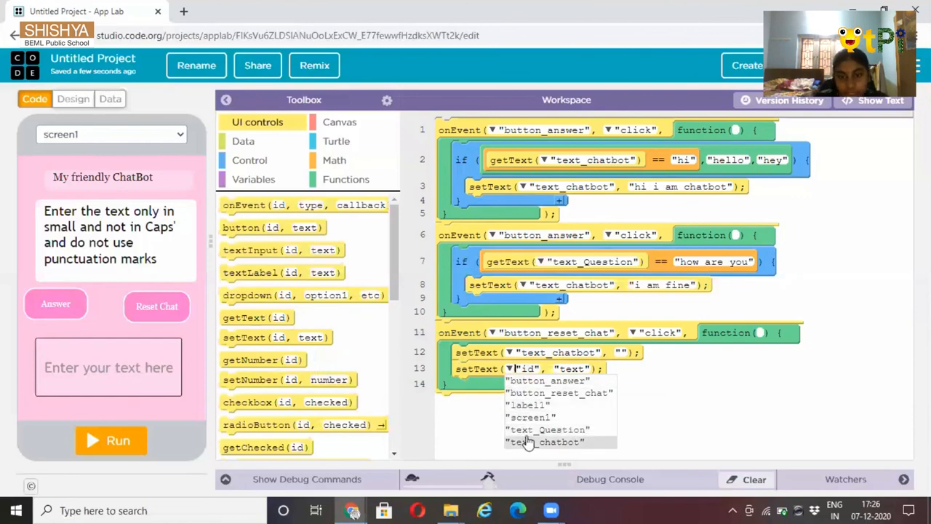
pyautogui.click(547, 429)
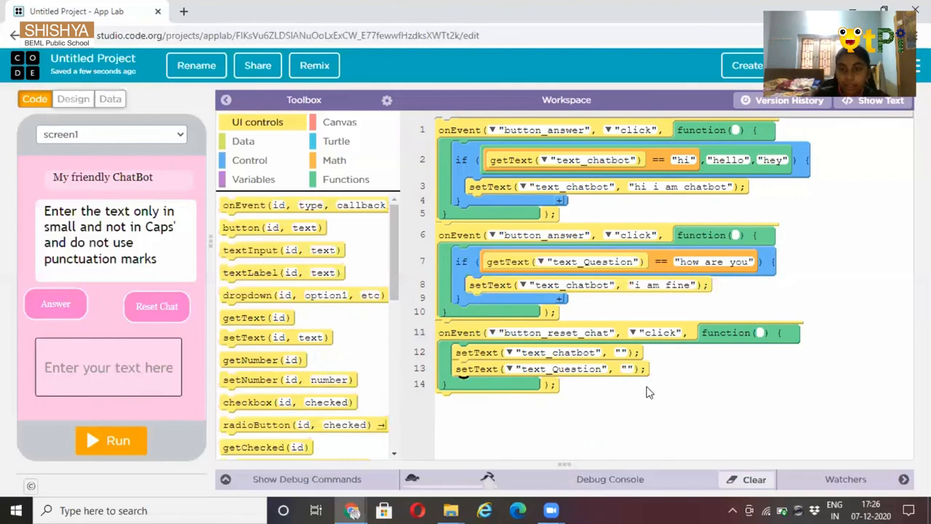
pyautogui.moveTo(248, 205)
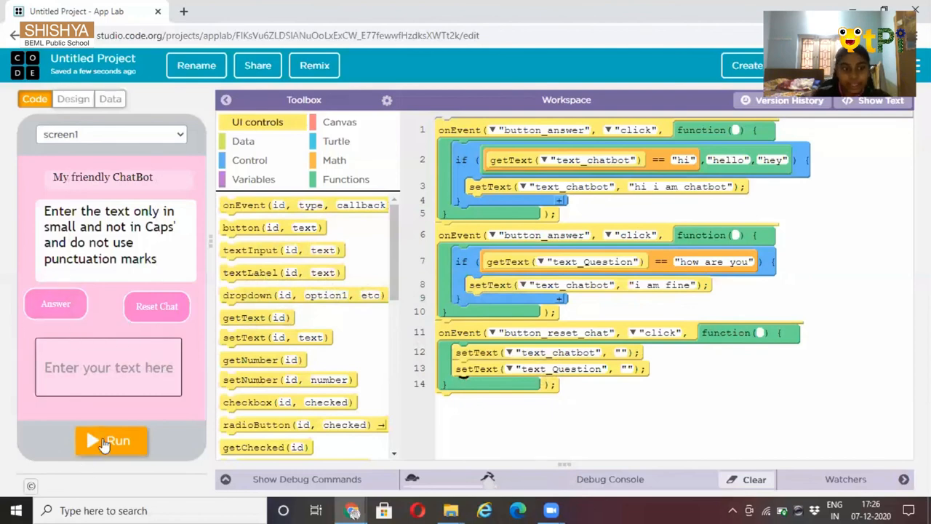
# Run the app, enter 'hey' and get the chatbot's answer
pyautogui.click(112, 441)
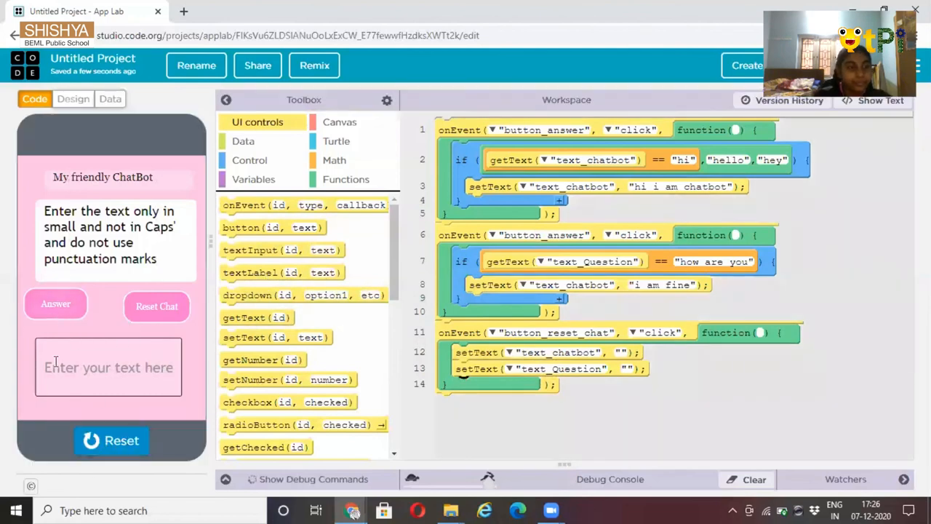
pyautogui.write('h')
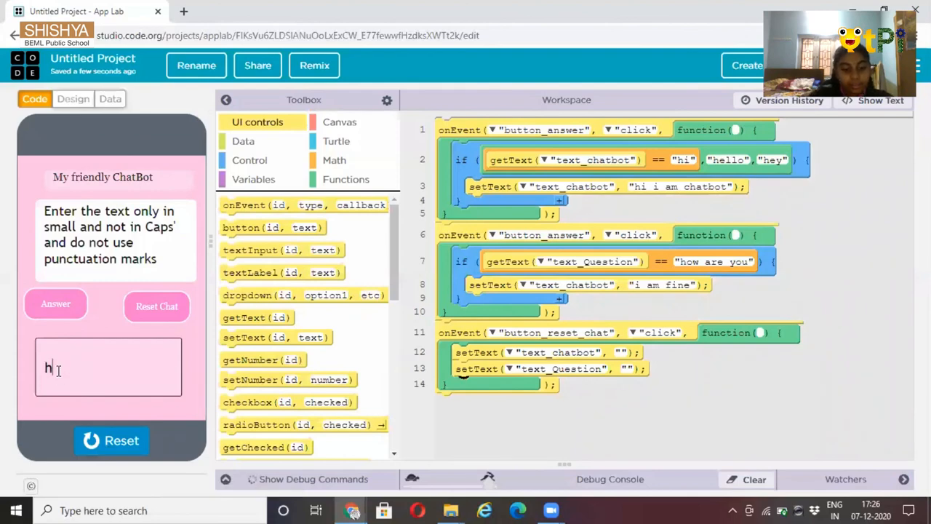
pyautogui.write('ey')
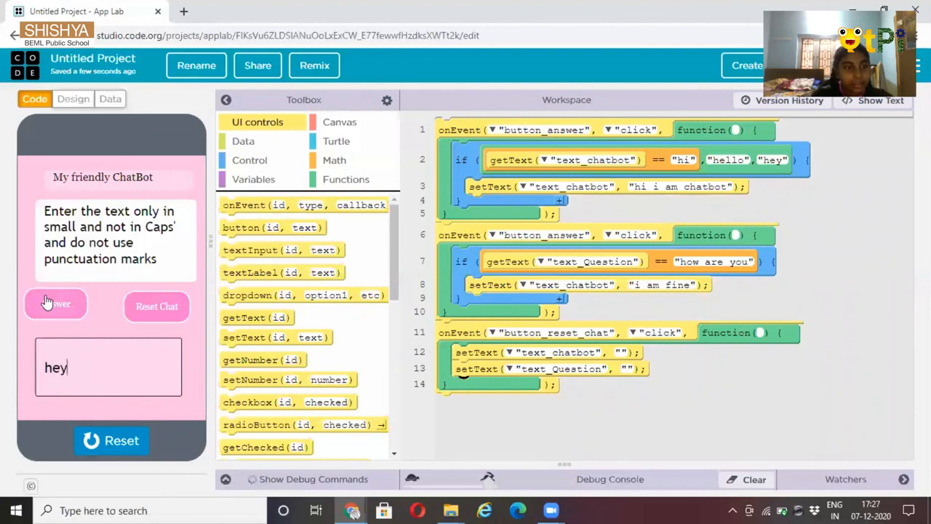
pyautogui.click(56, 303)
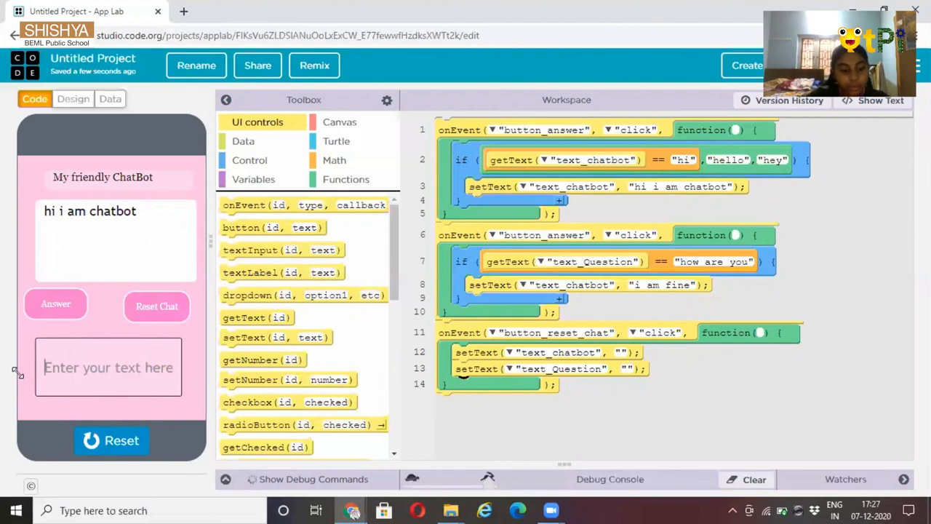
# Ask 'how are you', clear both fields with Reset Chat, then stop the app
pyautogui.write('how ar')
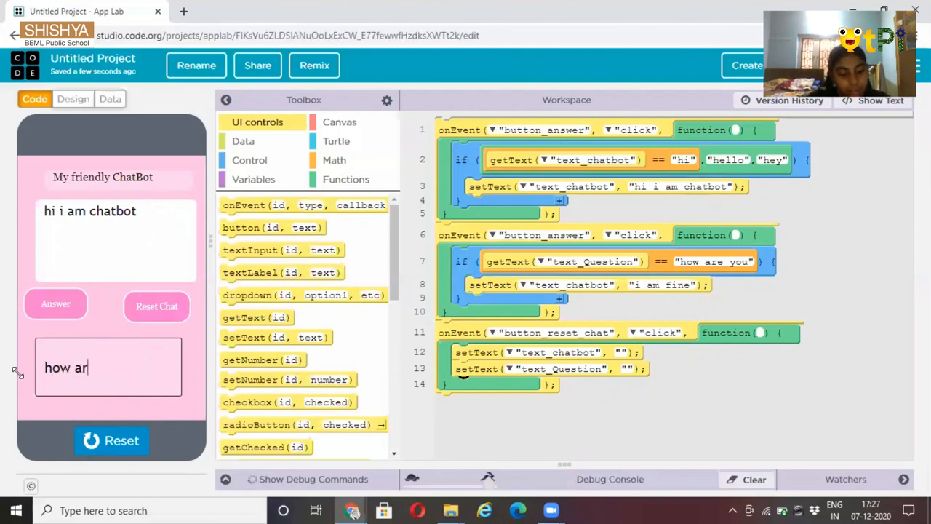
pyautogui.write('e y')
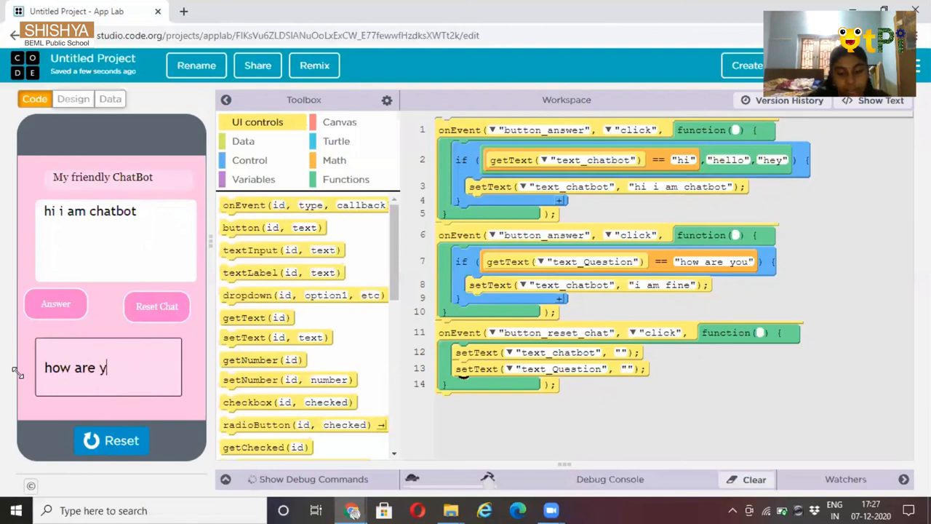
pyautogui.write('ou')
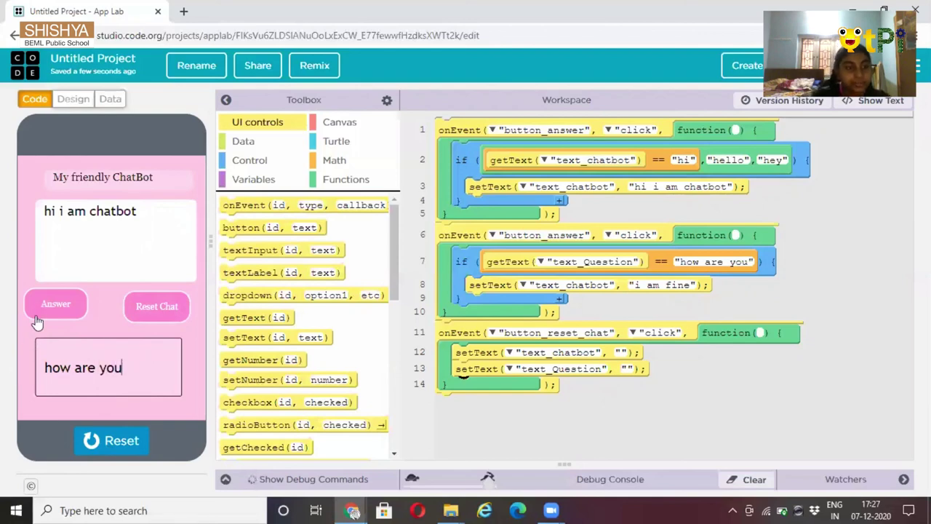
pyautogui.click(55, 304)
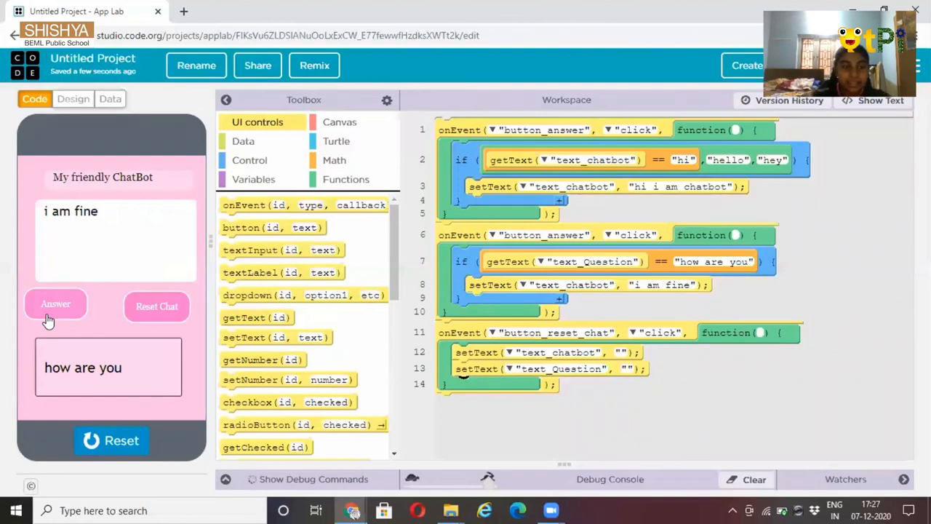
pyautogui.click(156, 306)
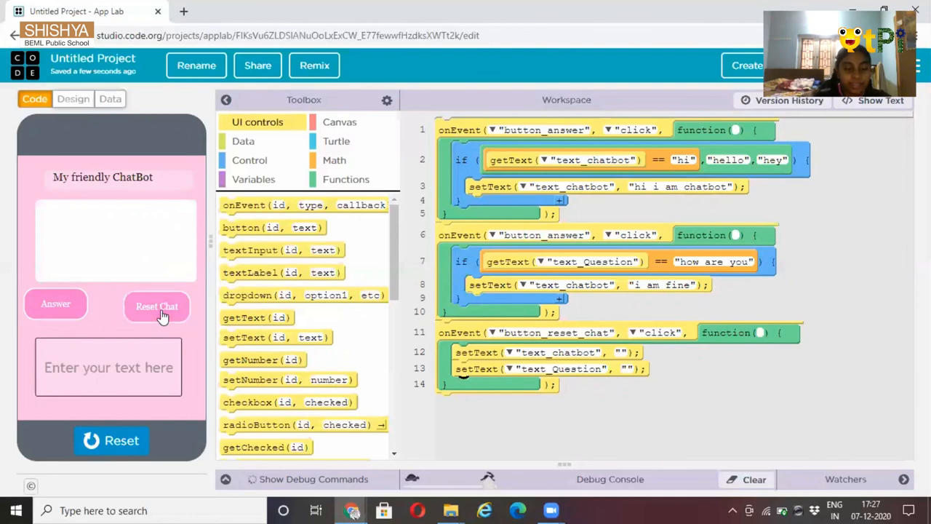
pyautogui.click(112, 440)
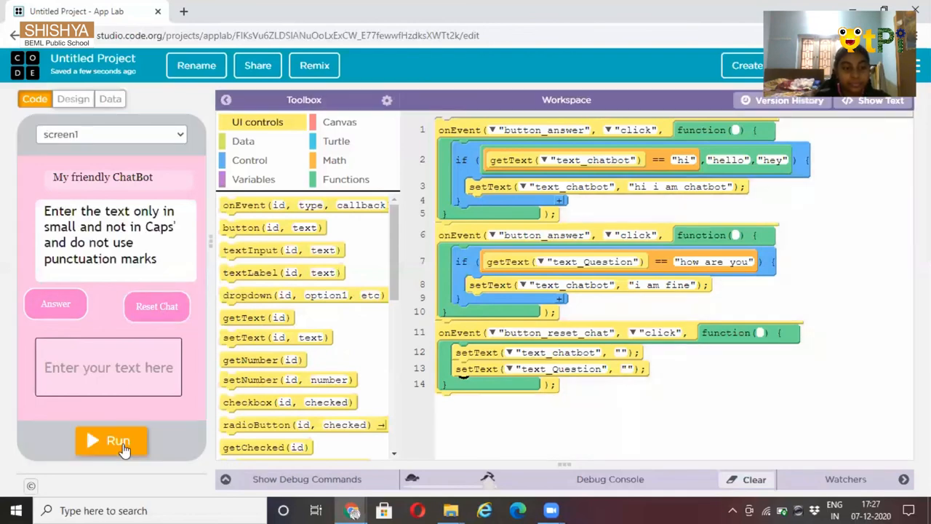